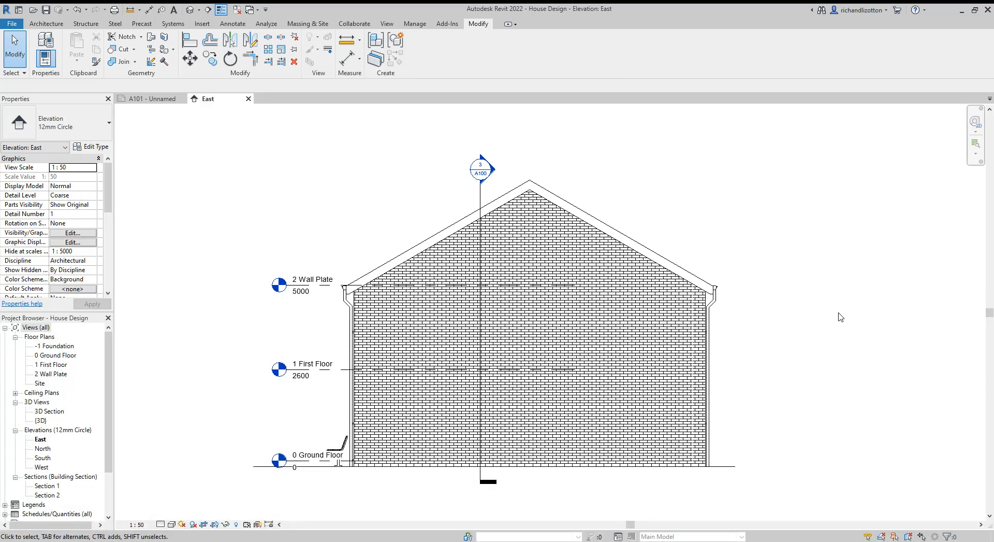
mouse_move(444, 227)
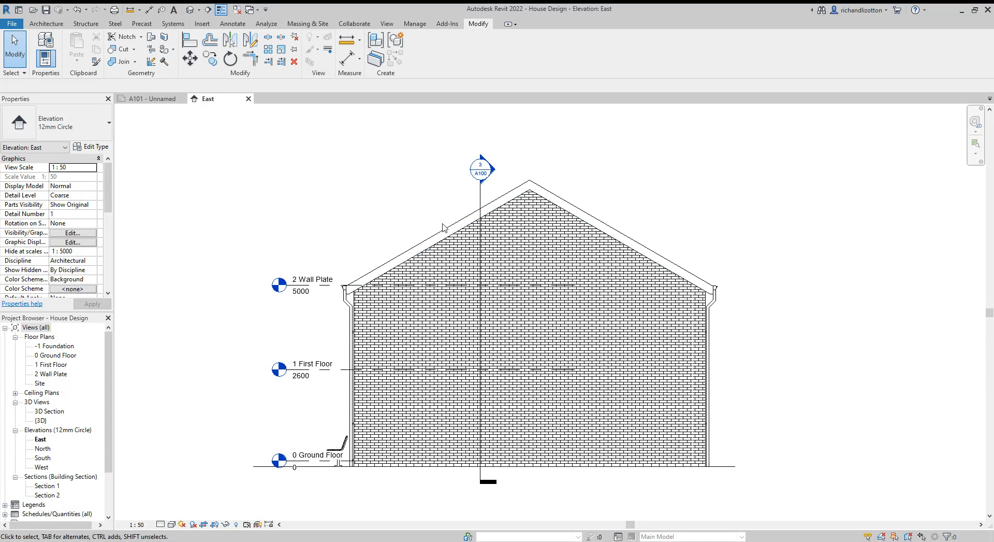
mouse_move(387, 198)
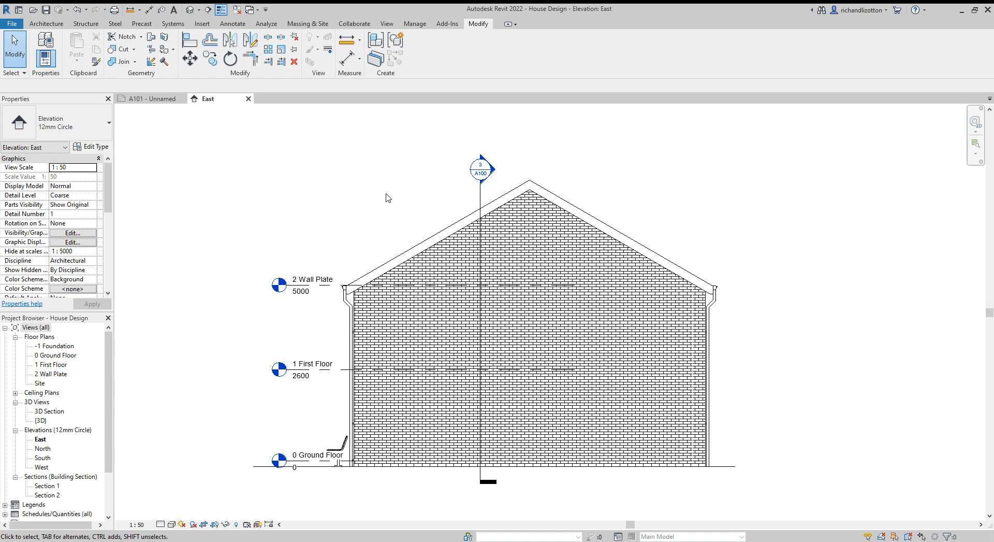
mouse_move(386, 197)
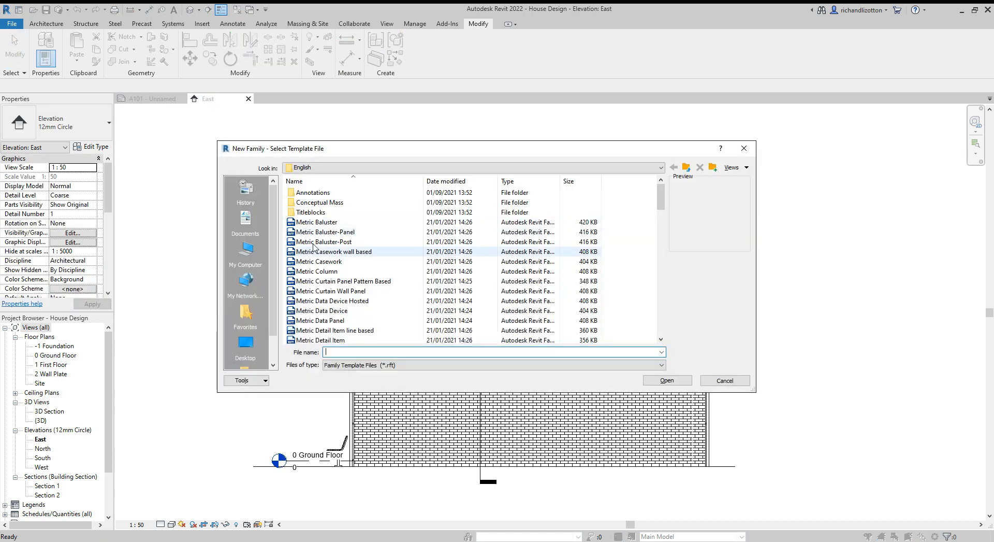
Create a new family from the Metric Generic Model roof based.rft template.
scroll(down, 3)
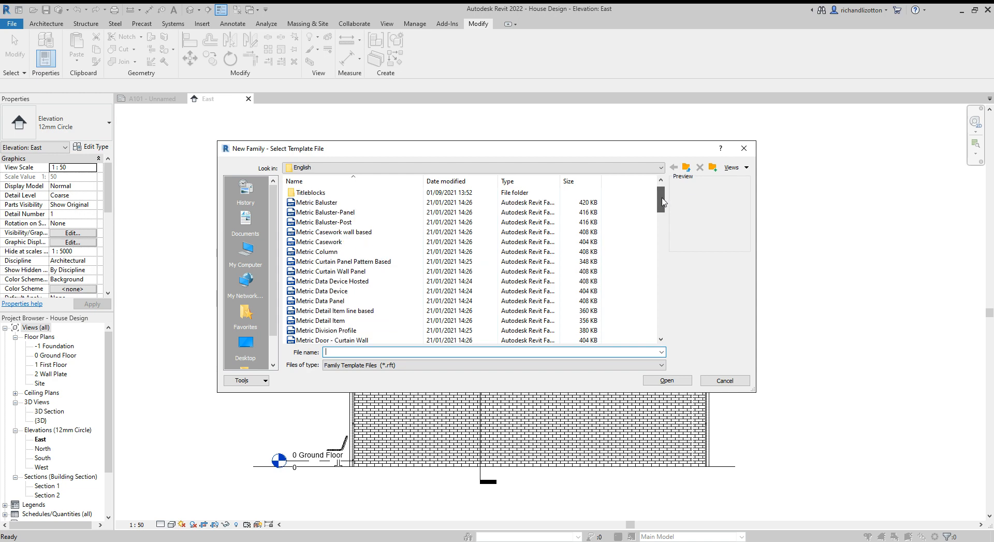
scroll(down, 3)
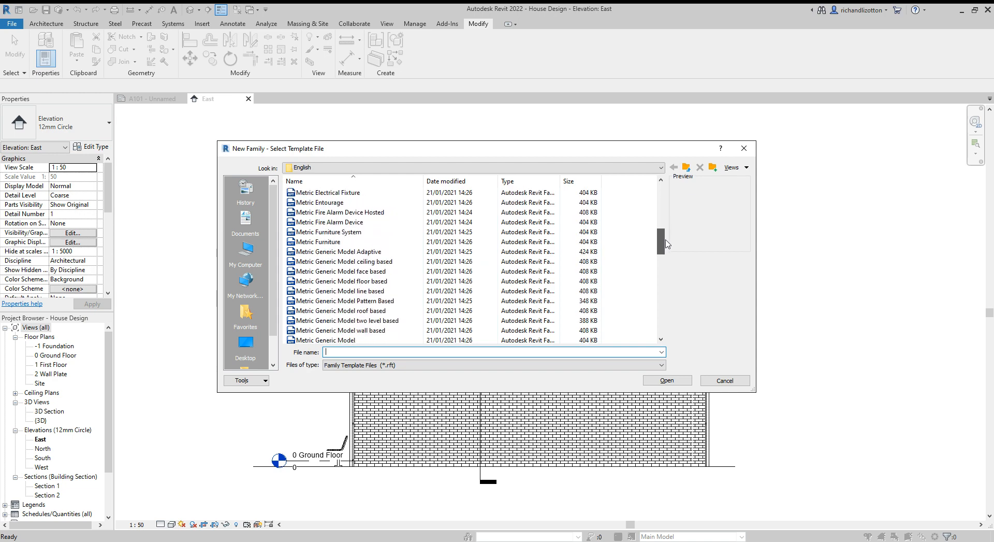
scroll(down, 3)
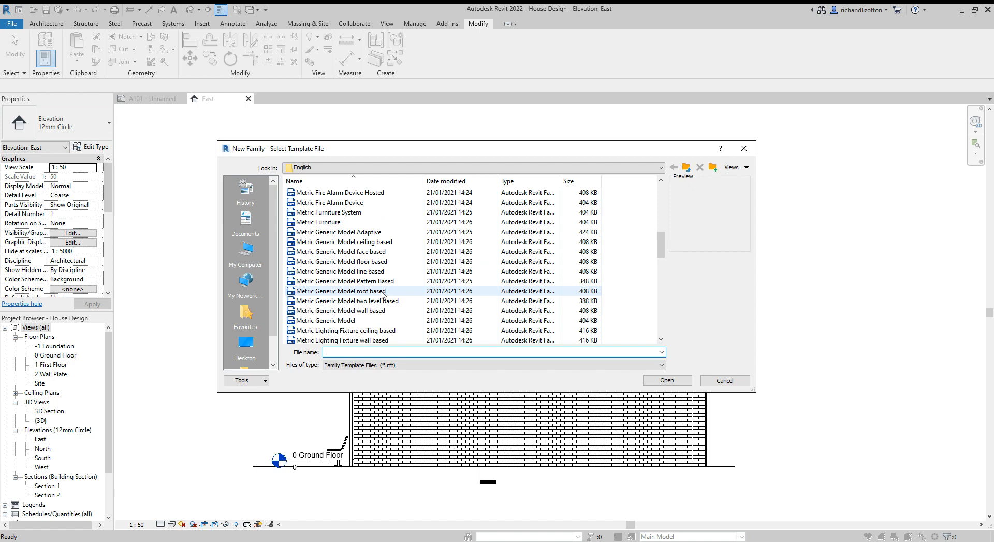
click(342, 291)
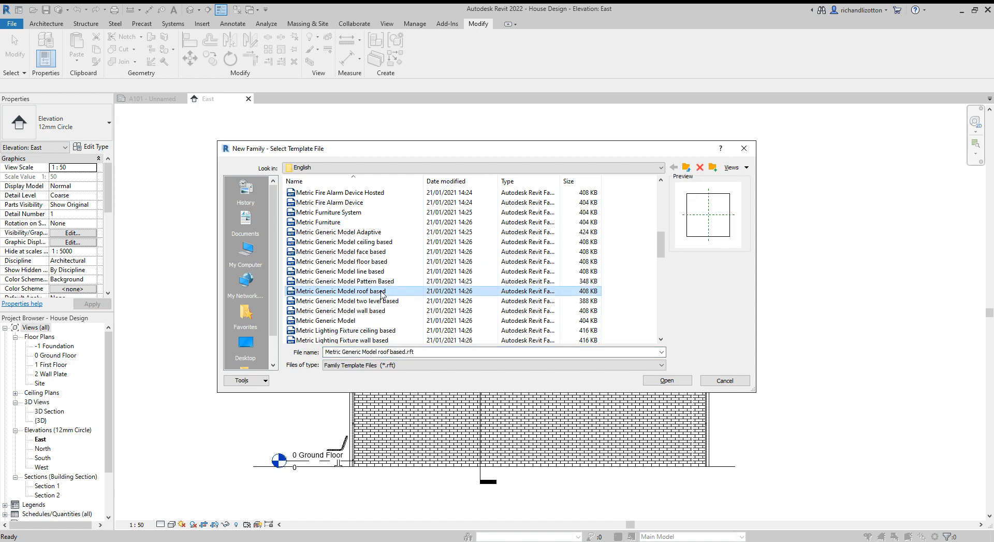
mouse_move(666, 380)
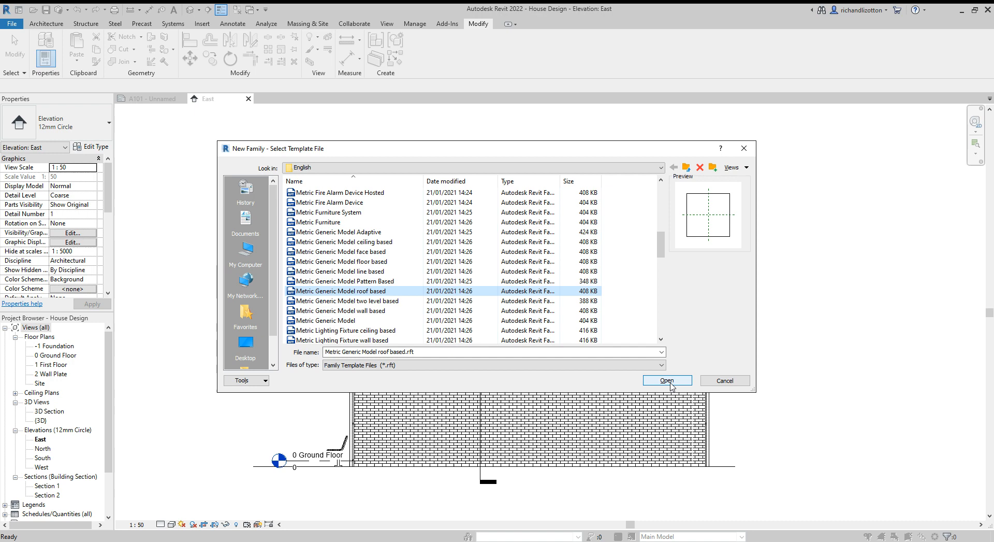
click(666, 380)
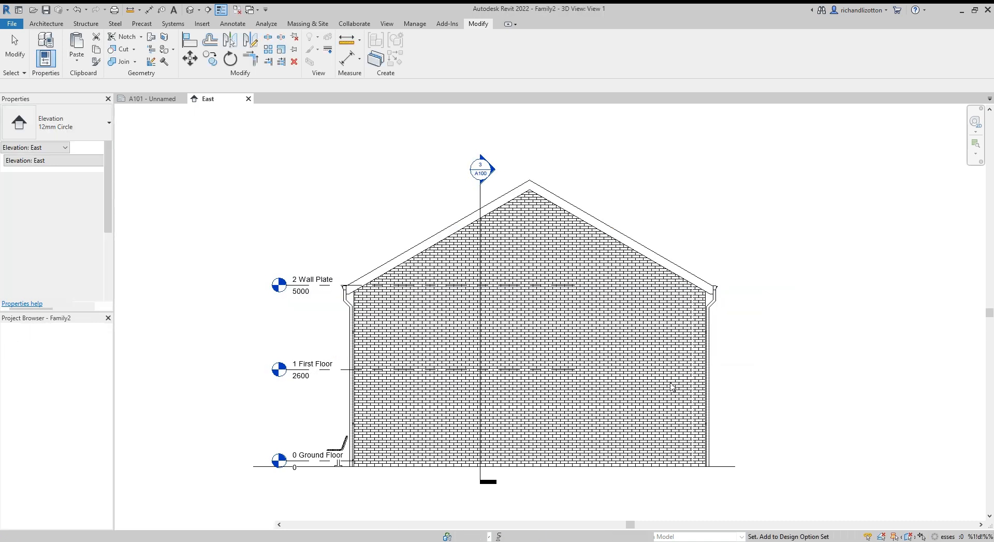
Open the Upper Ref. Level floor plan from the Project Browser.
double_click(58, 355)
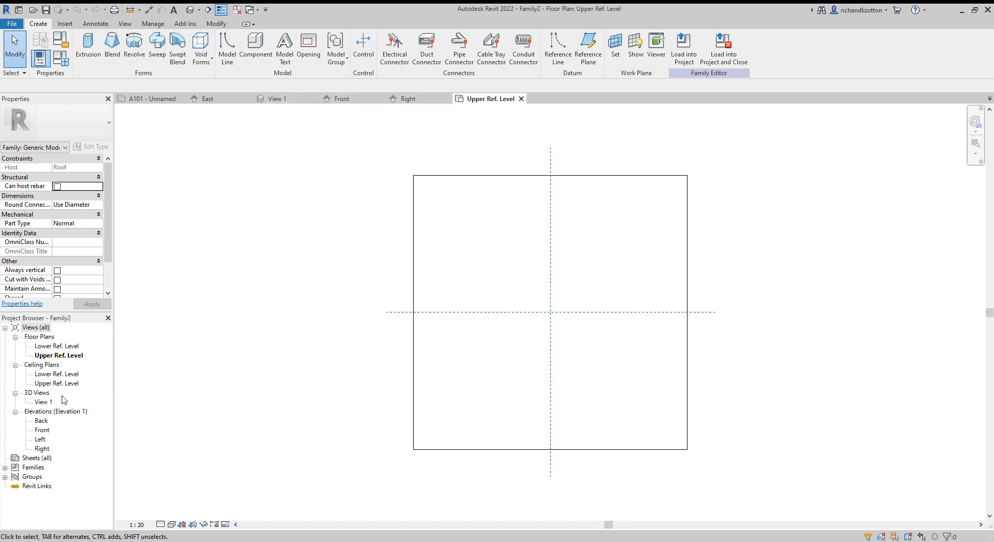
mouse_move(463, 329)
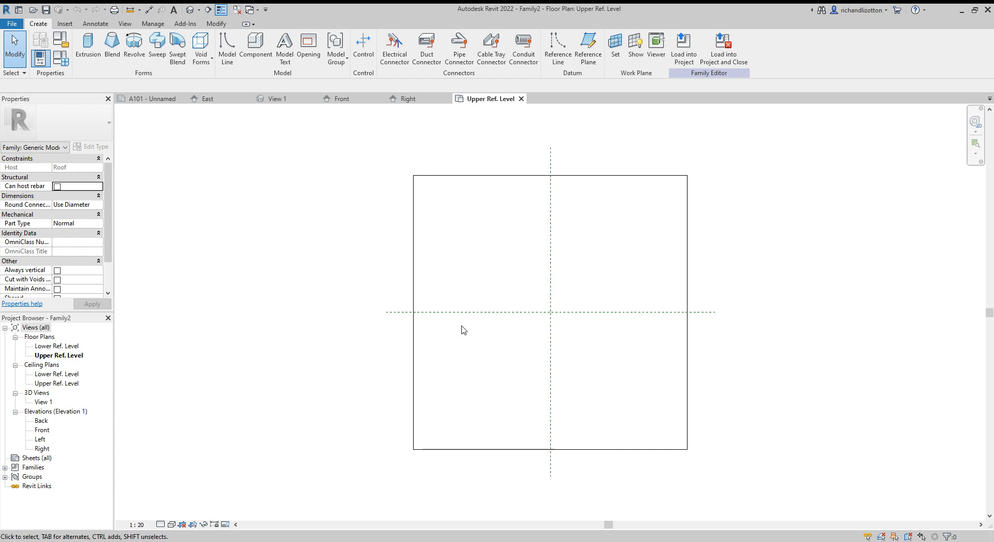
mouse_move(306, 169)
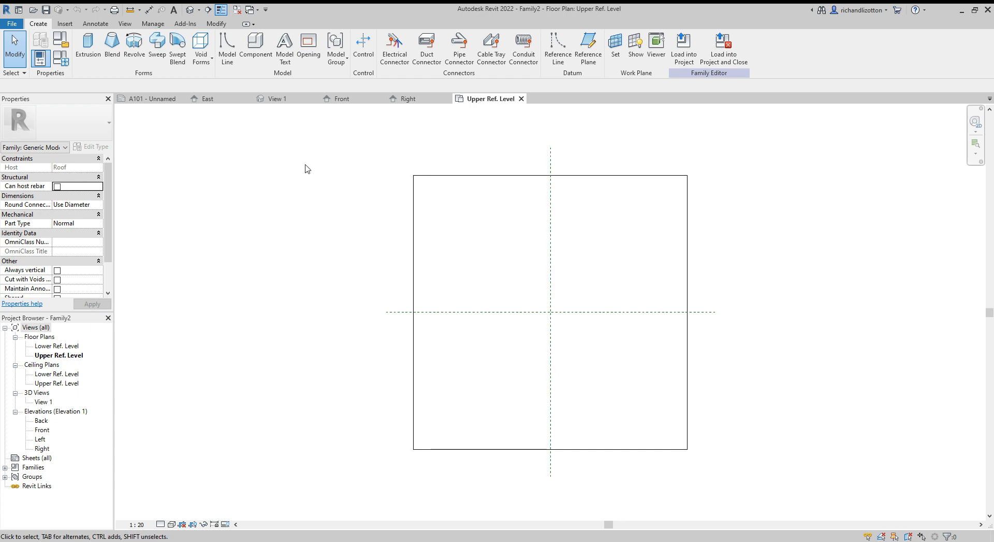
mouse_move(87, 44)
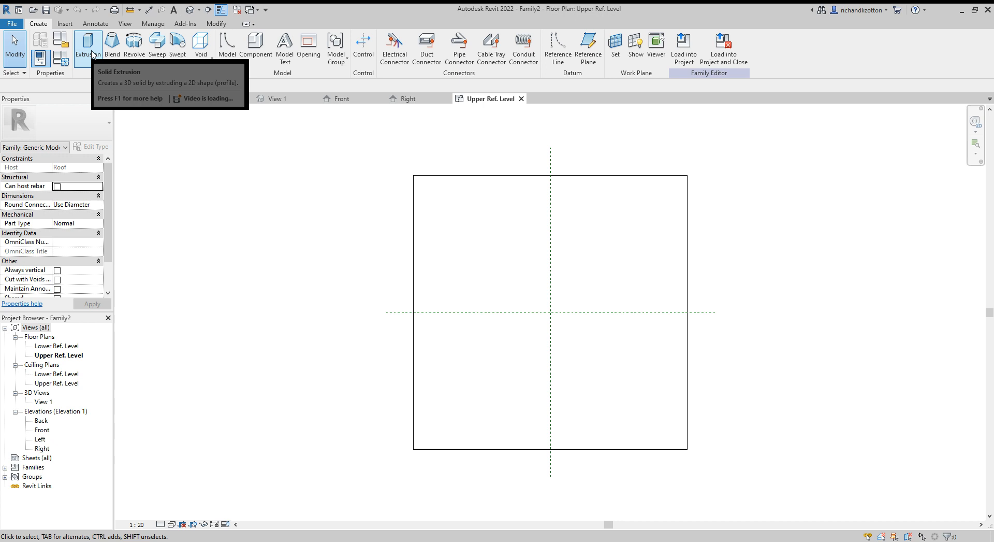
Start a solid extrusion, sketch a 1000 by 2000 rectangle and offset its edges by 5.
click(86, 44)
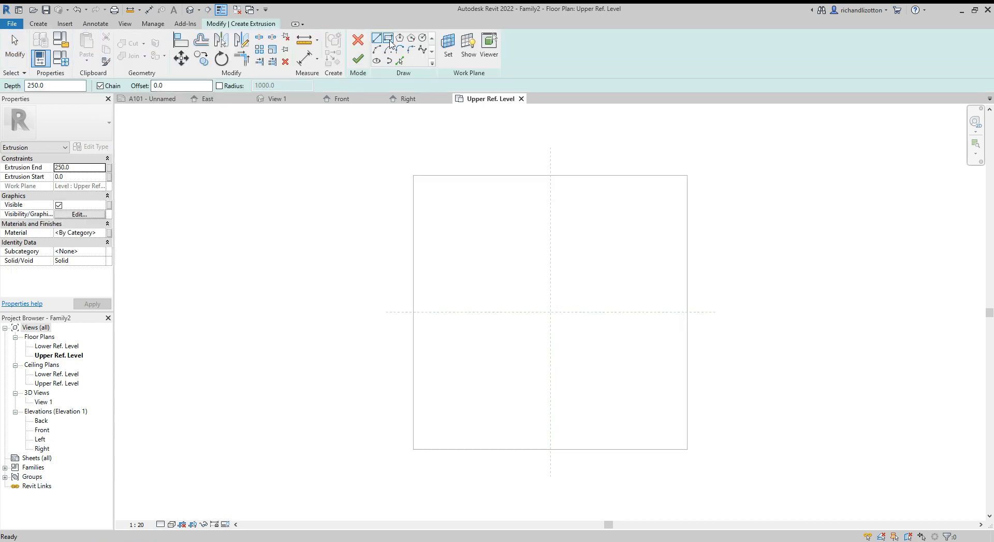
click(375, 38)
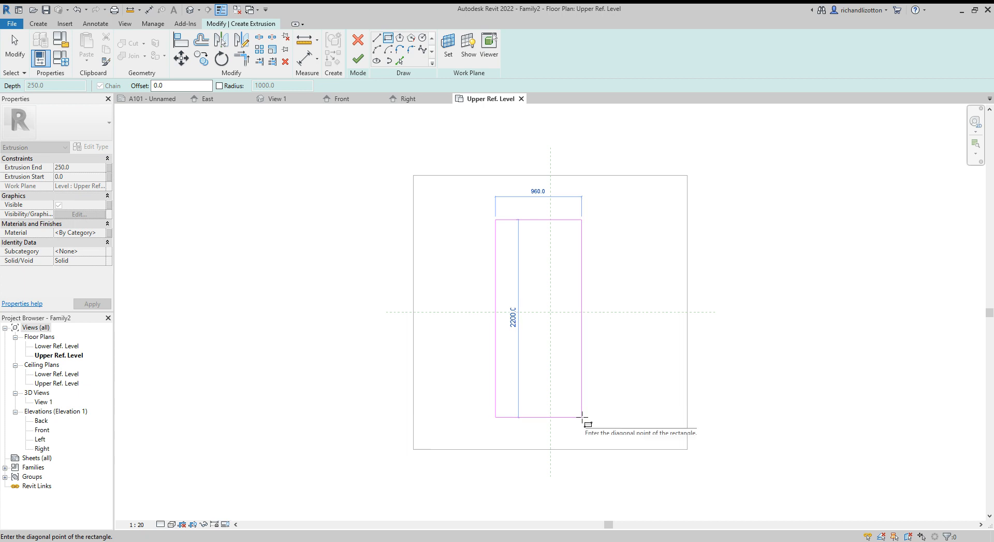
mouse_move(589, 423)
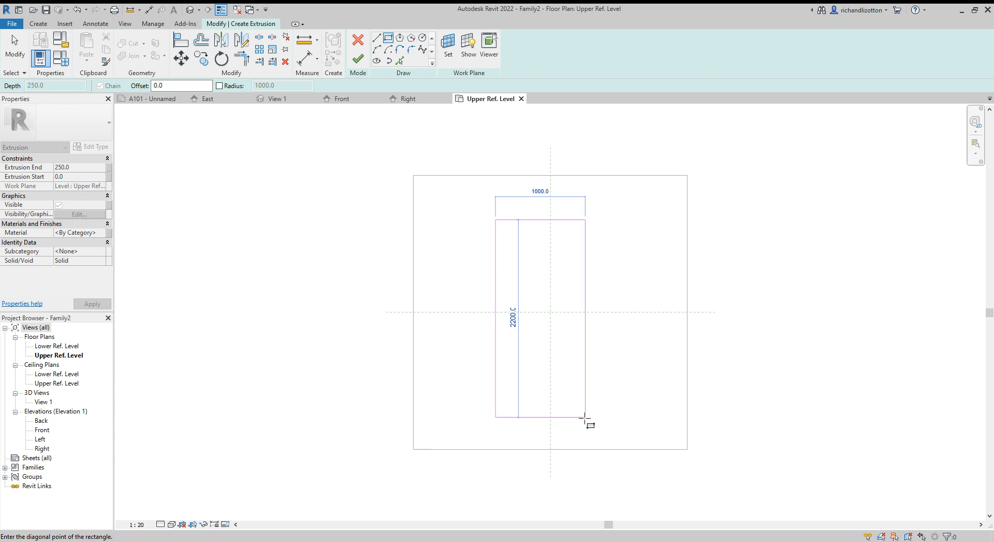
mouse_move(583, 403)
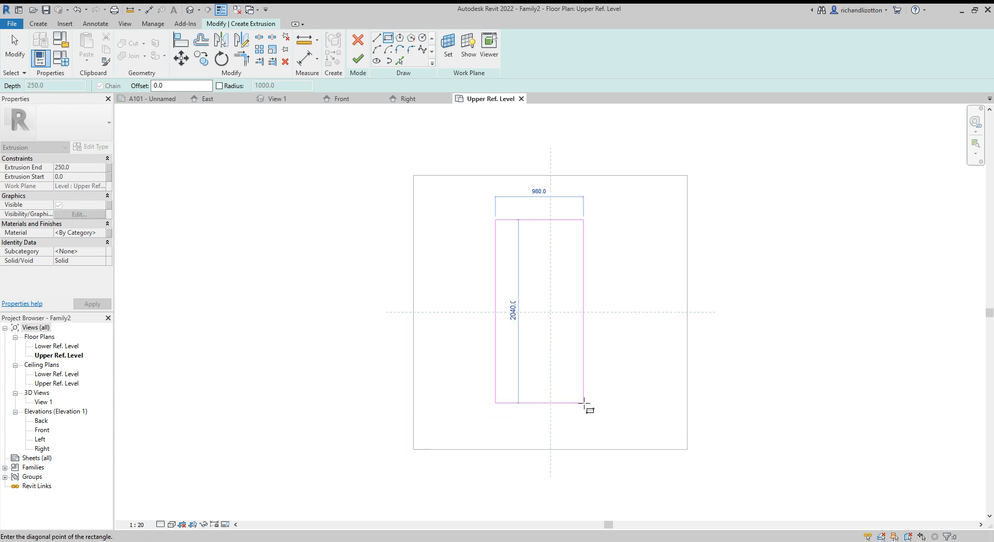
mouse_move(583, 400)
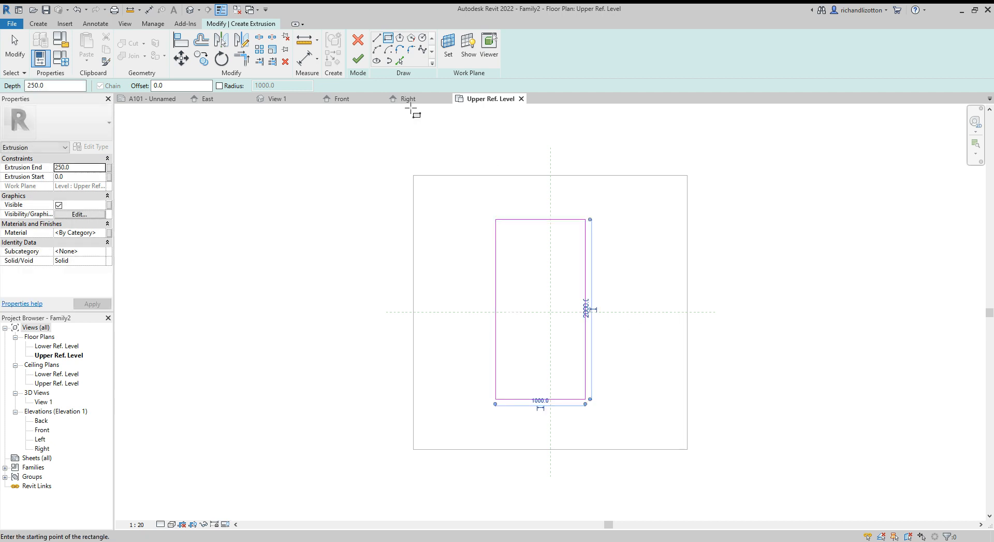
click(200, 39)
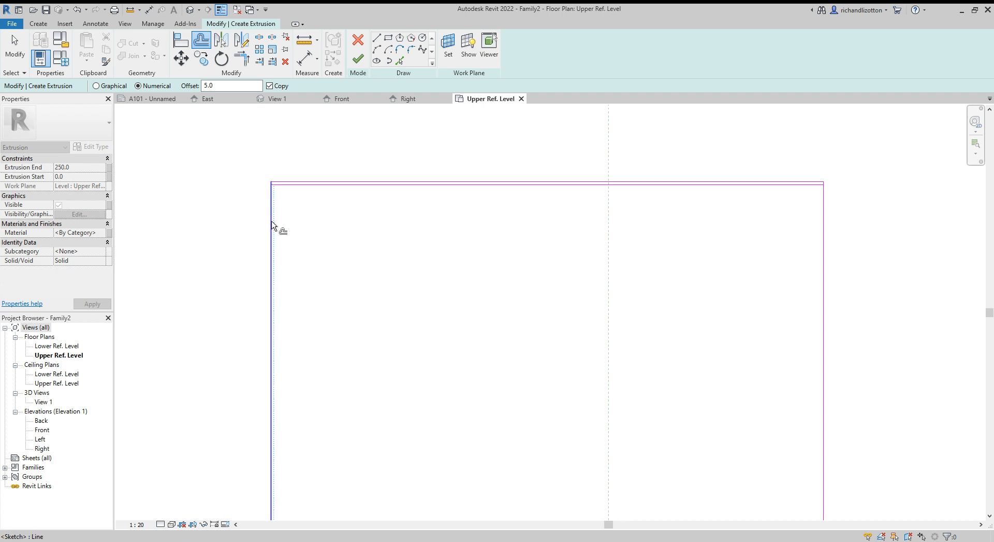
mouse_move(712, 345)
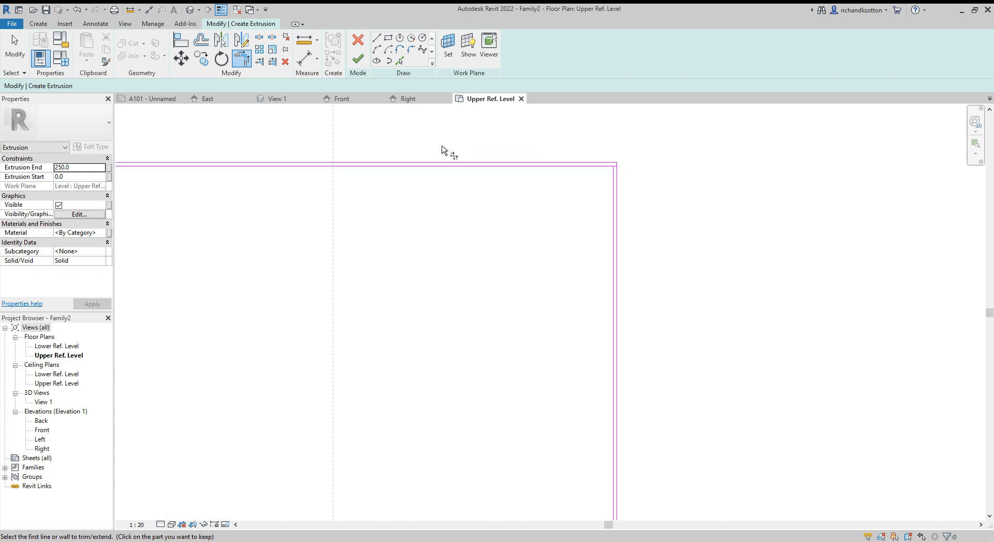
mouse_move(611, 179)
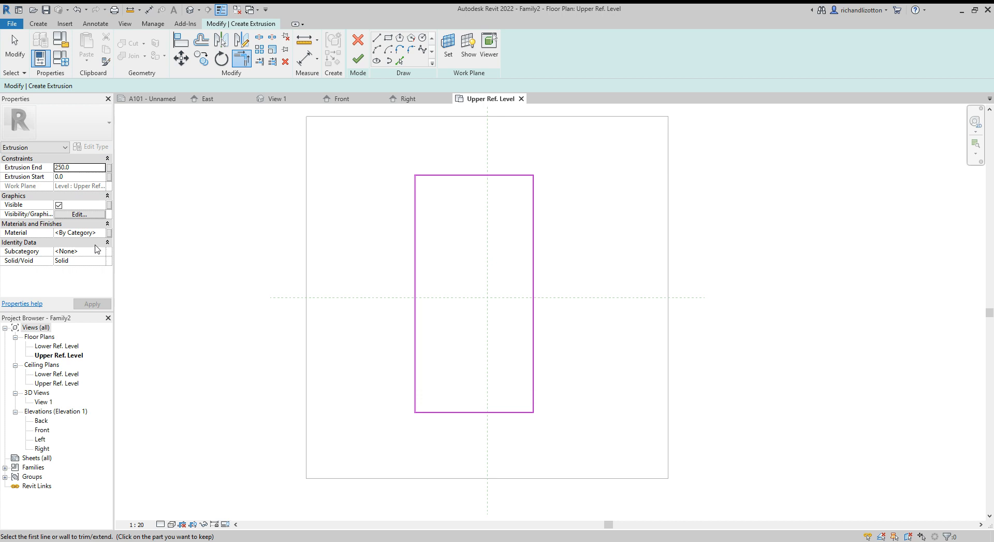
mouse_move(104, 238)
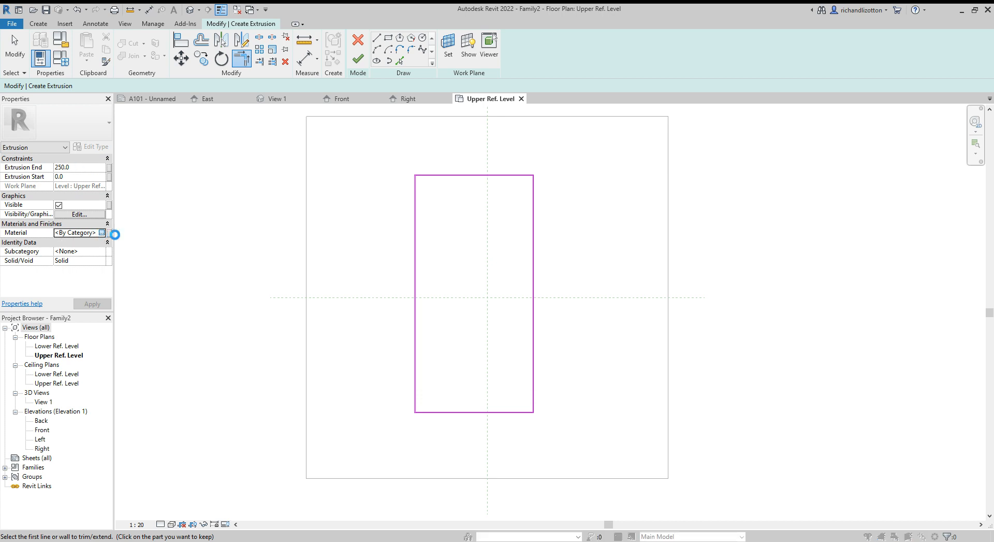
Set the extrusion's material to Aluminum from the AEC Materials library.
click(102, 233)
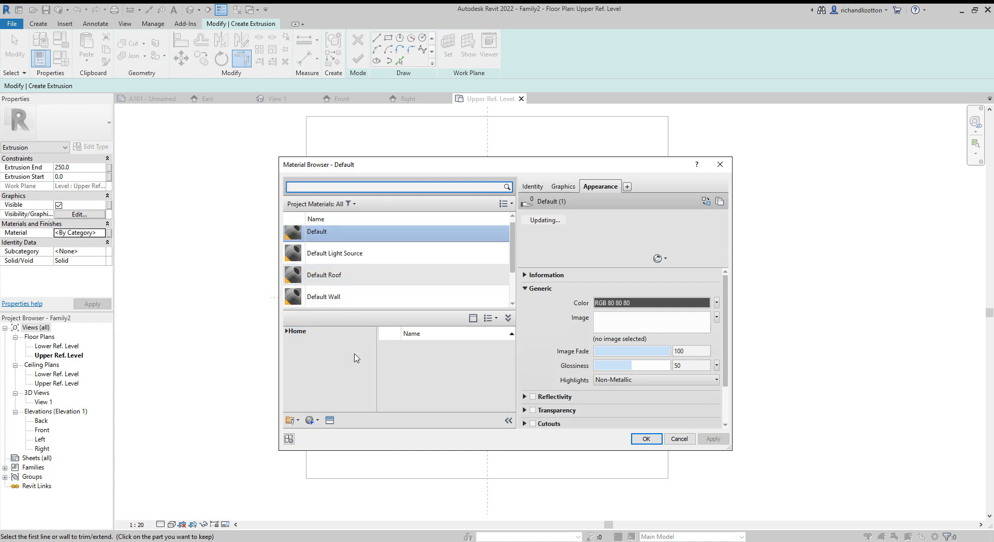
scroll(down, 3)
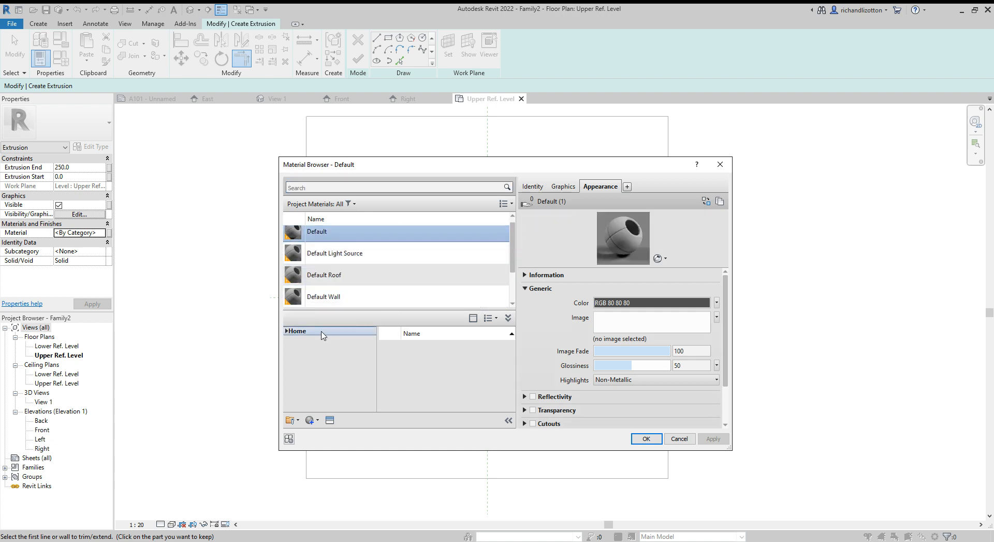
click(295, 331)
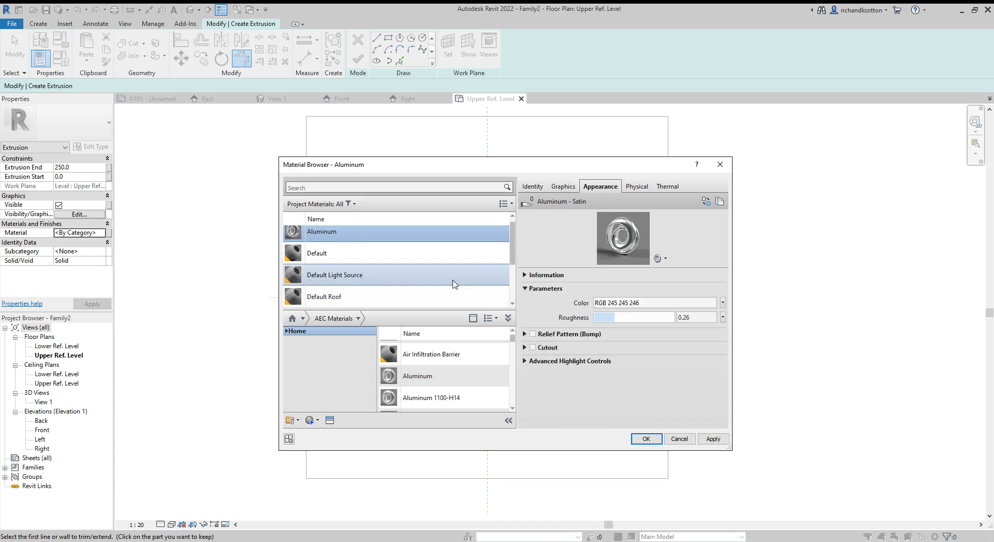
click(646, 438)
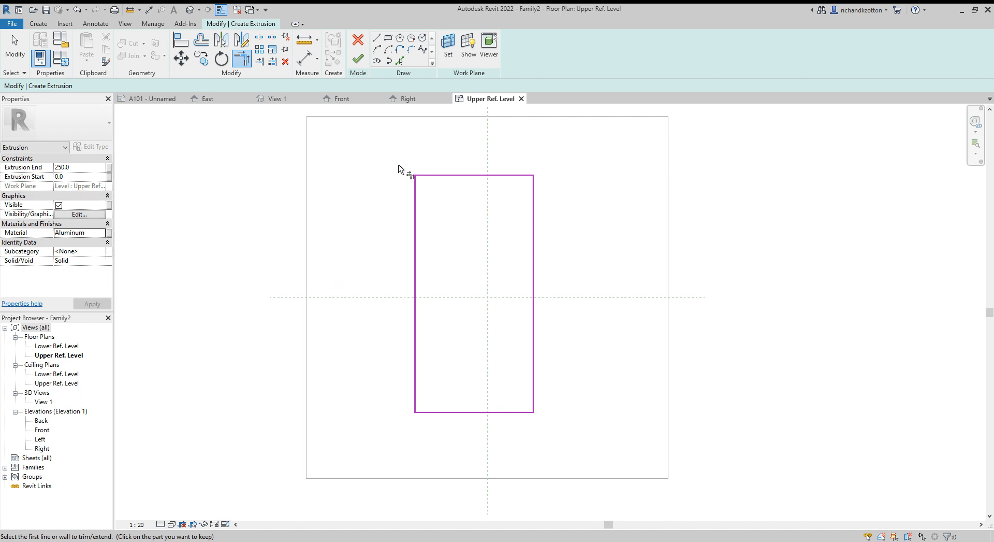
mouse_move(395, 152)
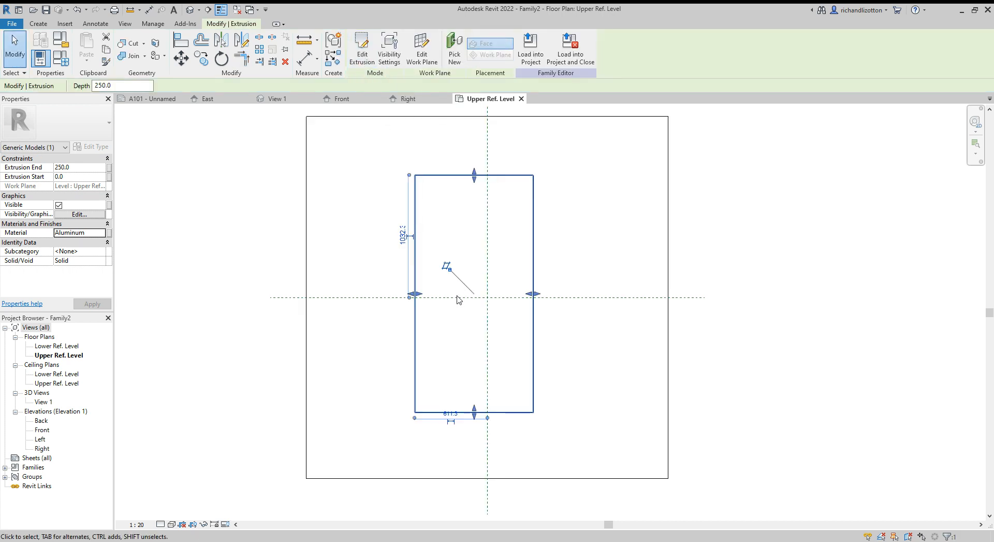
Change the panel's vertical dimension to 100 and clear the selection.
click(403, 230)
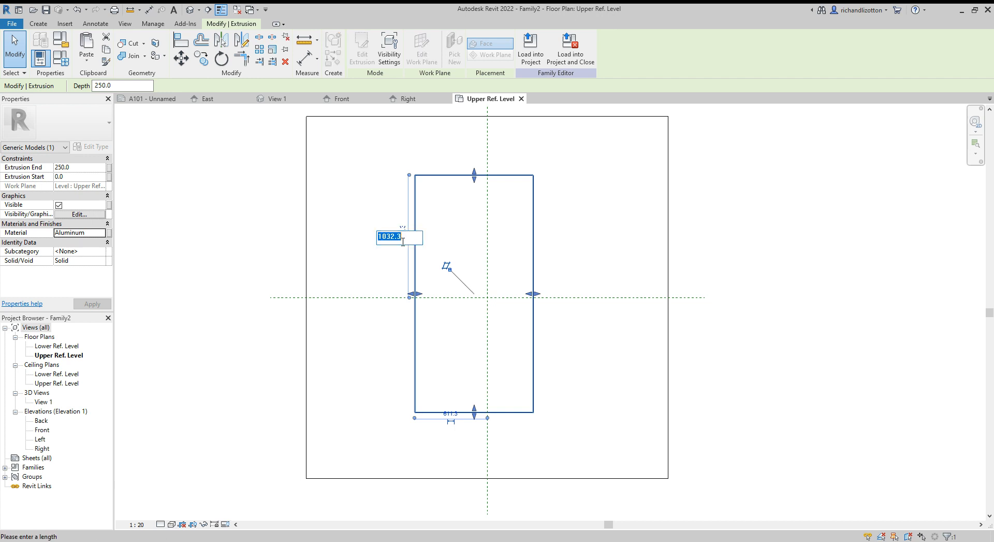
text(100)
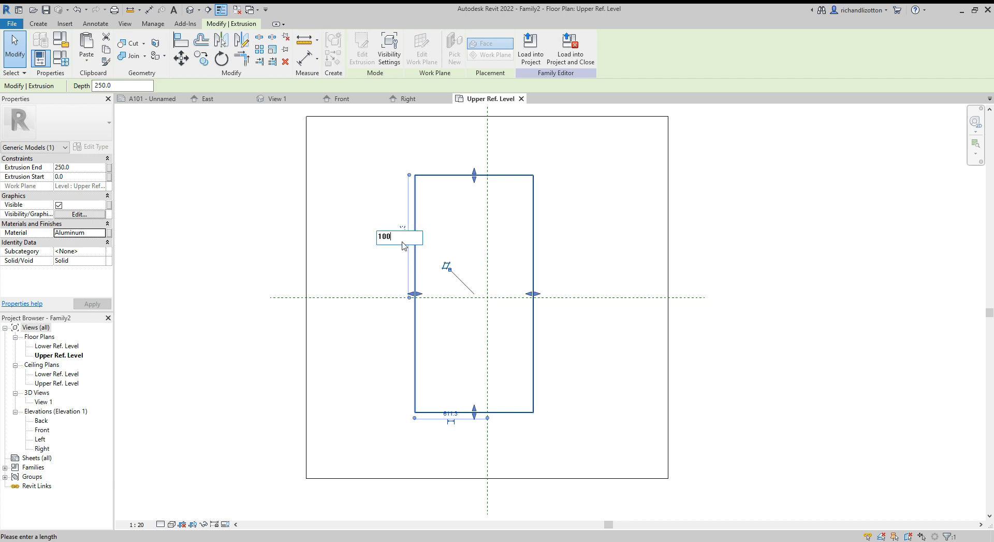
key(Return)
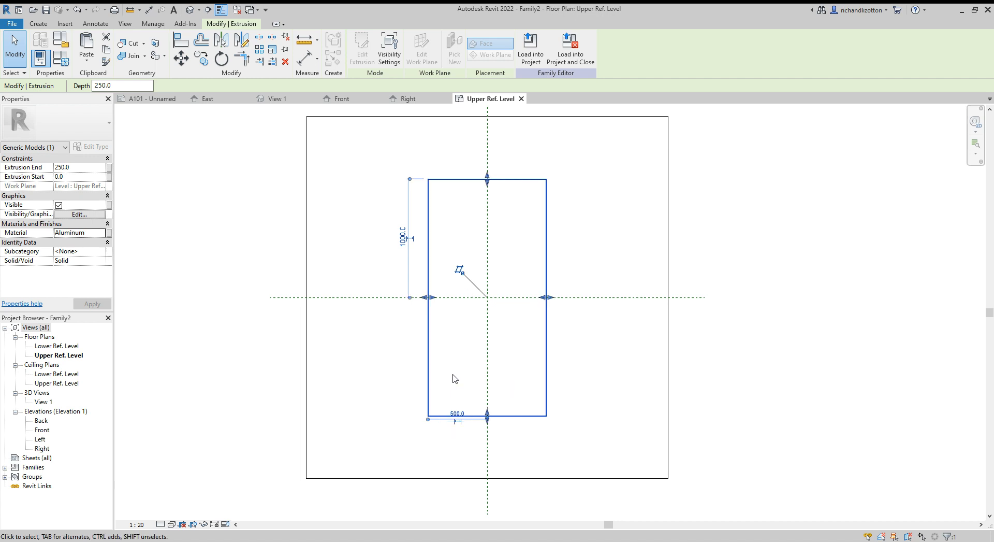
mouse_move(570, 297)
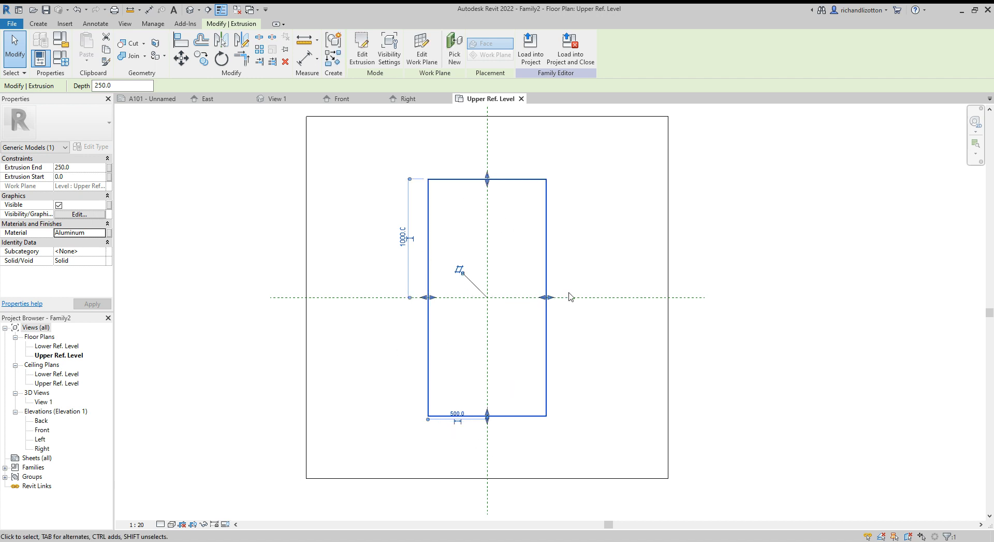
click(619, 213)
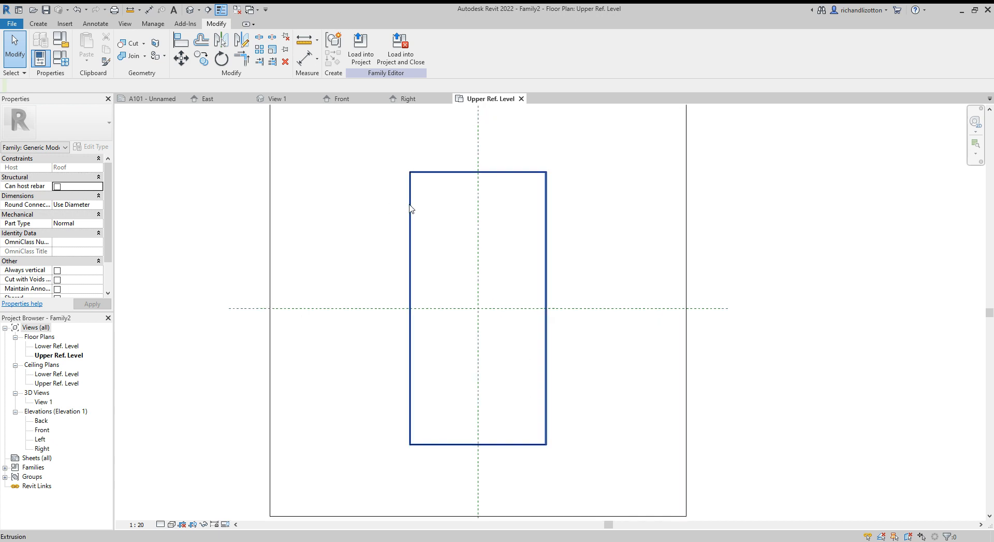
Set the panel extrusion's Extrusion End to 40 and open the Right elevation.
click(477, 304)
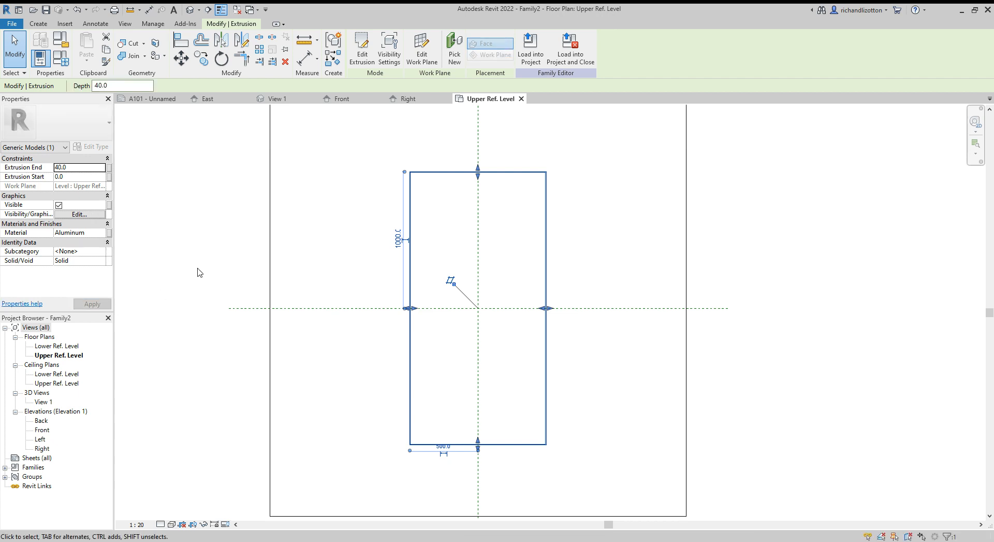
click(409, 98)
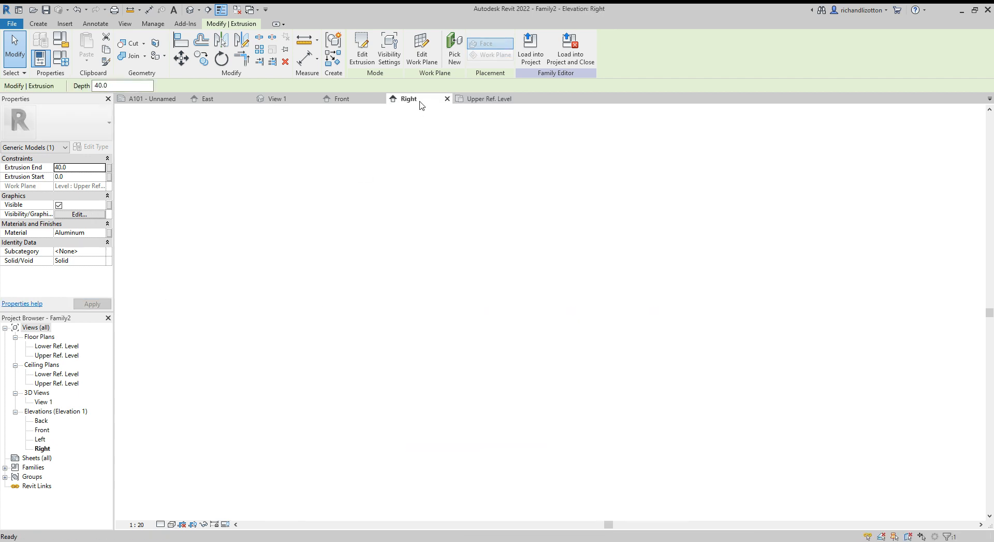
Fit the thin panel in the Right elevation, then return to the Upper Ref. Level plan.
click(340, 98)
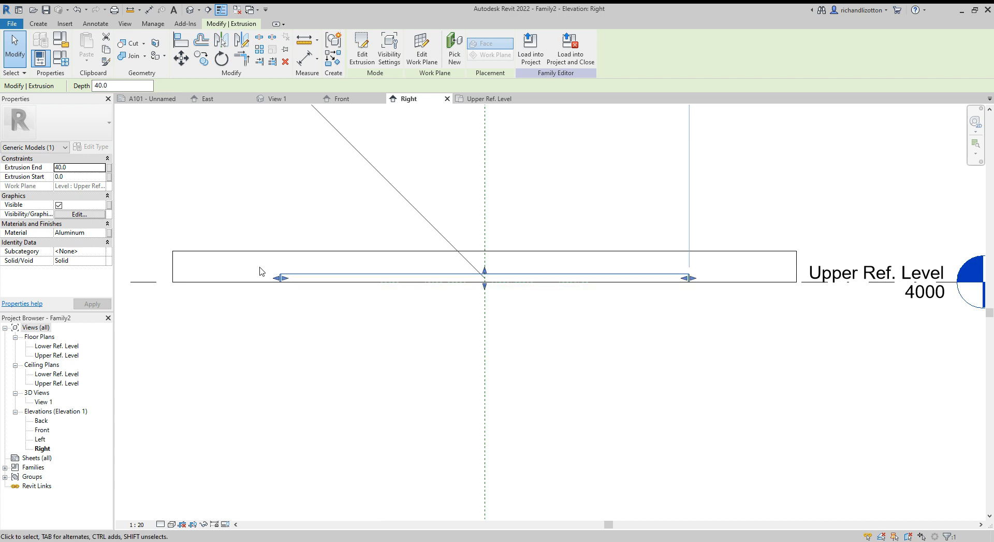
mouse_move(765, 250)
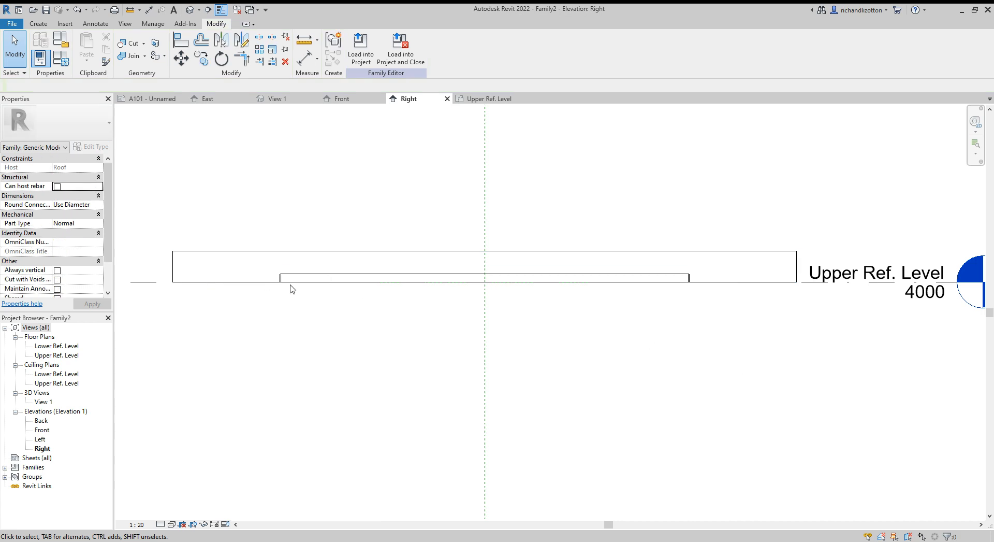
click(364, 278)
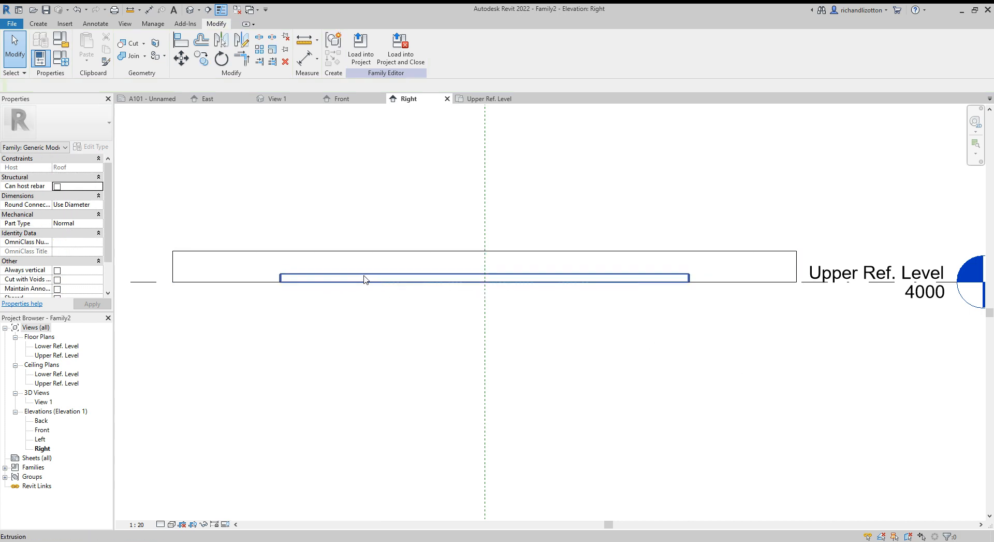
click(364, 277)
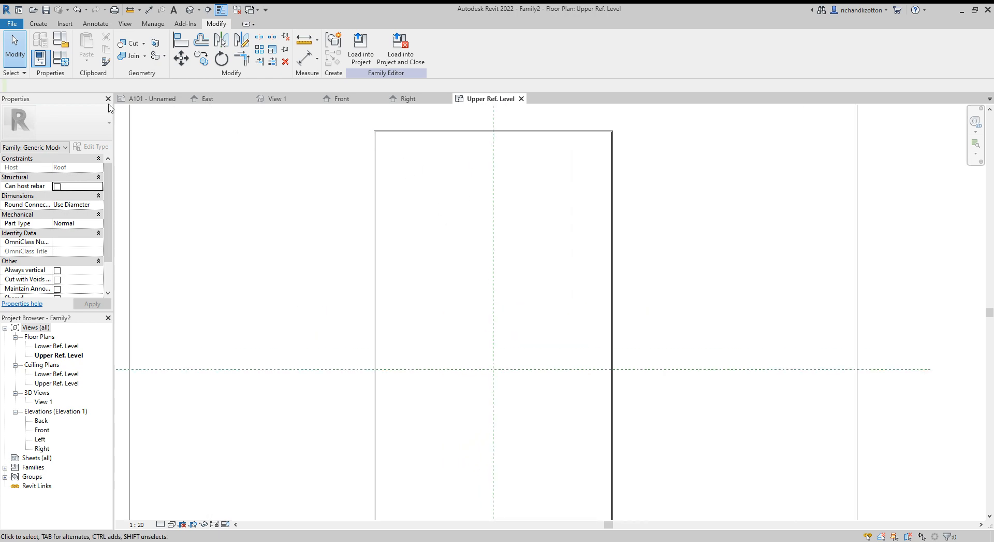
Start a second extrusion from the Create tab for a new rectangular outline.
click(37, 23)
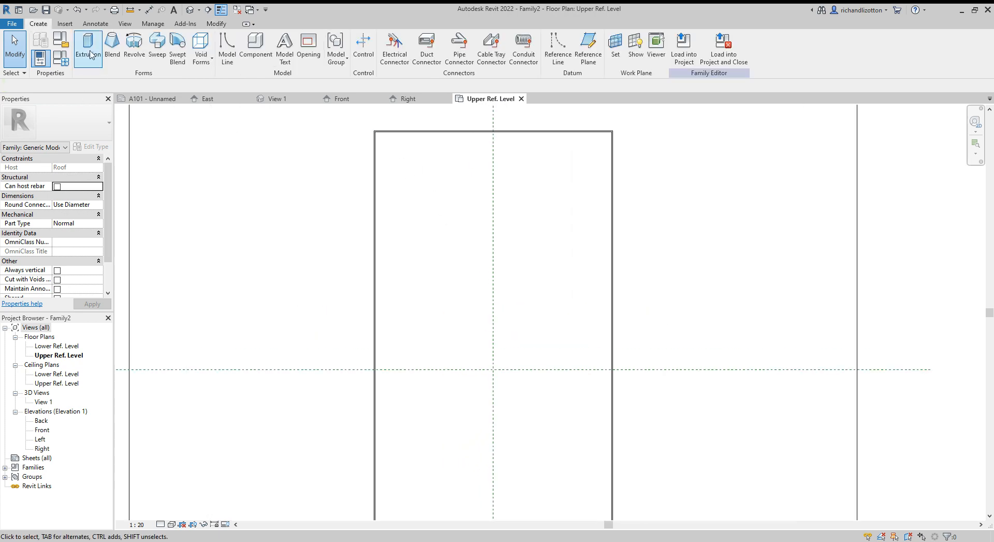
click(89, 48)
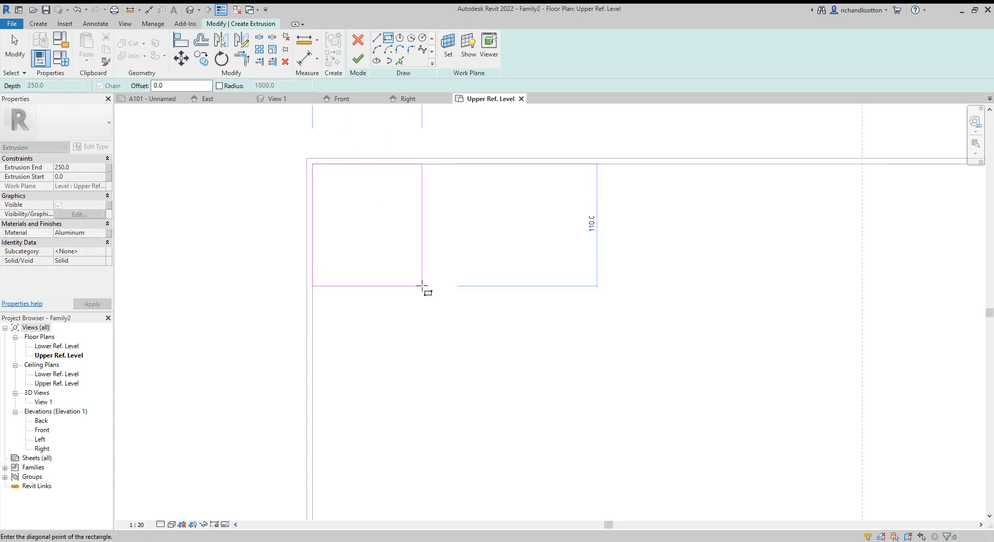
mouse_move(468, 444)
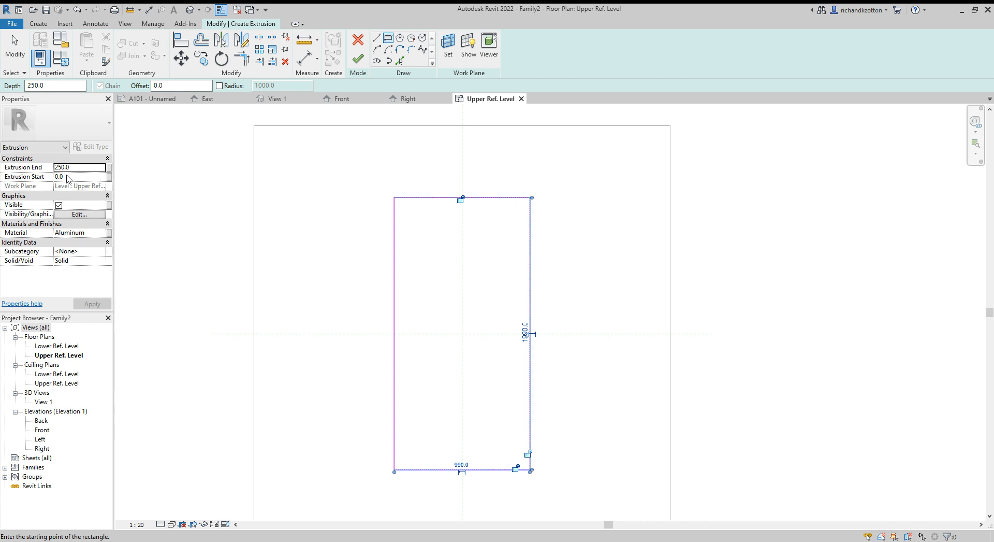
Set the second extrusion to start 35 and end 40, then open its material choices.
click(79, 176)
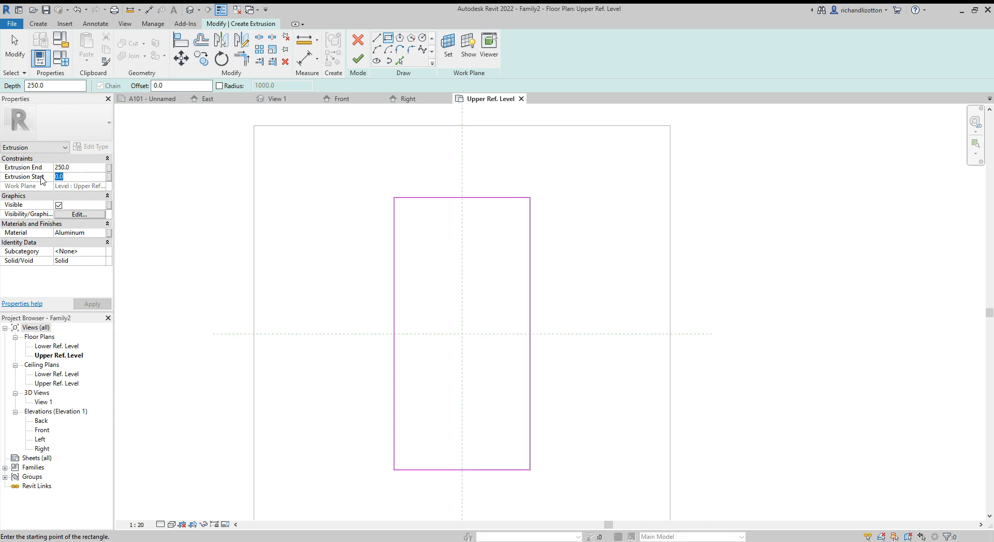
mouse_move(47, 177)
text(40)
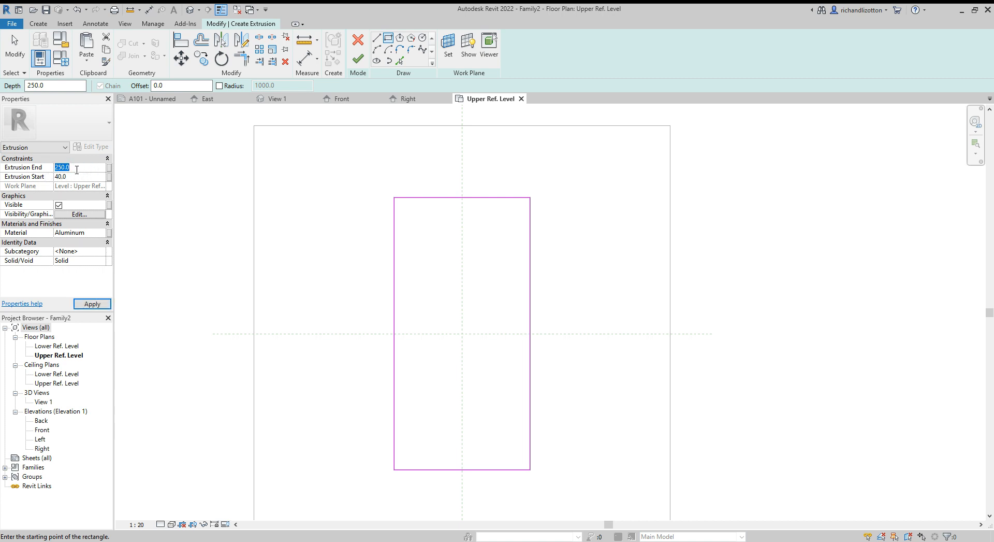
click(80, 176)
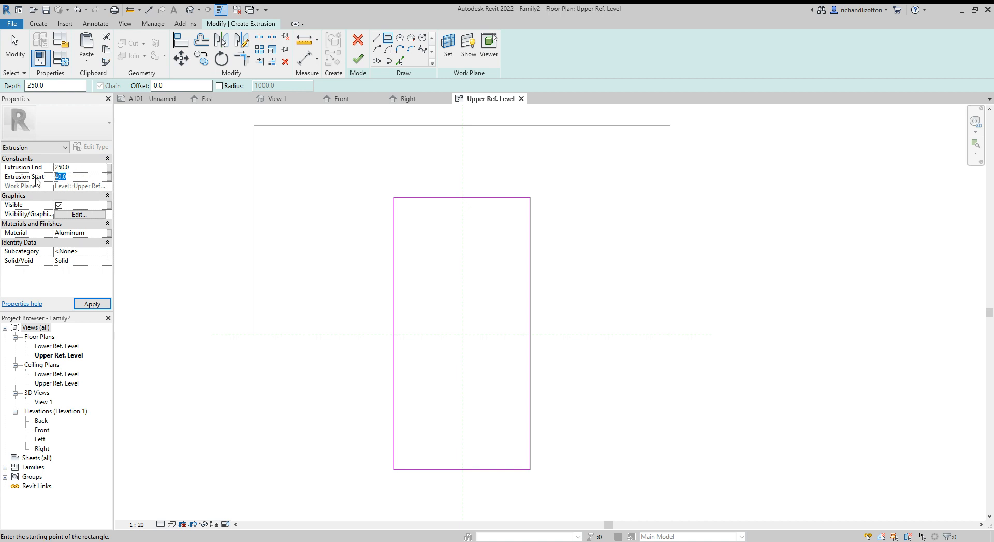
click(79, 167)
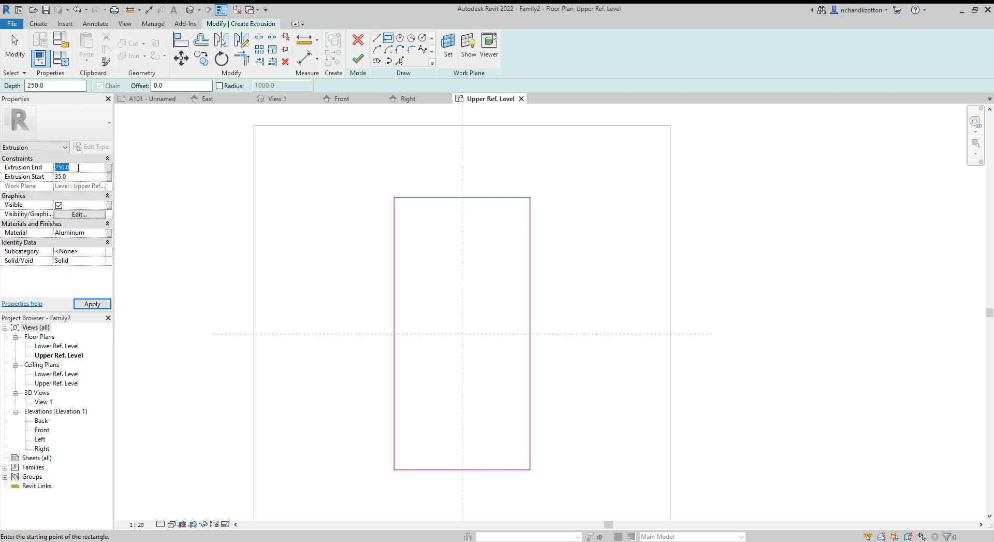
text(40)
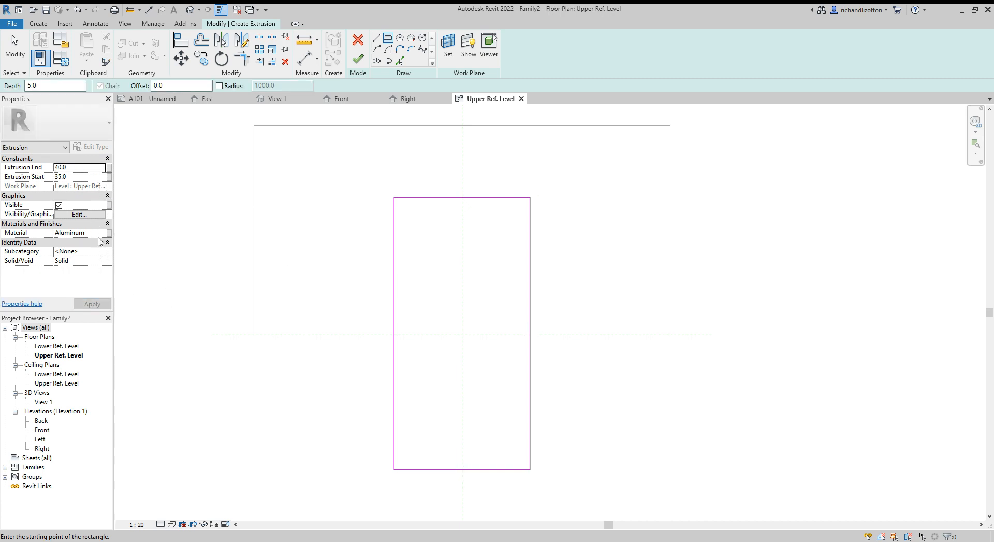
mouse_move(91, 236)
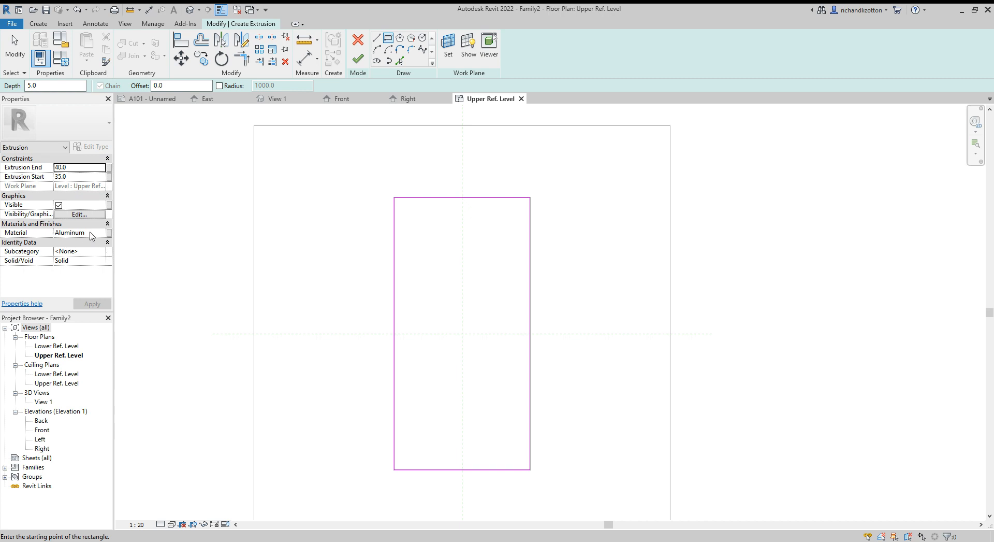
click(106, 232)
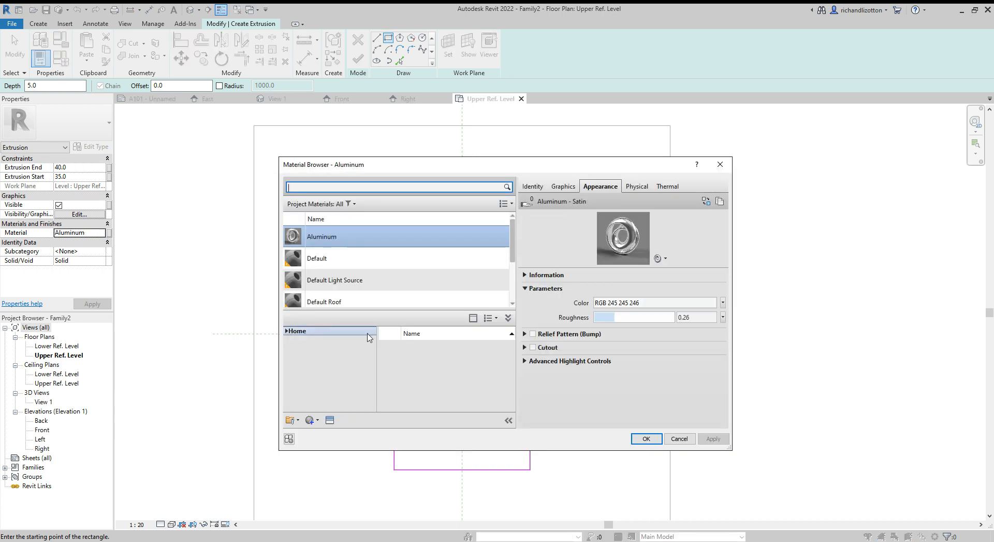
Create a new material, Default New Material, in the Material Browser.
click(296, 331)
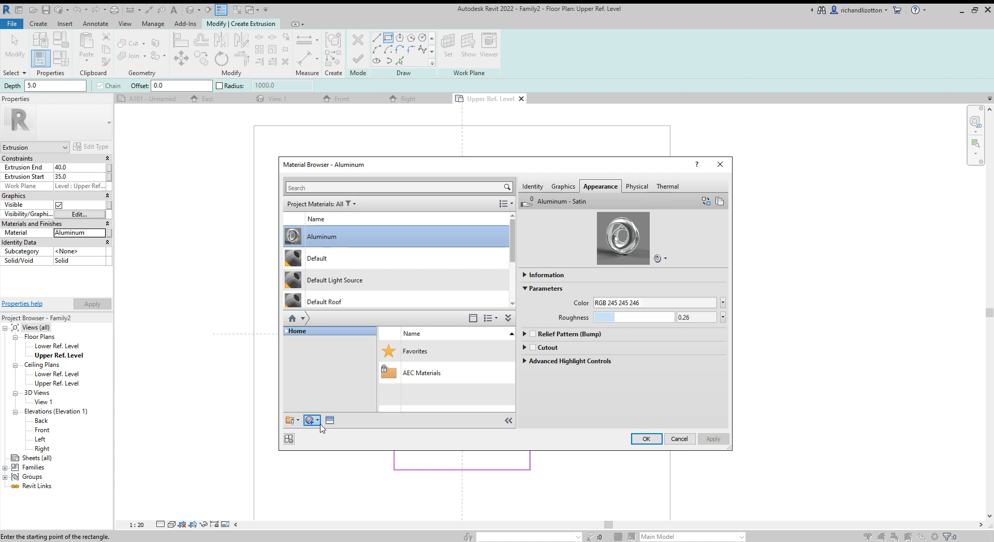
click(308, 420)
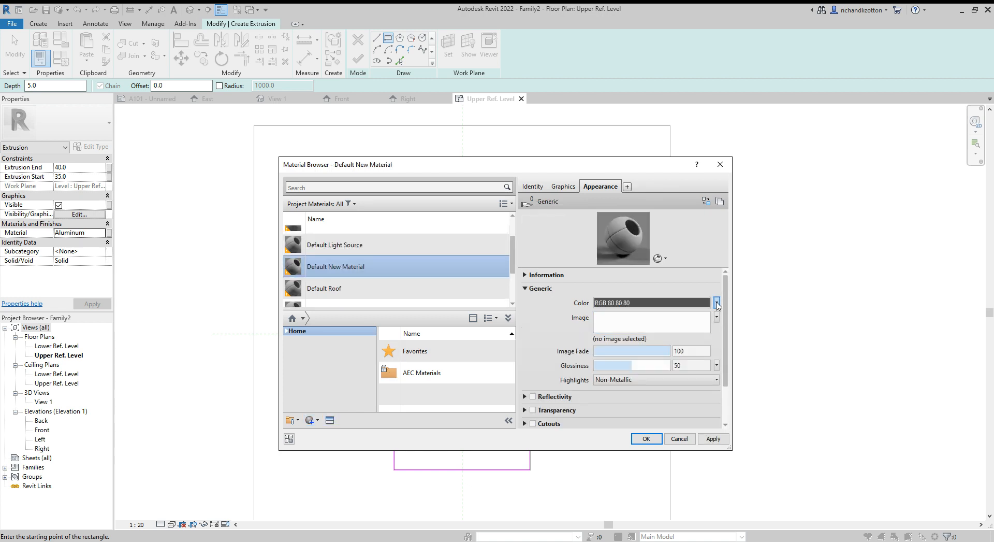
Set the new material's appearance colour to a deep blue (RGB 21-77-138).
click(717, 302)
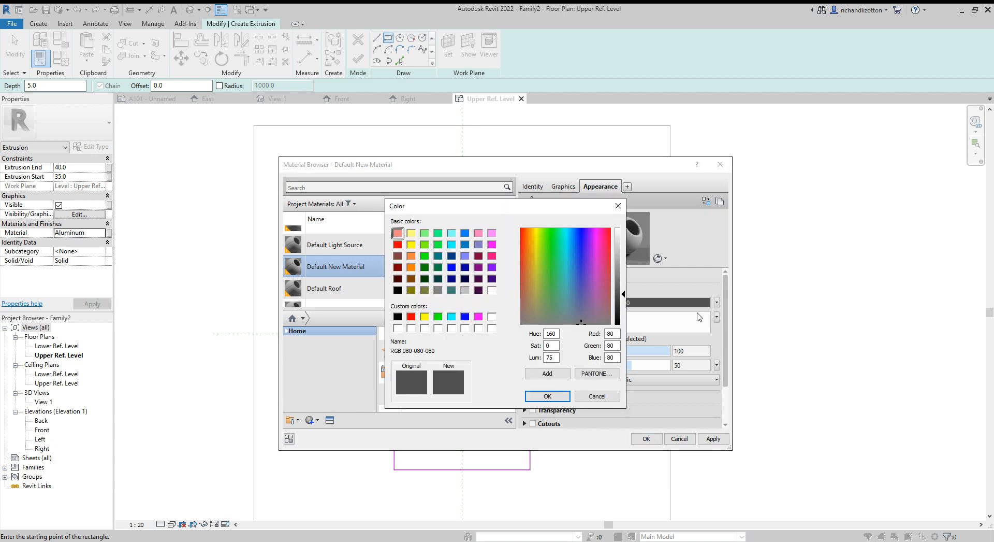
mouse_move(578, 302)
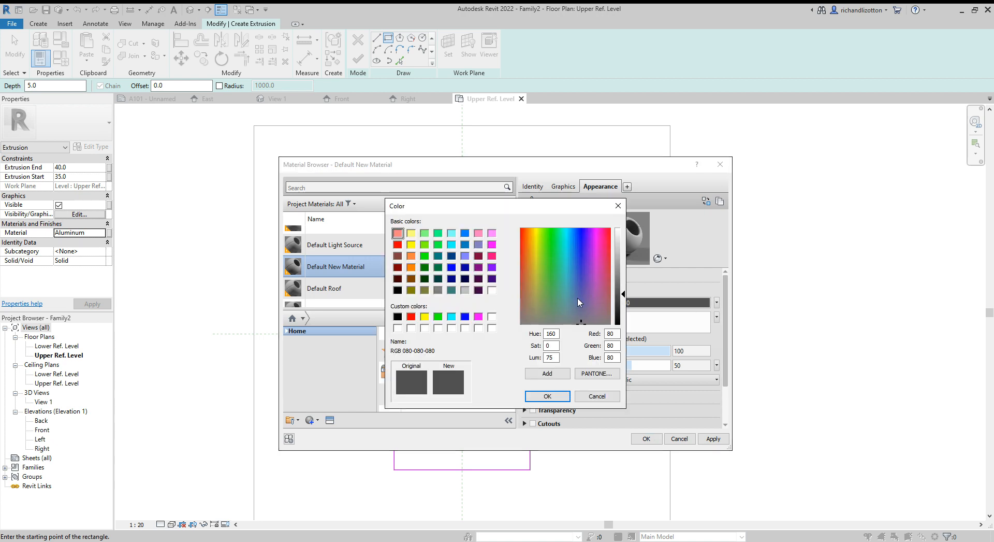
click(577, 287)
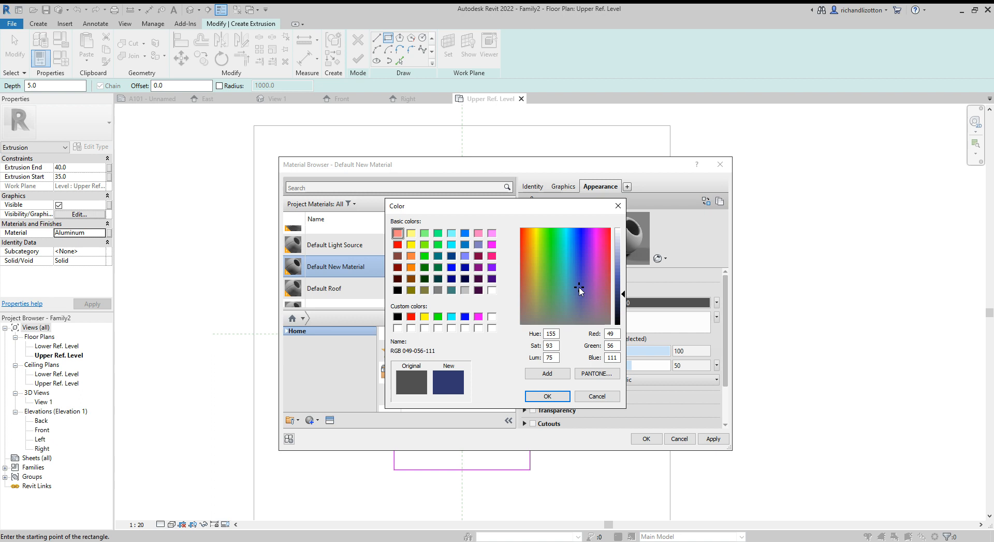
click(571, 262)
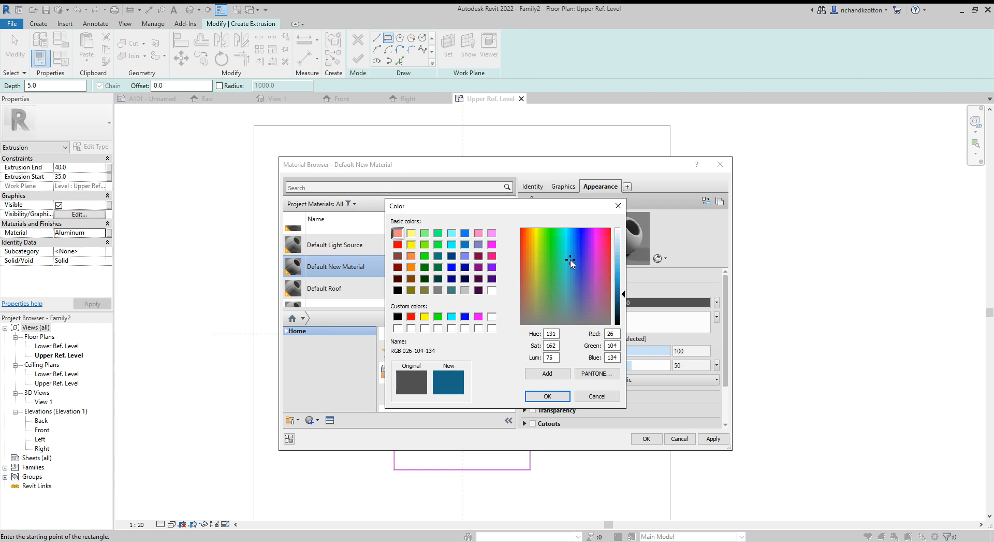
click(573, 253)
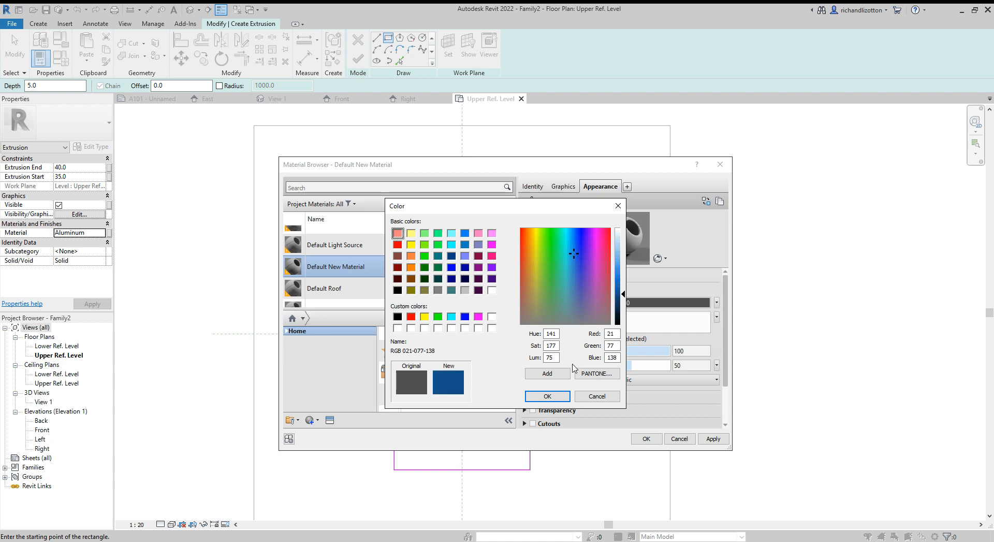
click(547, 396)
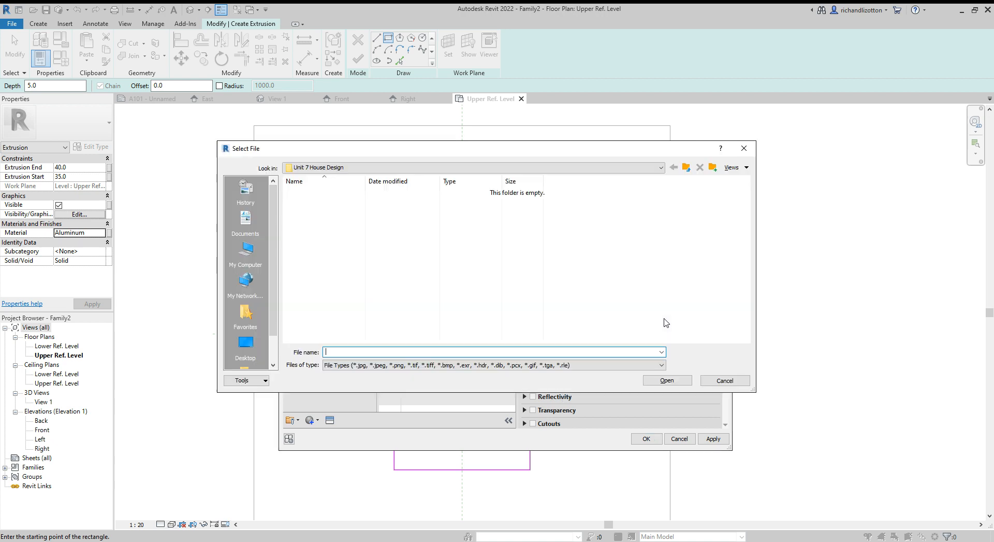
mouse_move(246, 247)
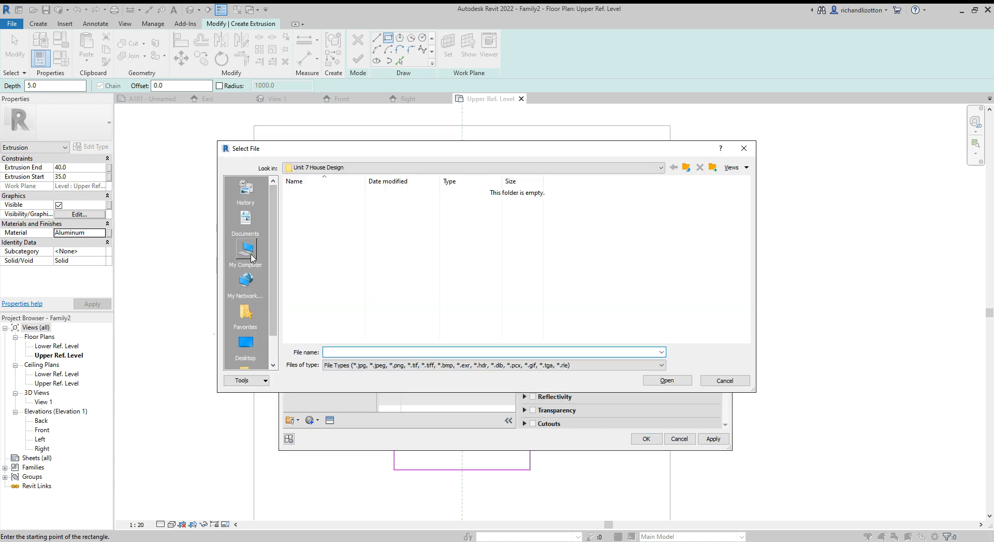
Load solar panel.png from the Pictures folder as the material's appearance image.
click(244, 248)
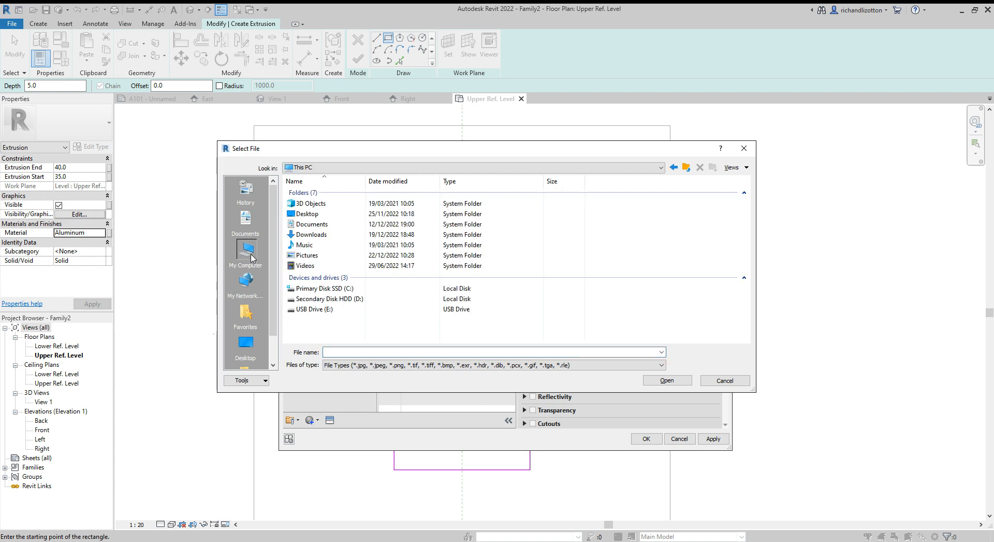
double_click(306, 255)
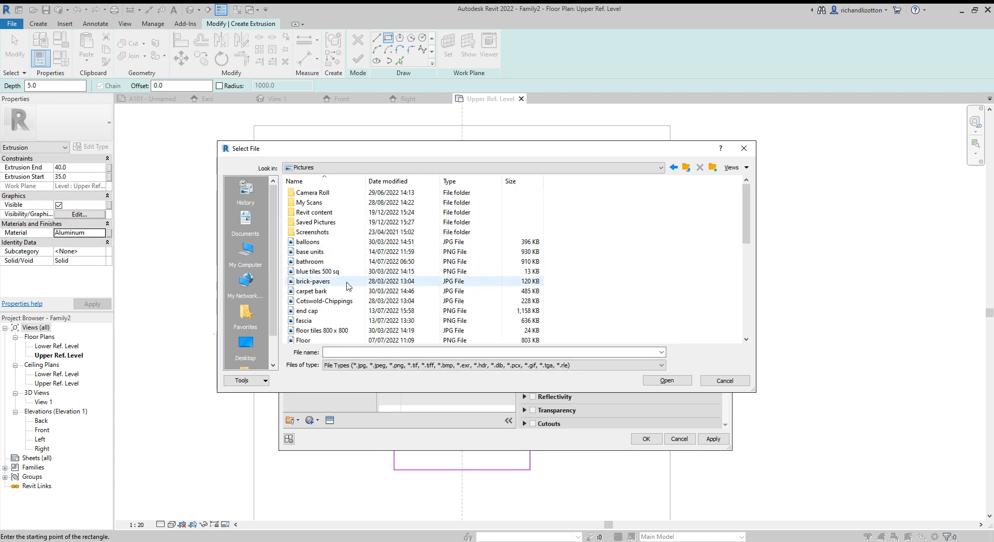
scroll(down, 3)
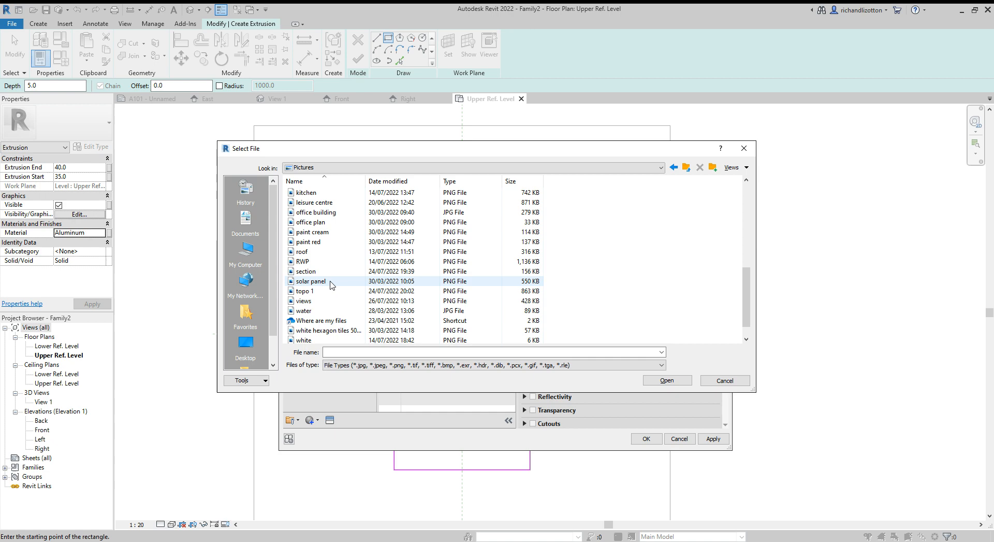
click(310, 281)
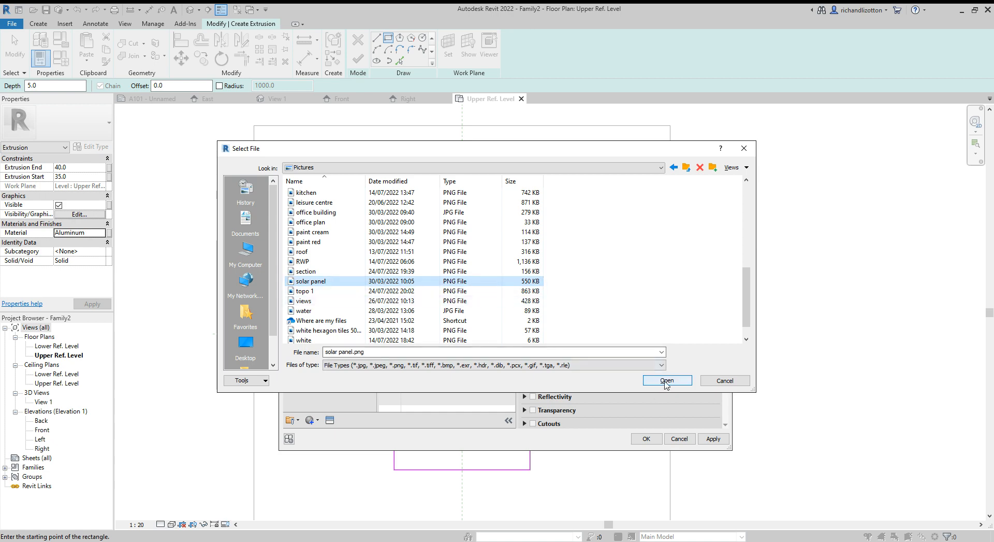
click(665, 380)
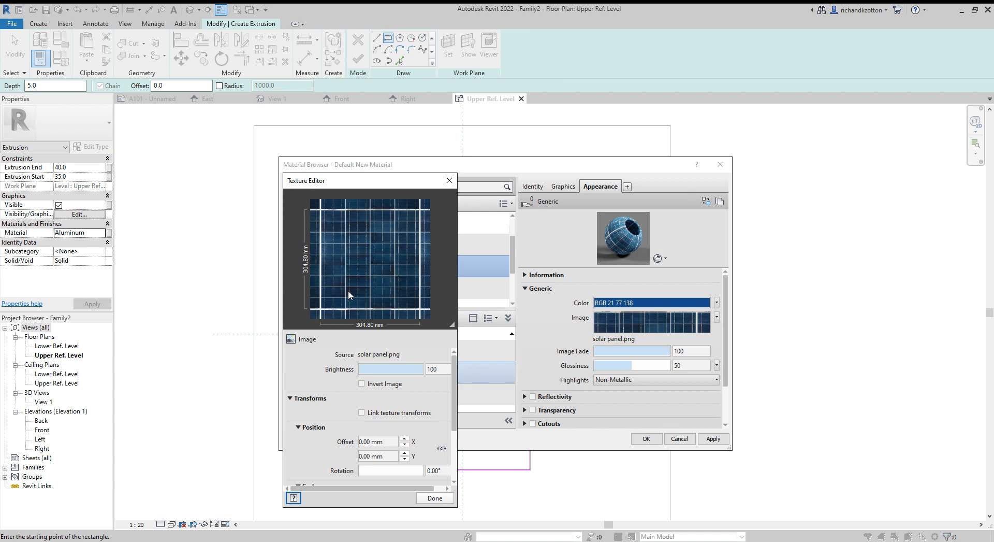
mouse_move(361, 292)
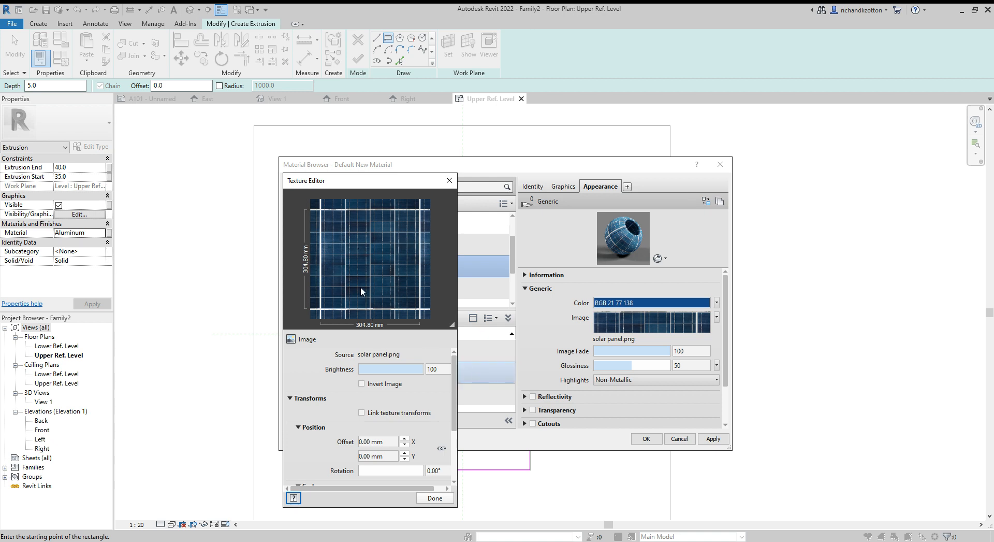
Unlink the texture sample size and set it to 400 mm by 900 mm, then finish texture editing.
scroll(down, 3)
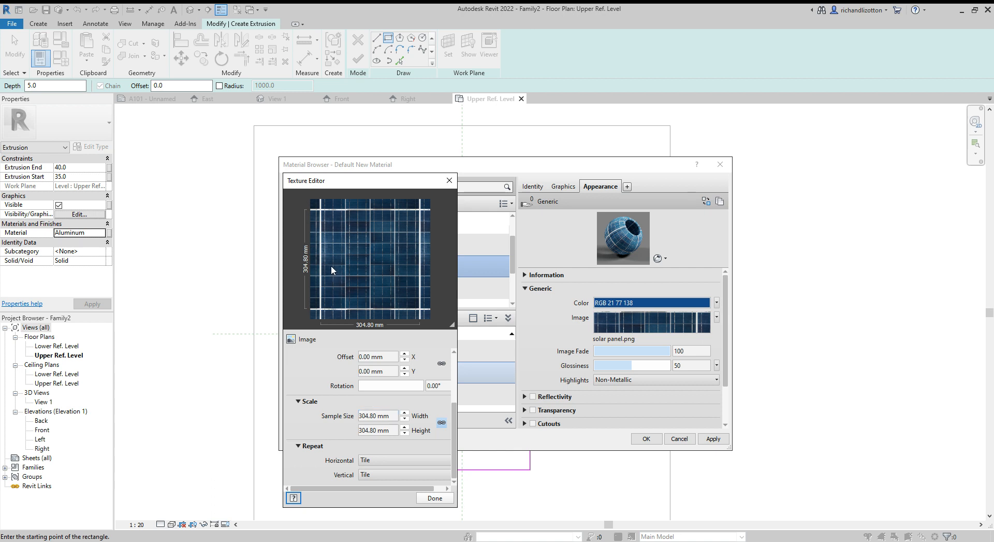
mouse_move(339, 307)
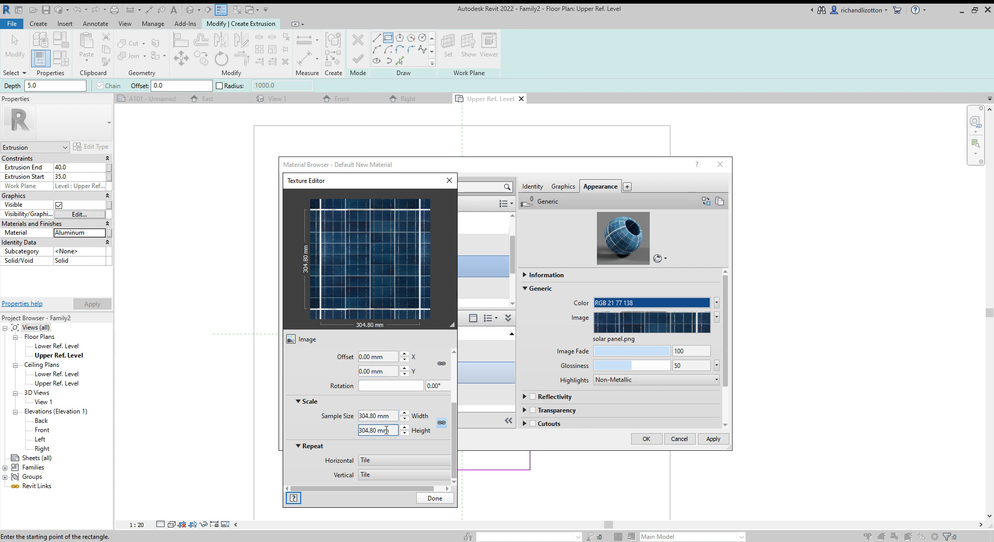
triple_click(374, 430)
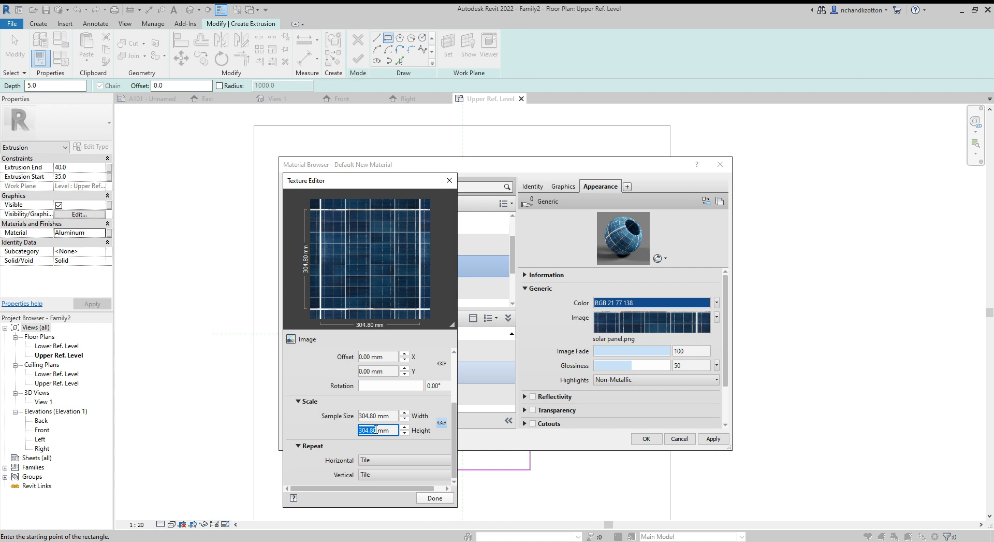
text(400)
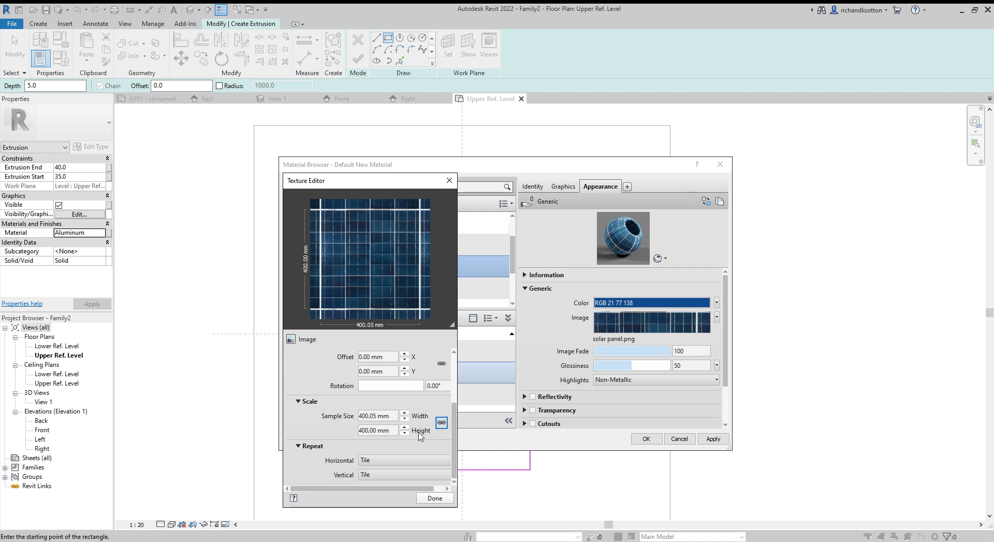
triple_click(377, 415)
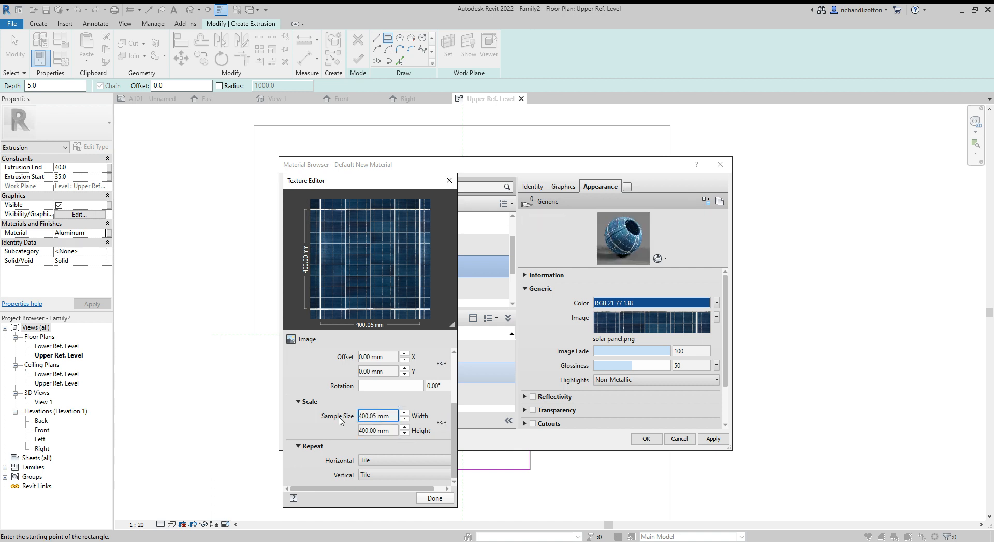
triple_click(377, 416)
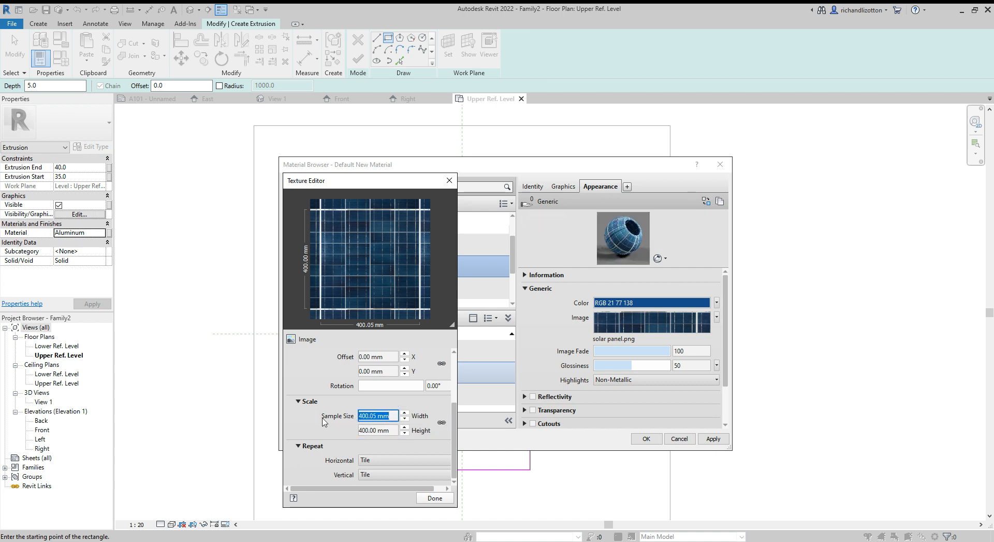
mouse_move(311, 427)
text(800)
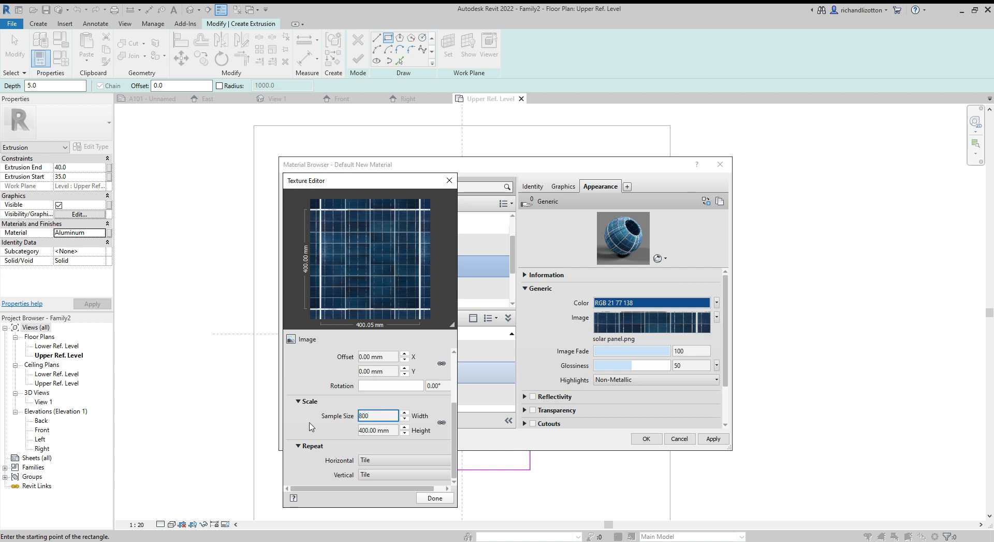
mouse_move(318, 436)
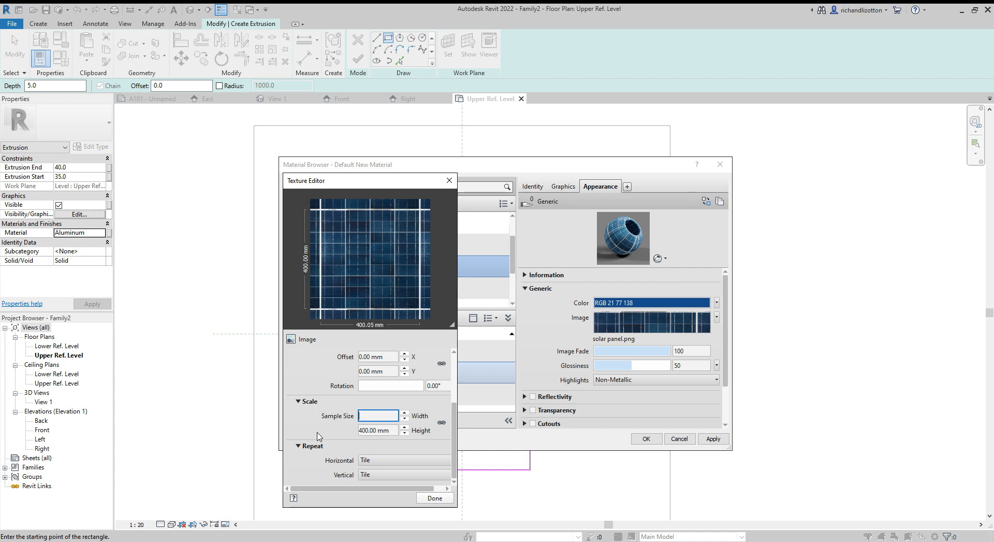
text(900.00 mm)
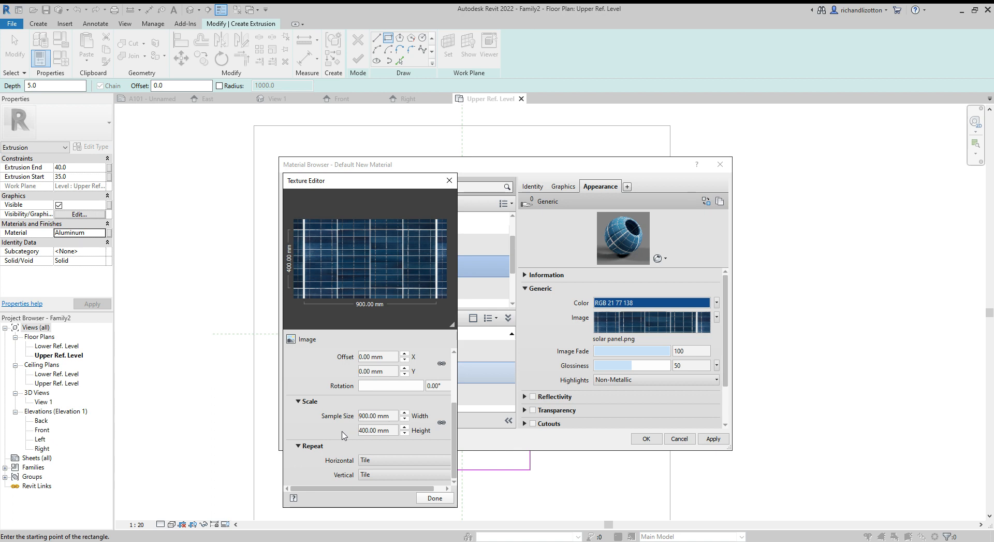
mouse_move(394, 442)
text(400)
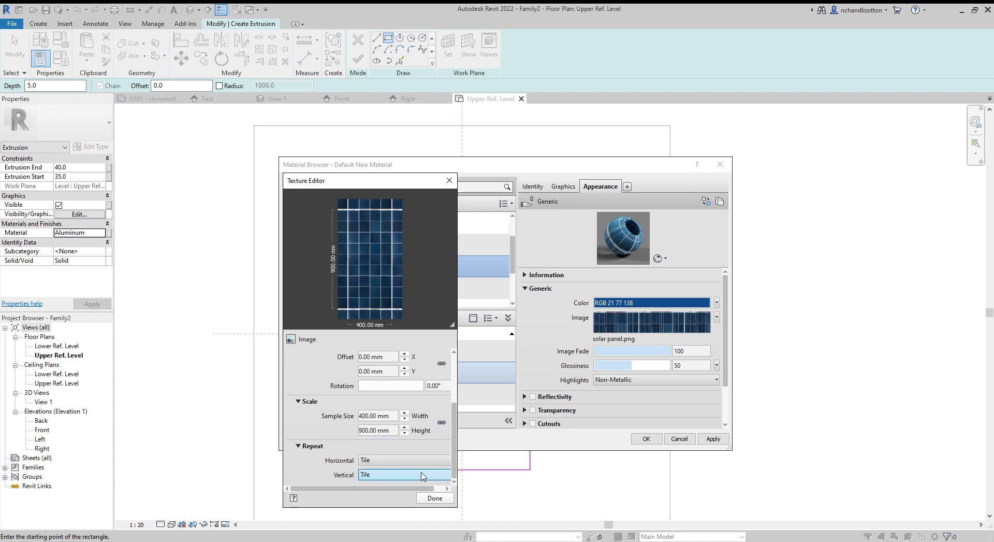
click(448, 180)
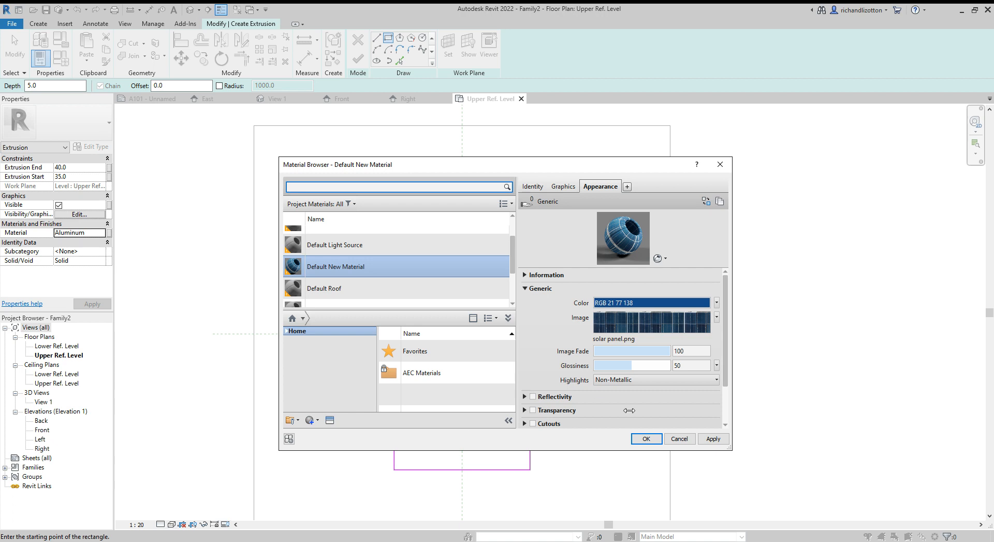
mouse_move(567, 386)
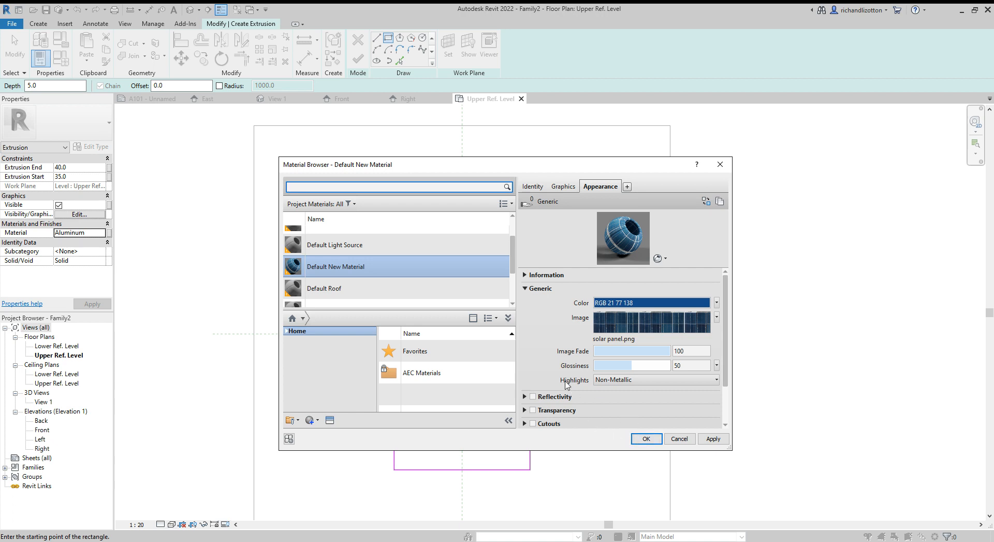
click(525, 396)
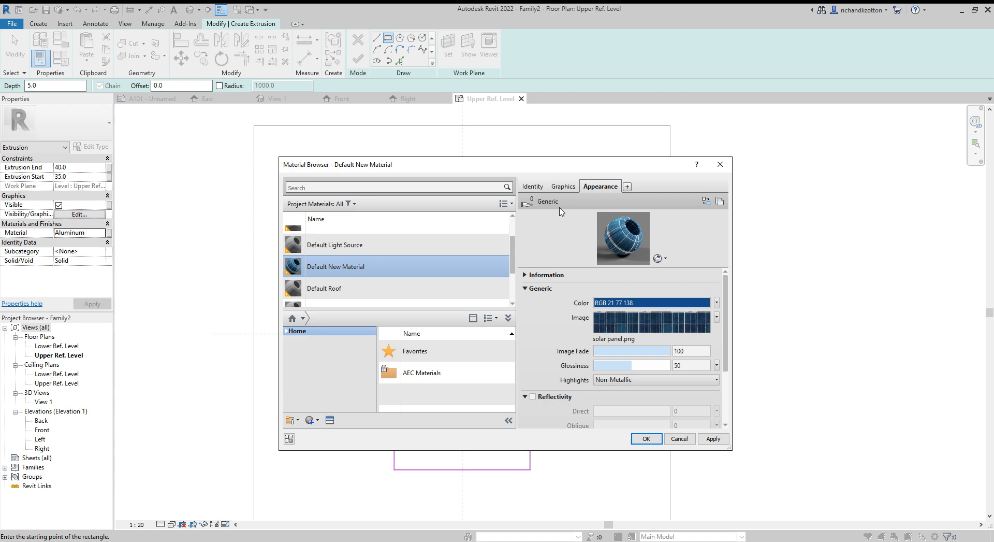
Set the material's Graphics shading colour to blue (RGB 35-73-205).
click(563, 185)
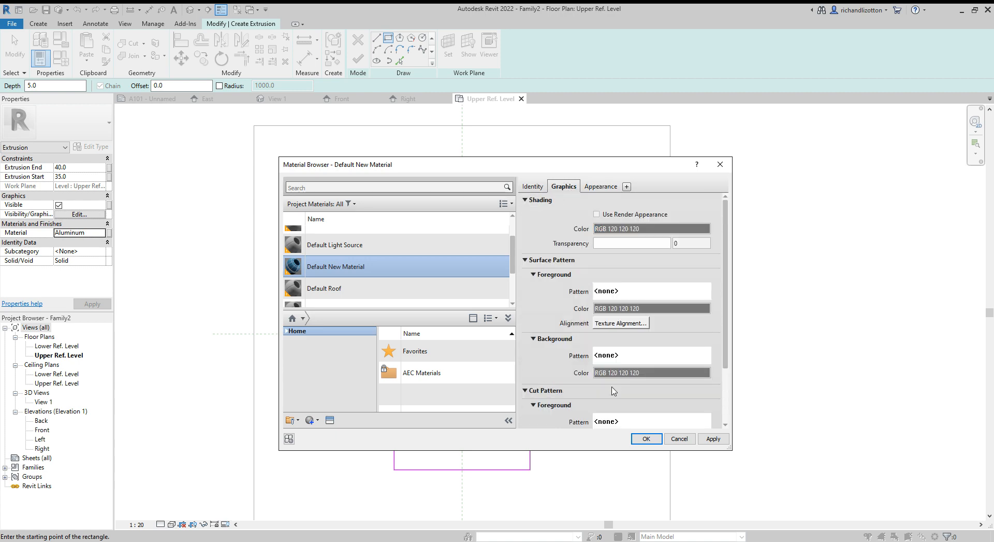
click(650, 227)
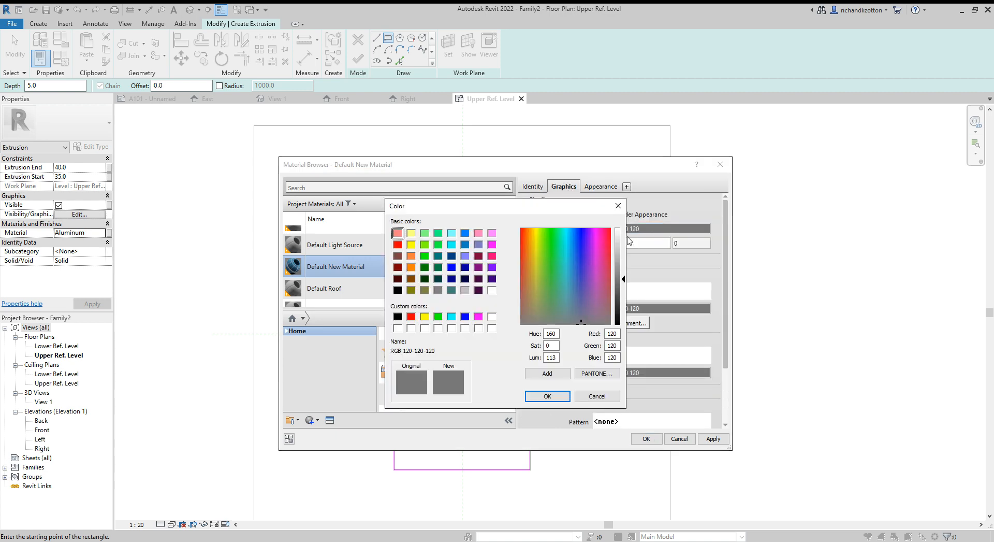
click(576, 256)
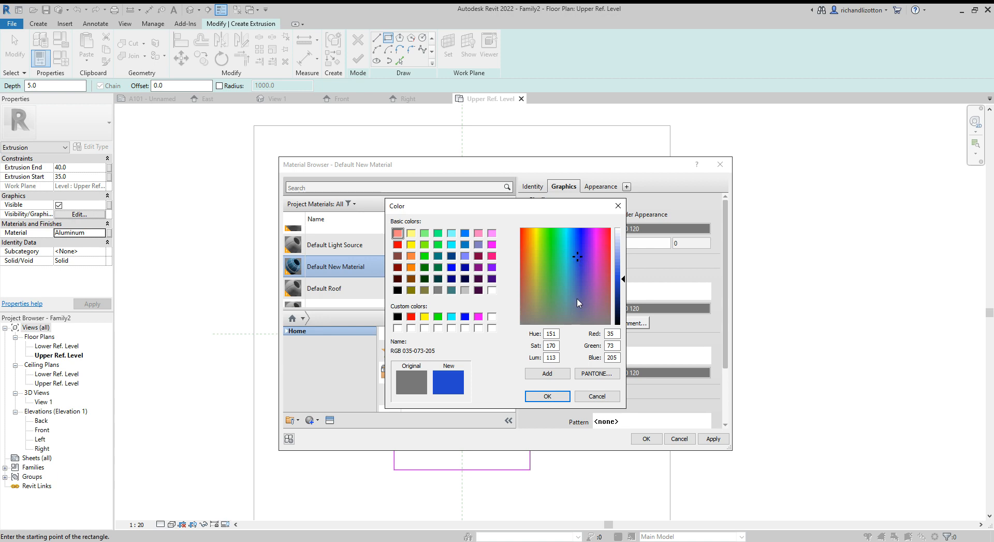
click(546, 396)
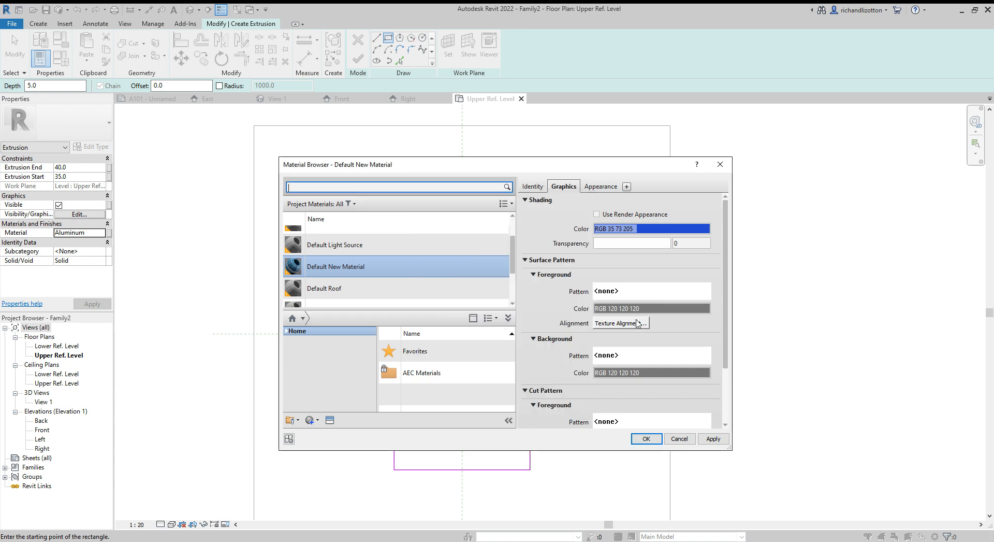
mouse_move(598, 428)
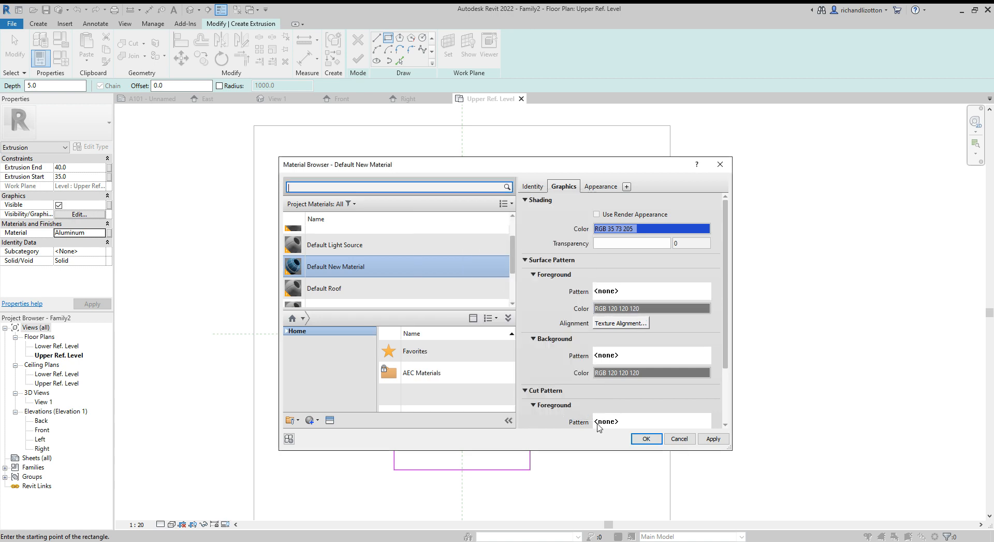
Give the material a Crosshatch surface foreground pattern with white pattern lines.
click(650, 291)
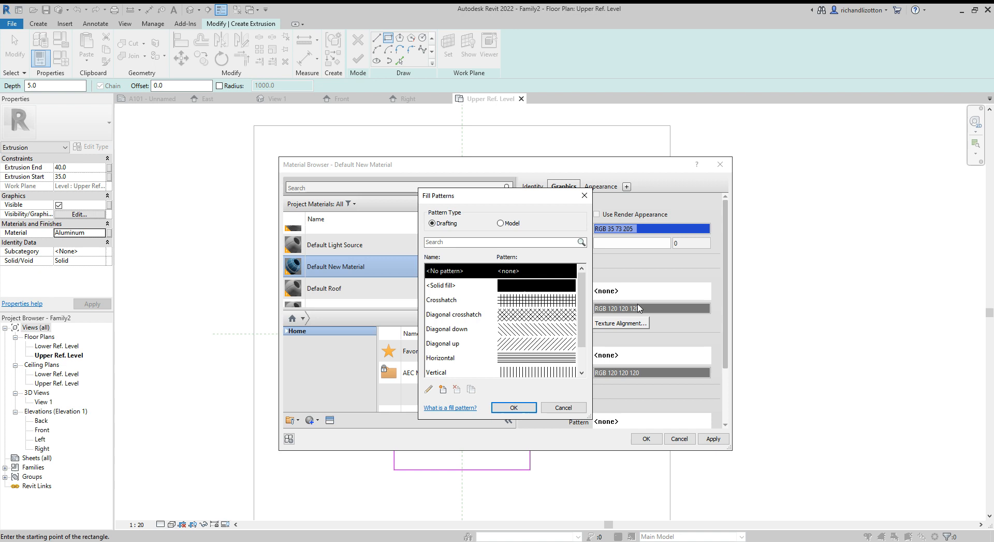
click(441, 299)
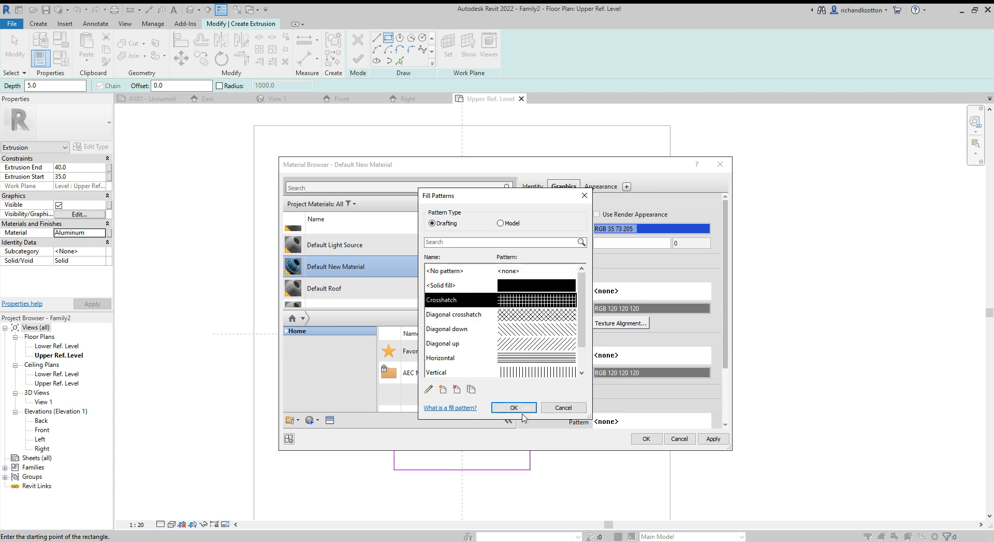
click(513, 407)
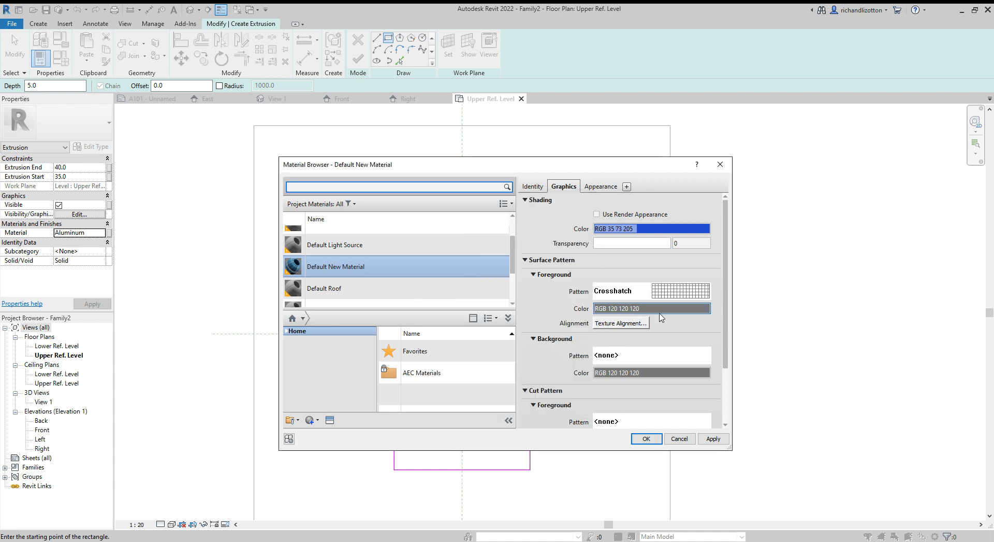
mouse_move(674, 321)
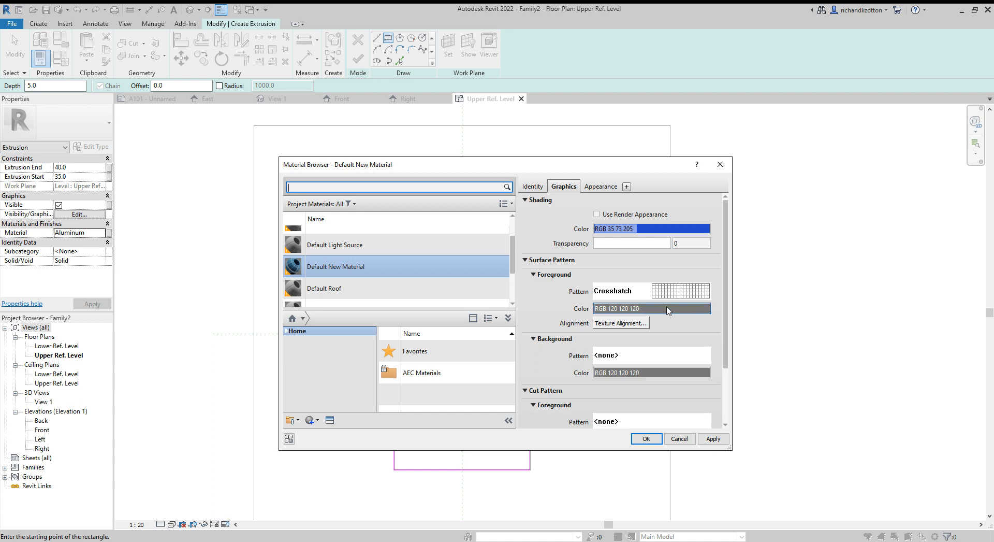
click(650, 308)
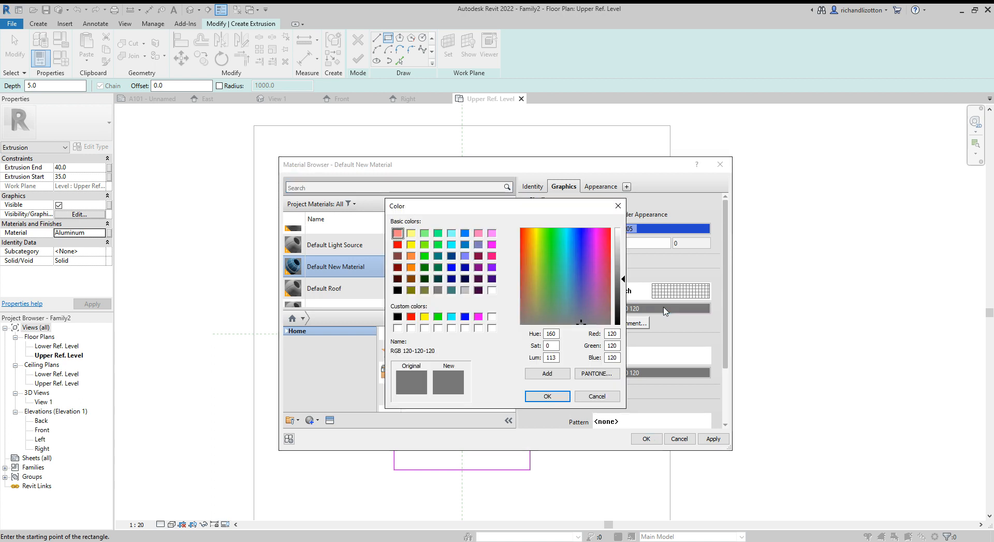
mouse_move(495, 293)
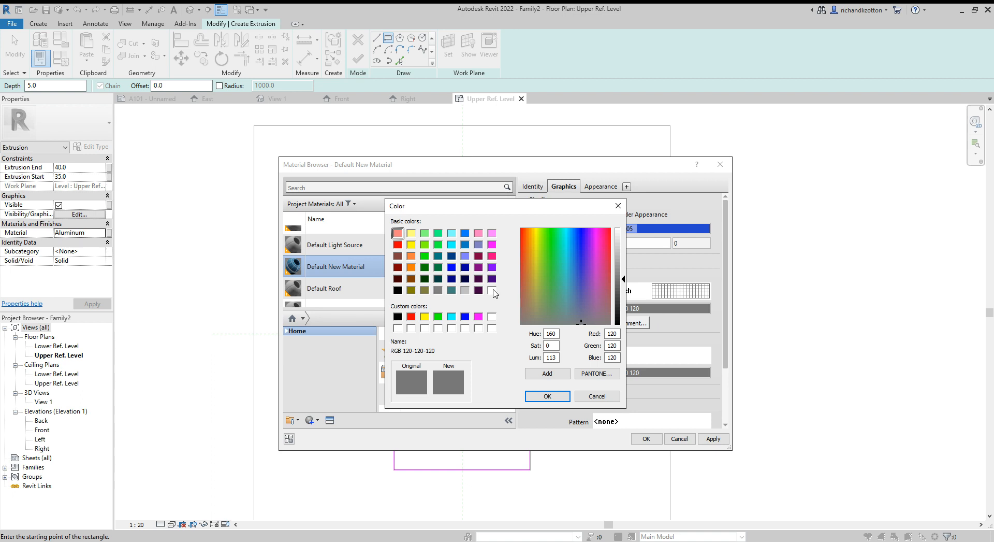
click(547, 396)
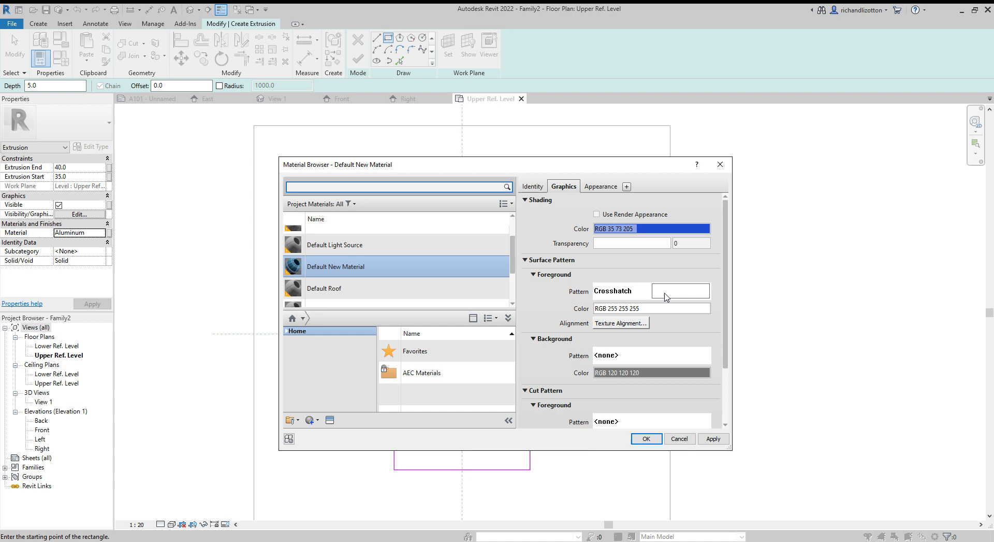
click(705, 290)
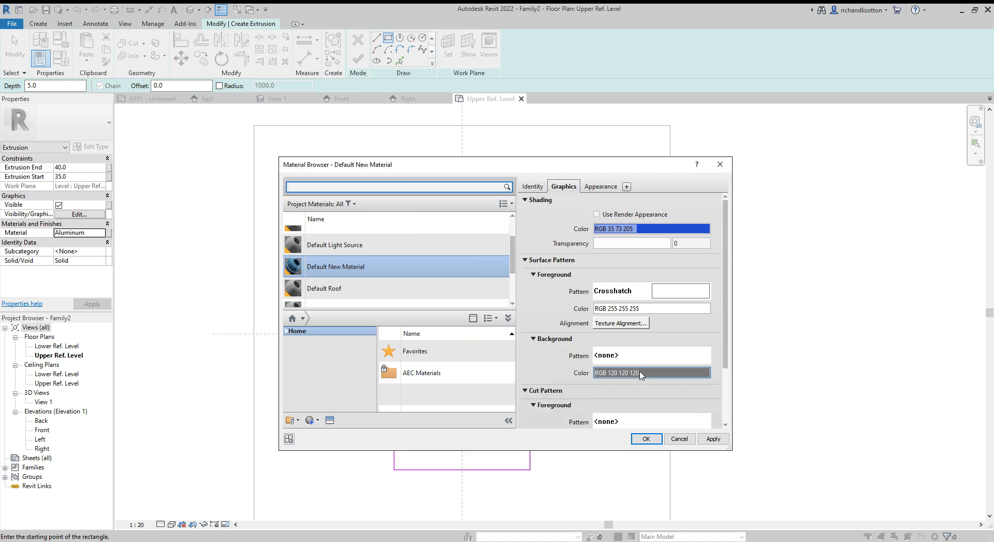
Set the background pattern colour to white and apply the material to the extrusion.
click(650, 372)
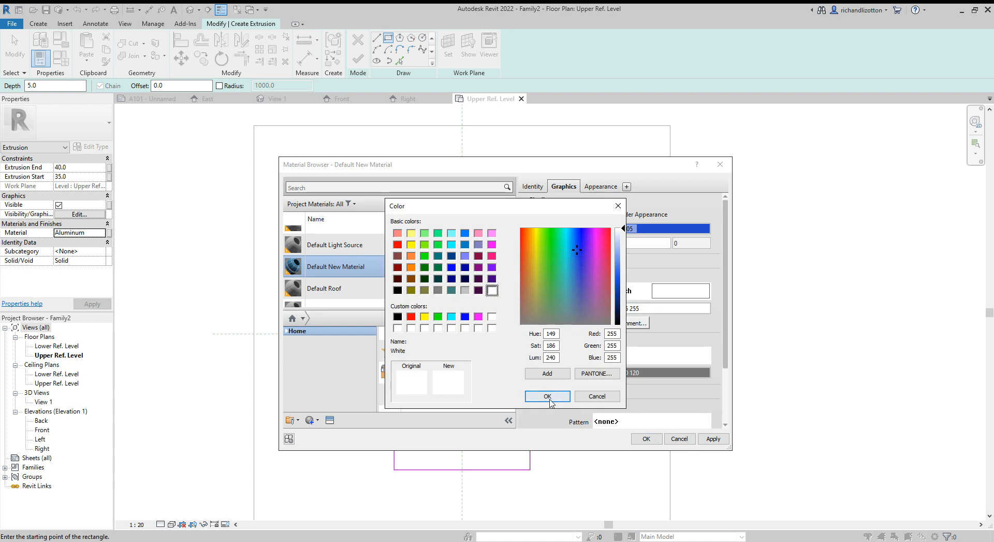
click(546, 395)
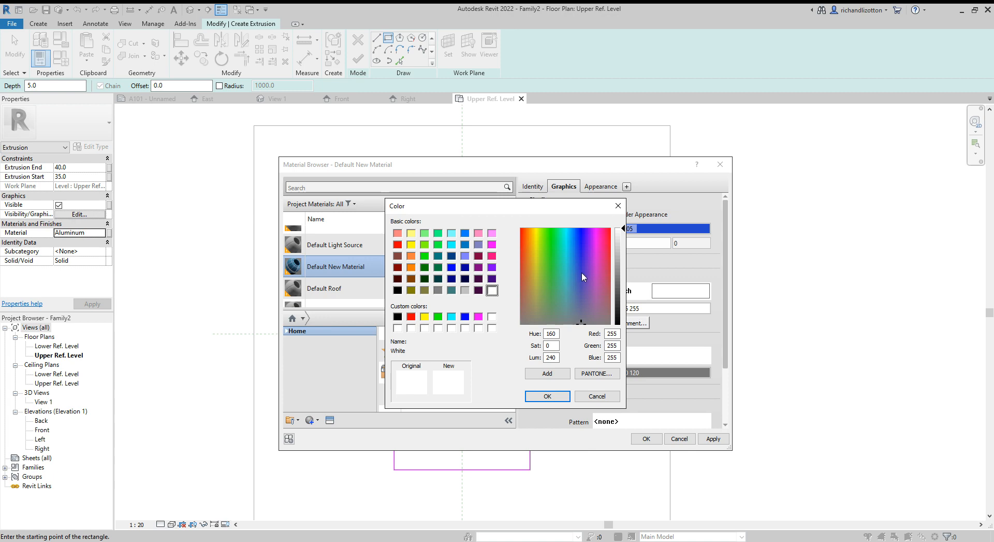
click(545, 395)
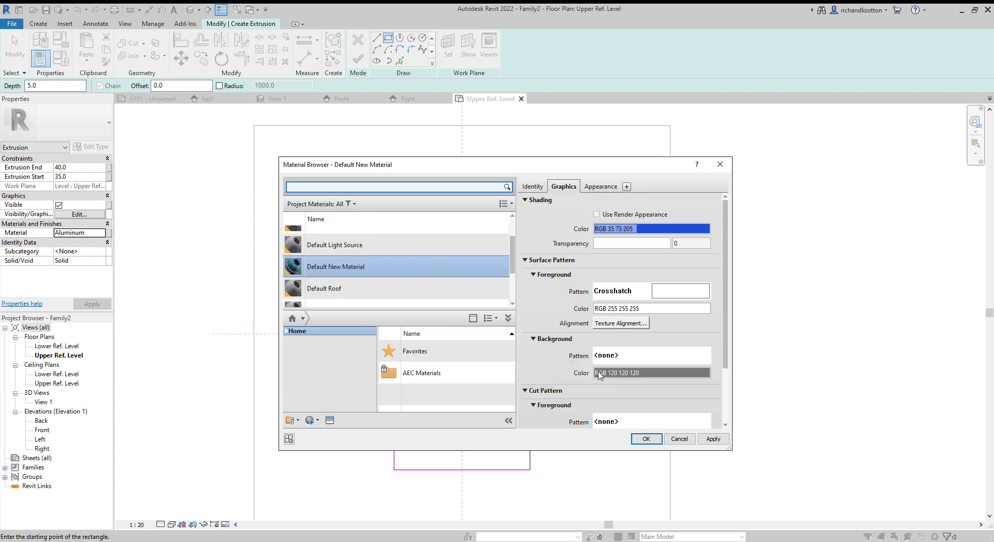
click(645, 438)
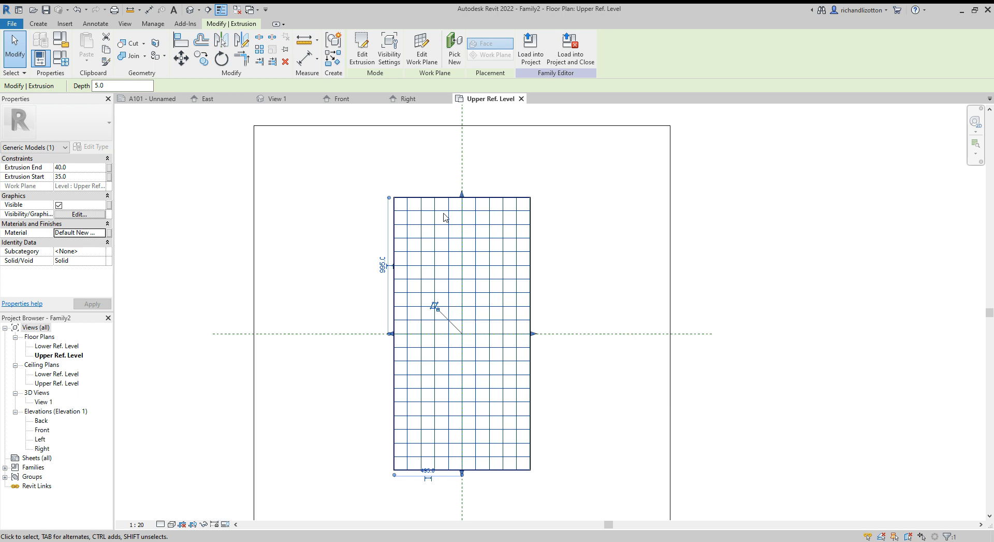
mouse_move(577, 343)
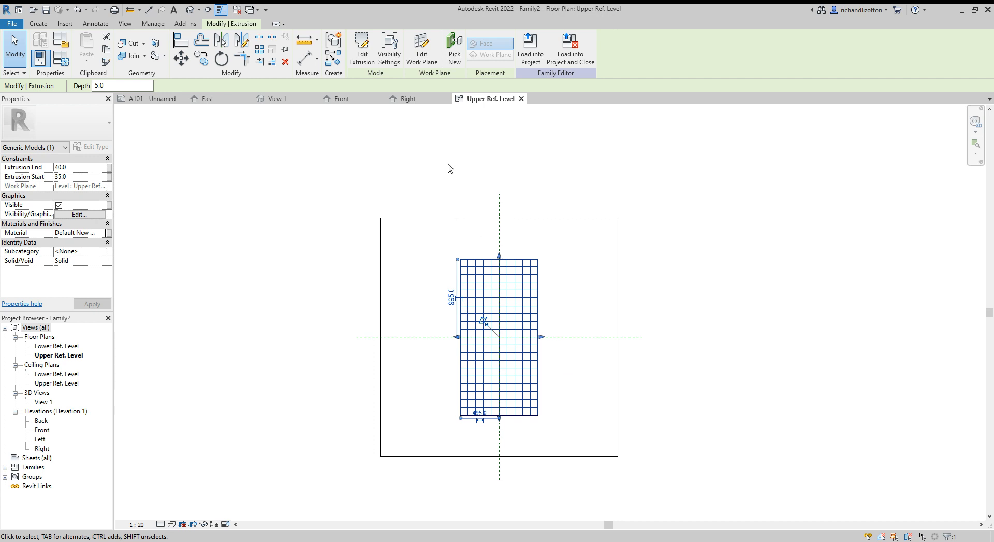
mouse_move(157, 112)
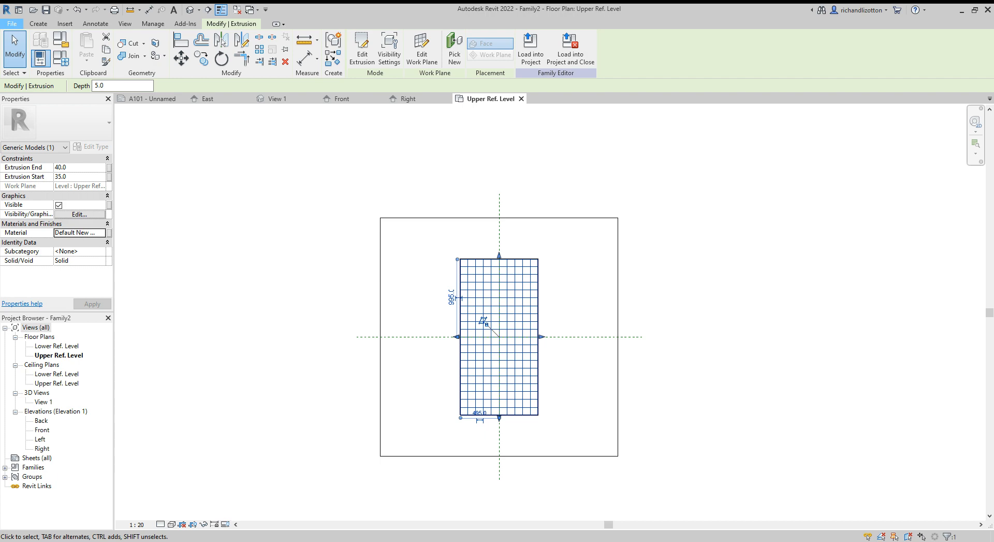
mouse_move(145, 143)
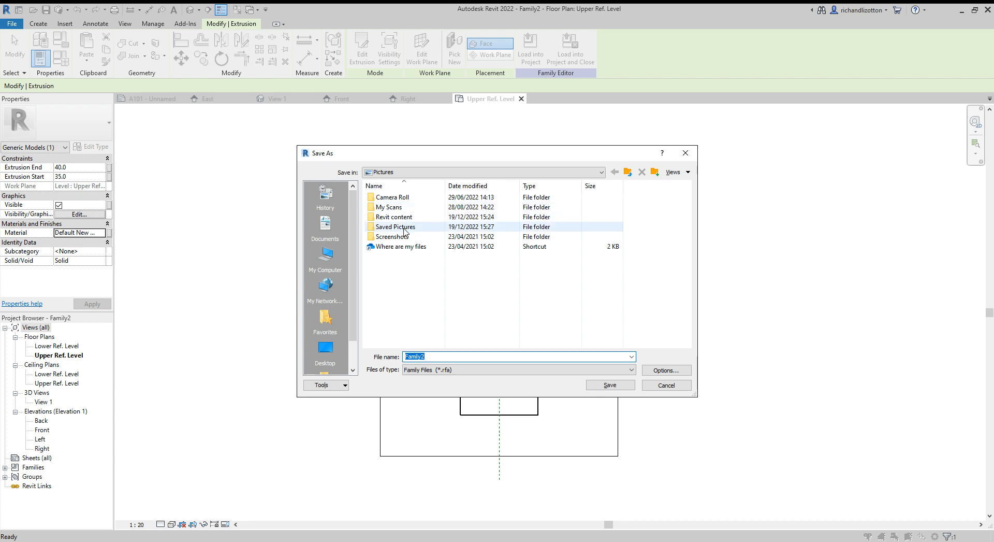
Save the family as 'Solar Panel' in the Revit content folder.
double_click(395, 227)
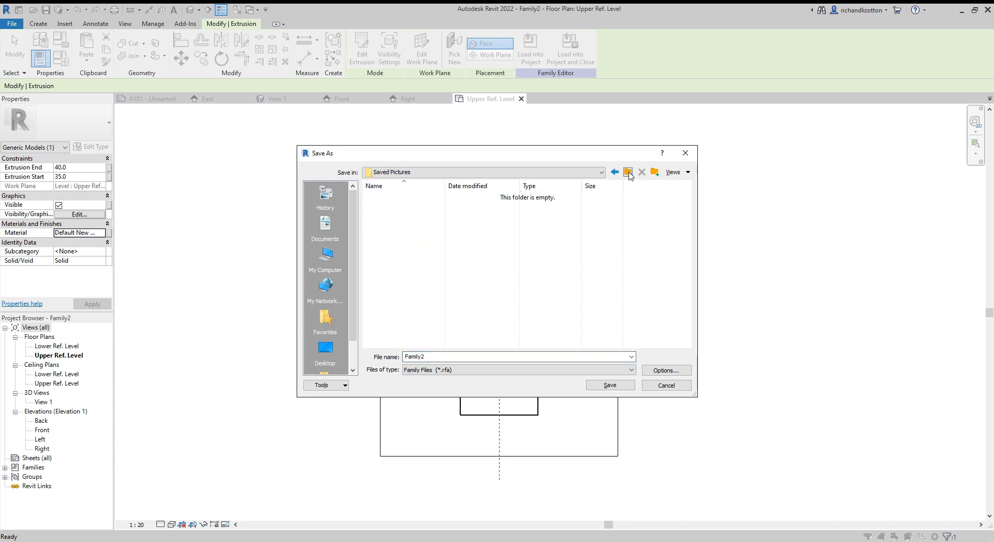
click(628, 172)
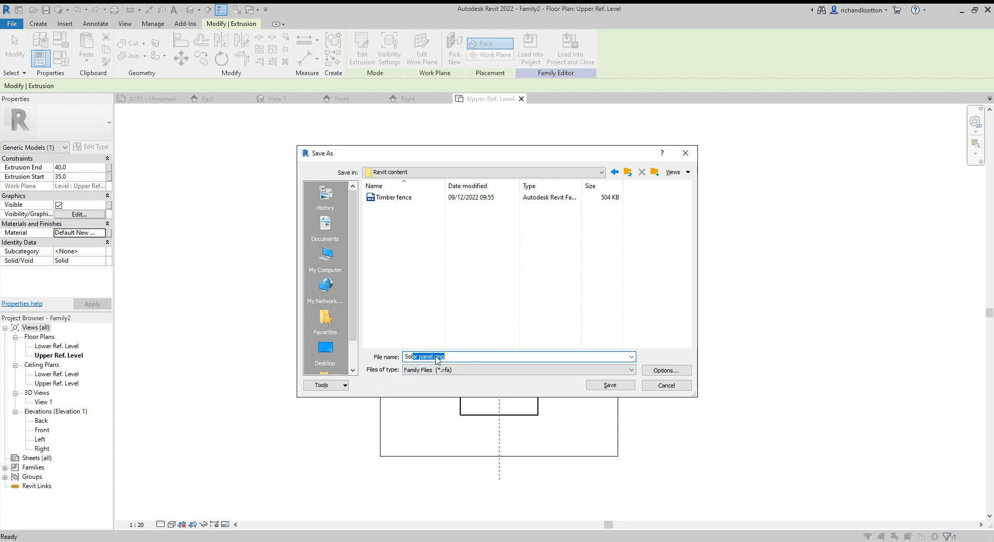
text(Solar Panel)
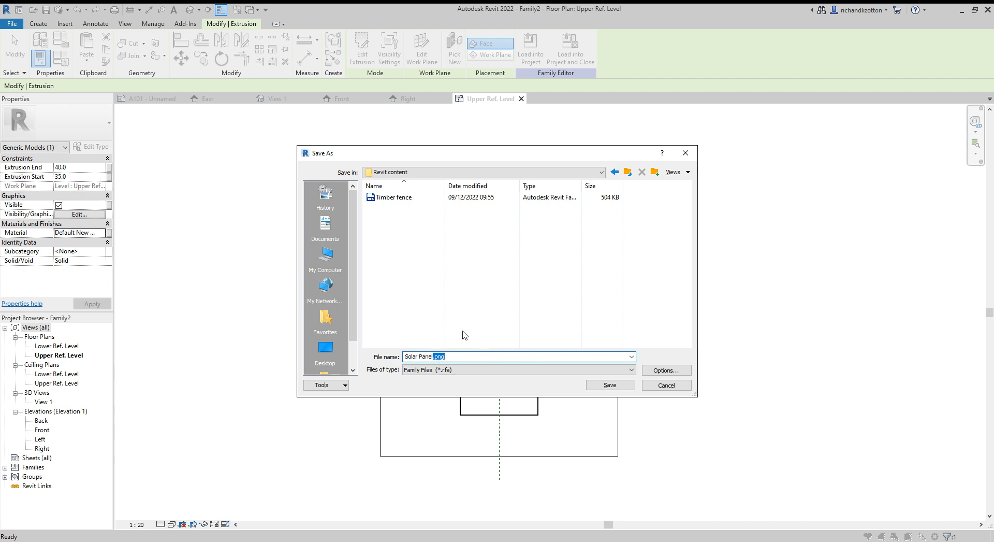
key(Delete)
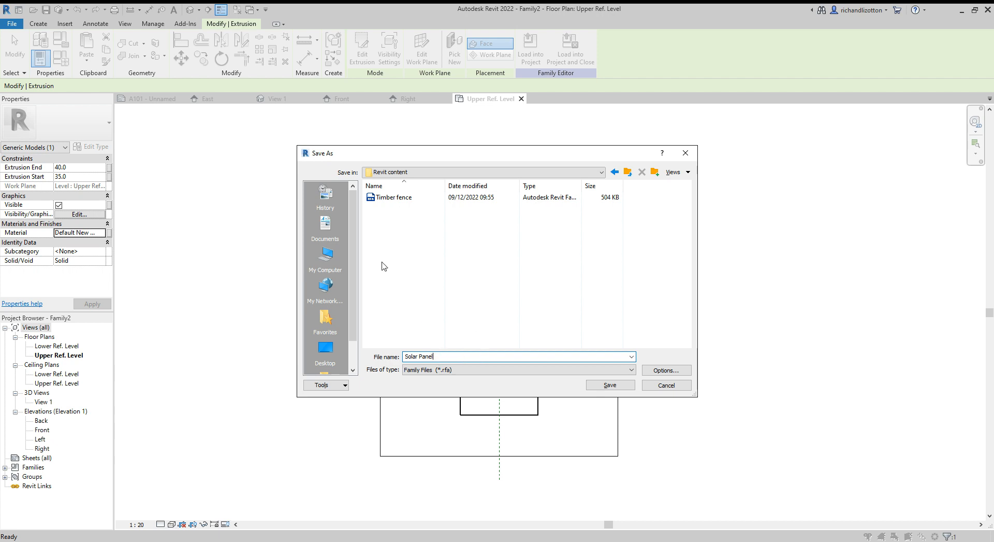
mouse_move(436, 247)
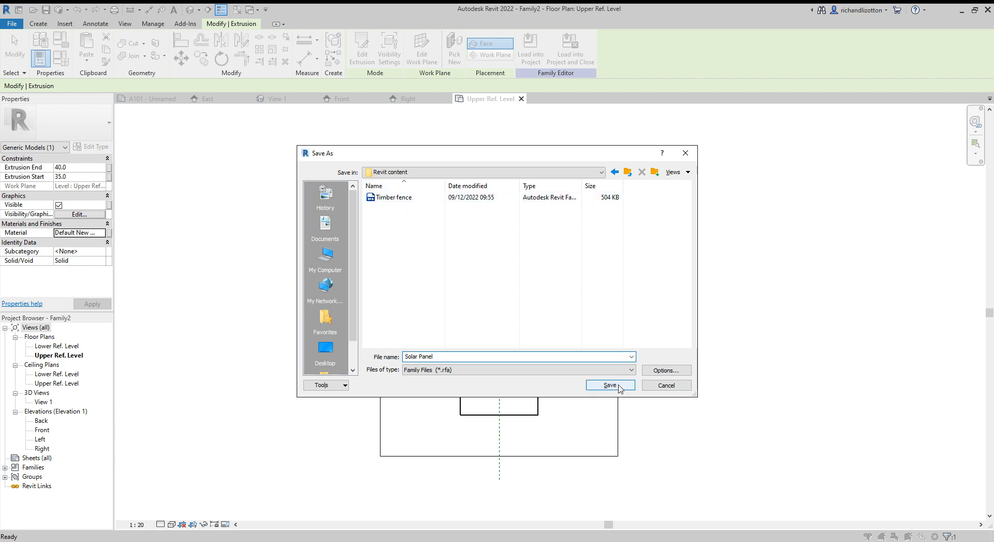
click(609, 385)
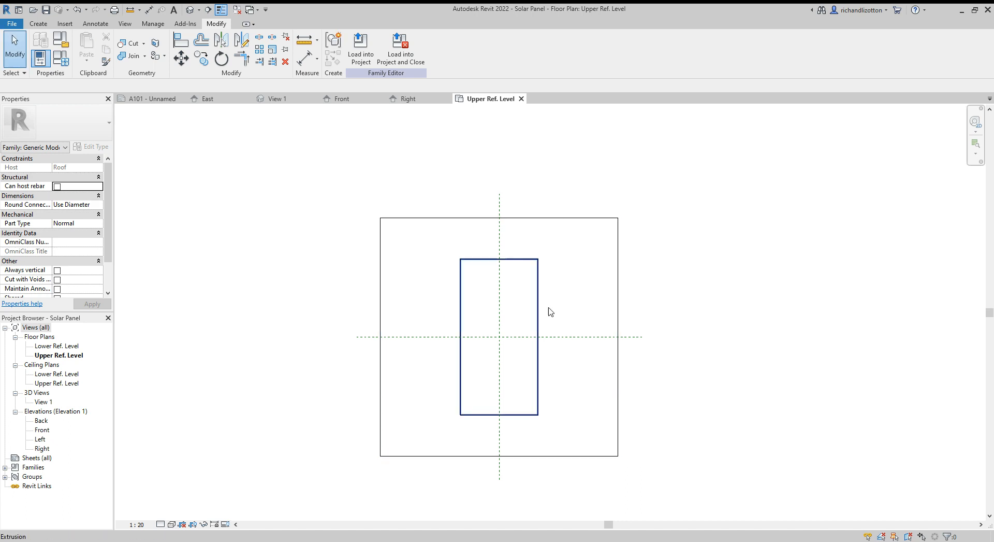
Deselect the extrusion and view the family from the Right elevation.
click(361, 188)
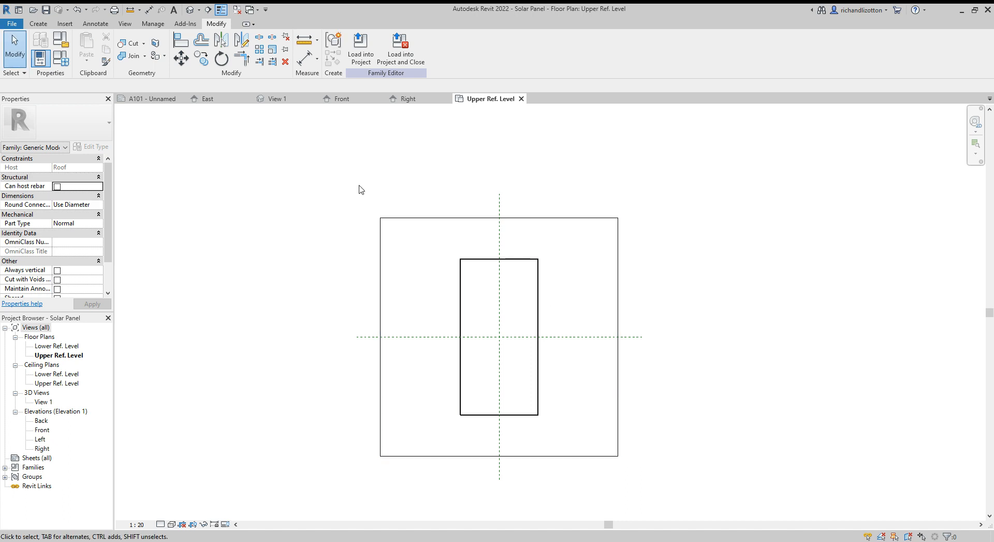
mouse_move(351, 178)
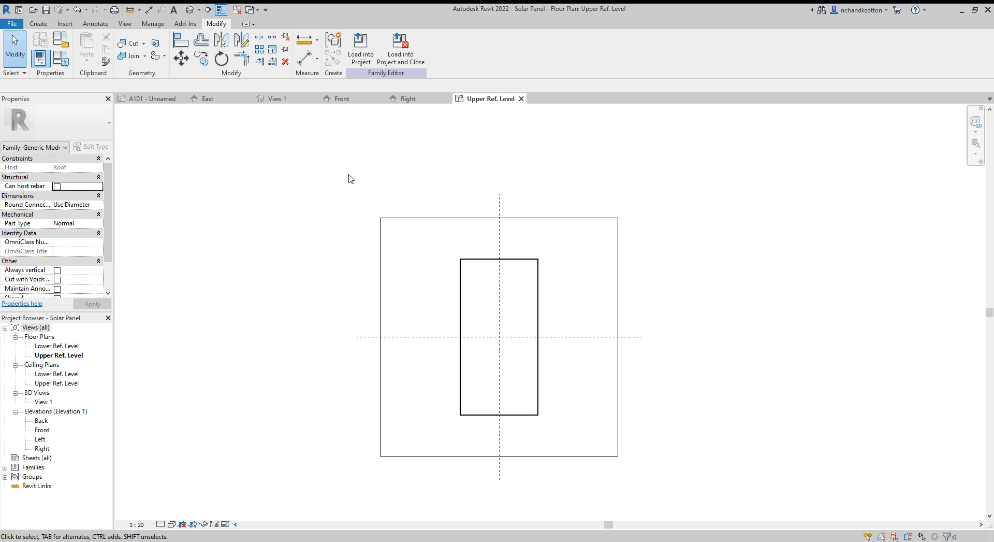
mouse_move(408, 99)
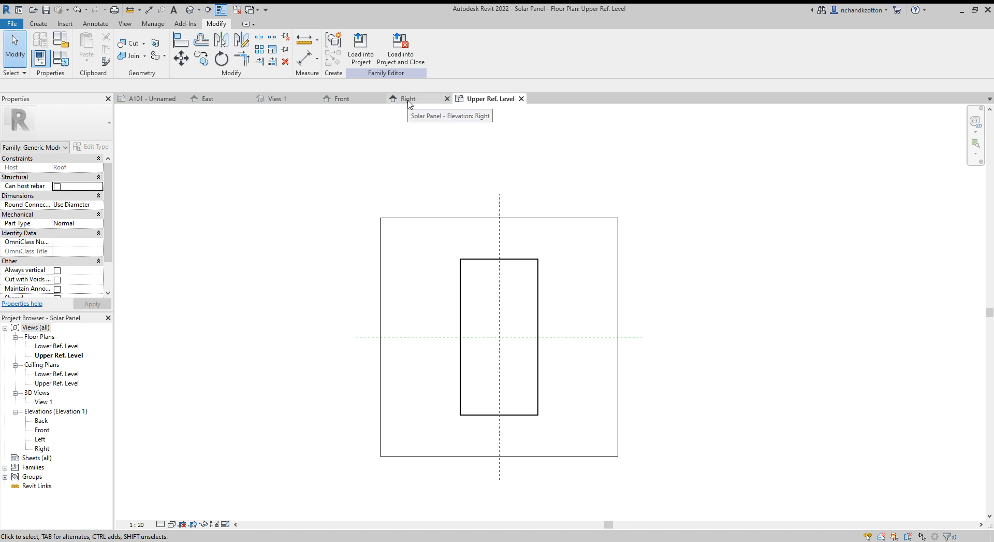
click(407, 98)
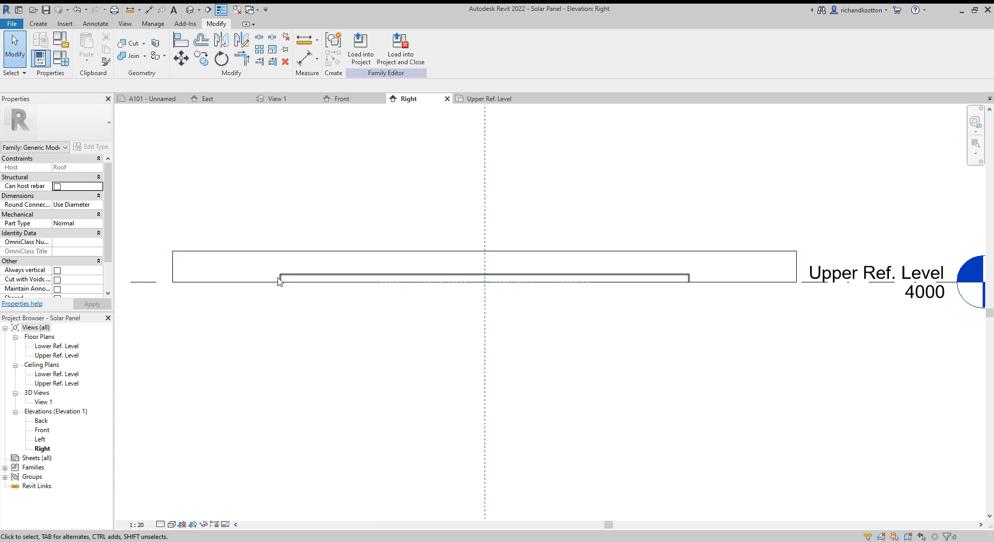
click(278, 278)
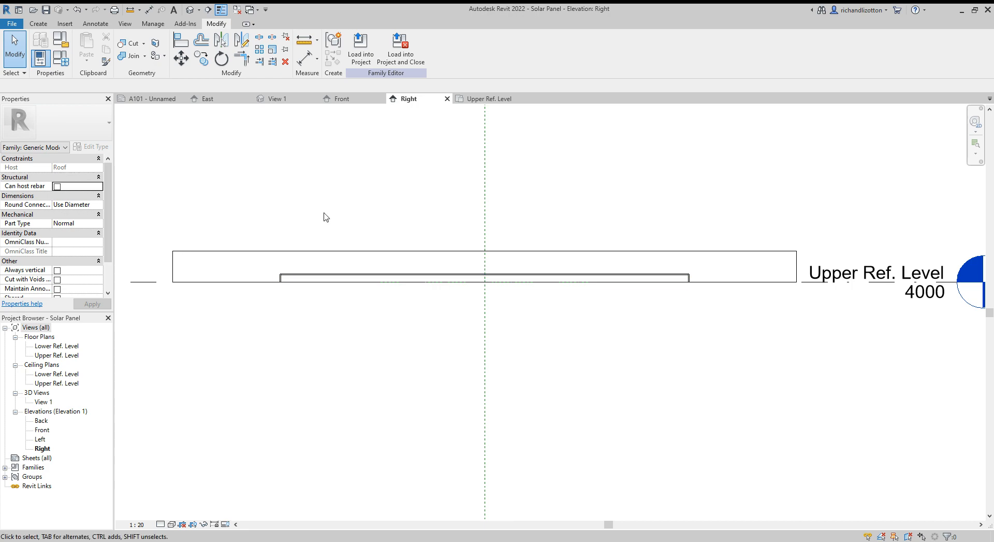
mouse_move(360, 48)
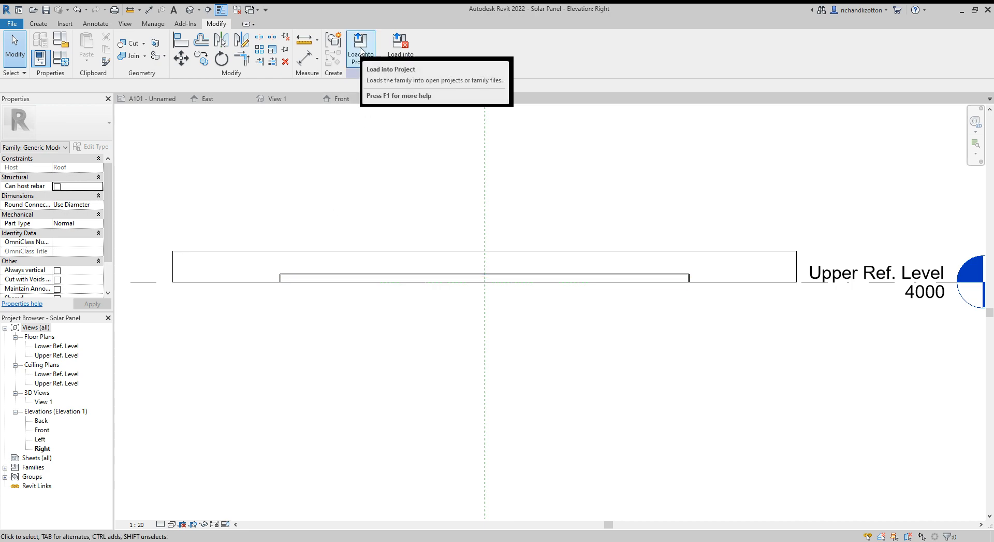
Load the Solar Panel family into the House Design project and show the Architecture tools.
click(361, 44)
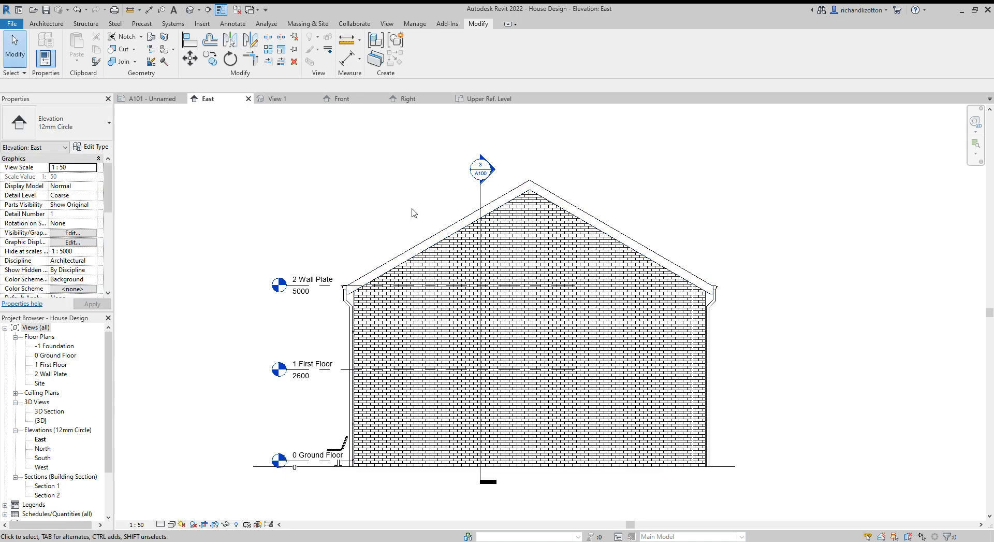
mouse_move(444, 228)
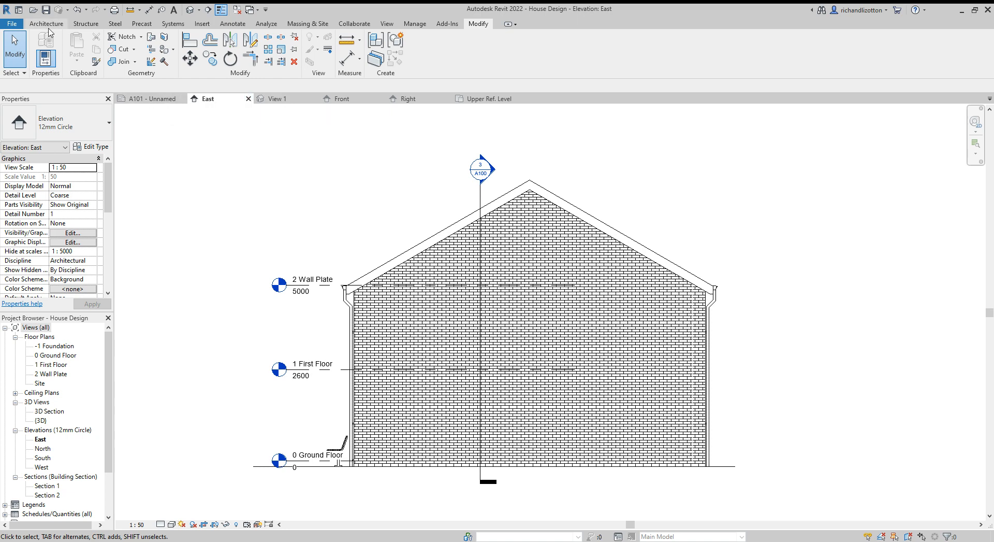
click(46, 24)
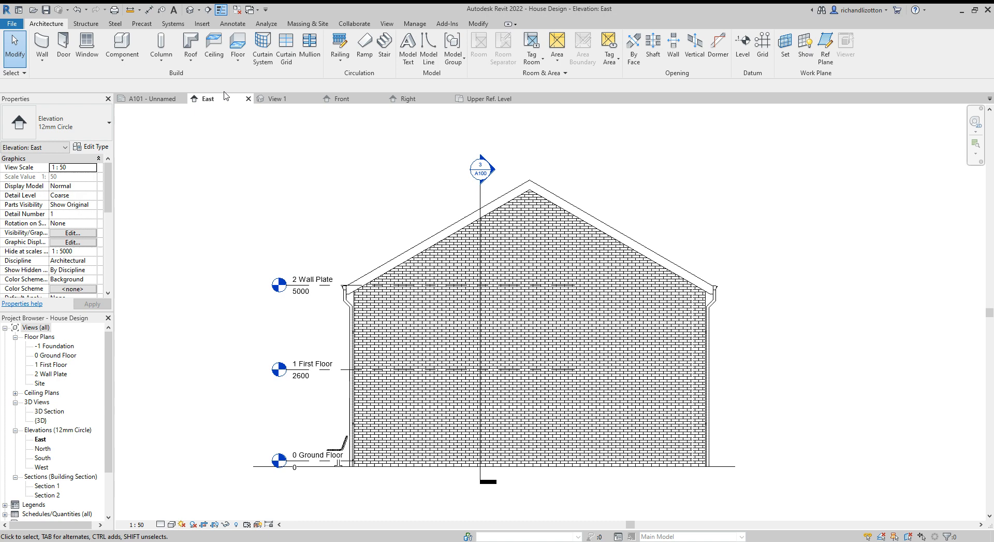
mouse_move(122, 45)
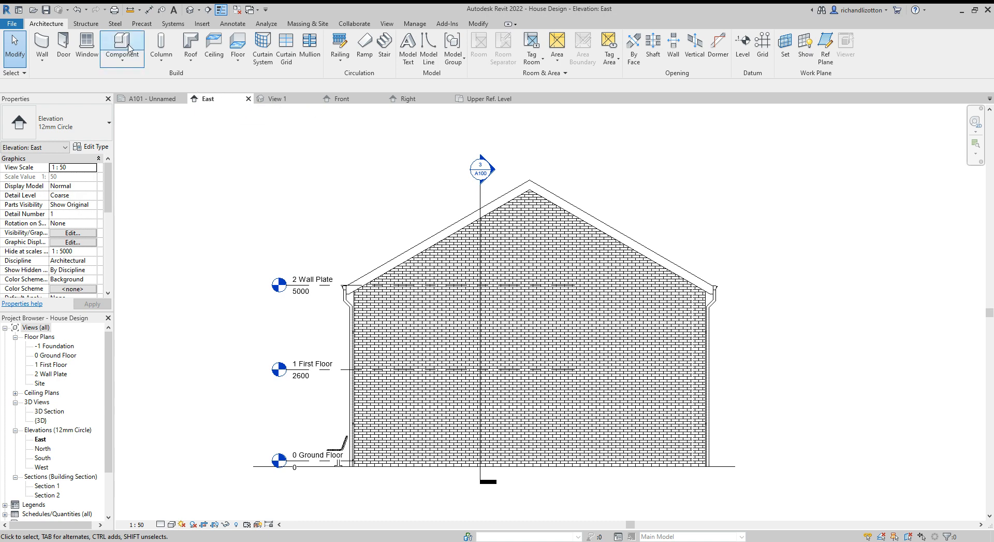
Start placing a Solar Panel component, zooming in on the East elevation's roof slope.
click(123, 45)
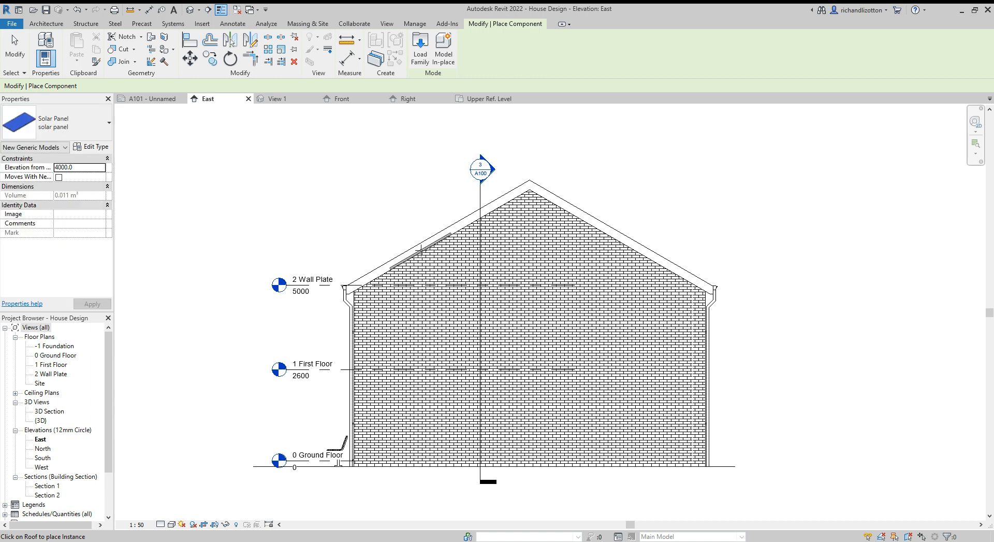
scroll(up, 3)
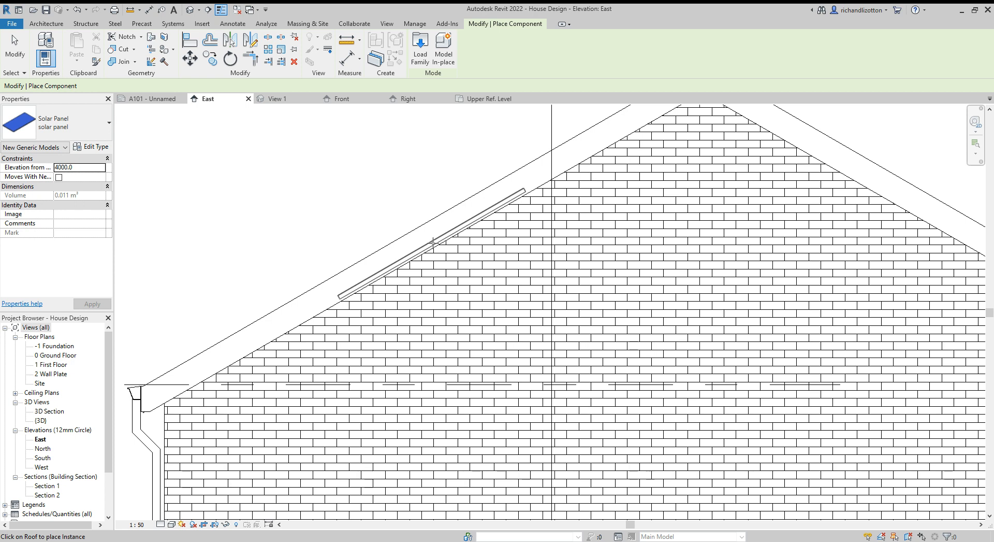
mouse_move(380, 182)
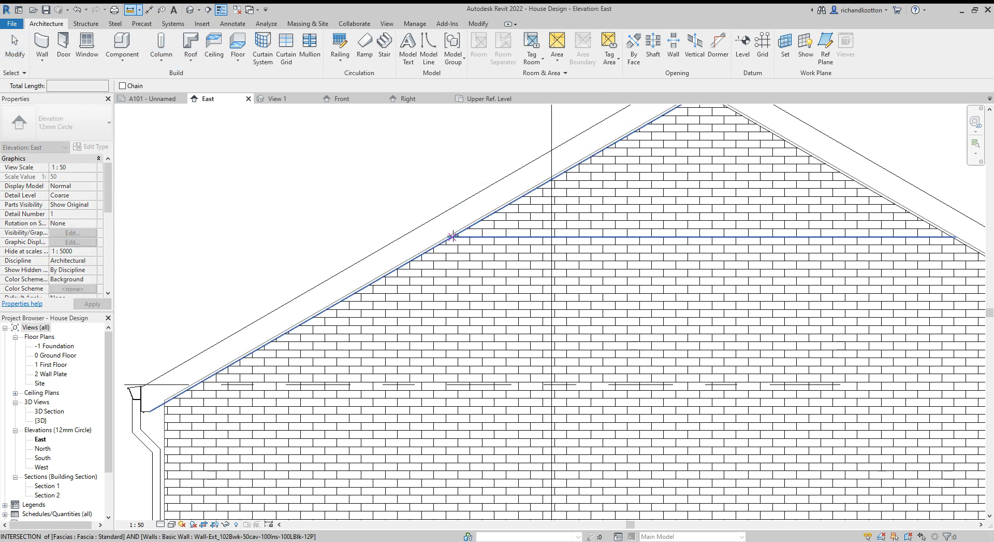
mouse_move(452, 236)
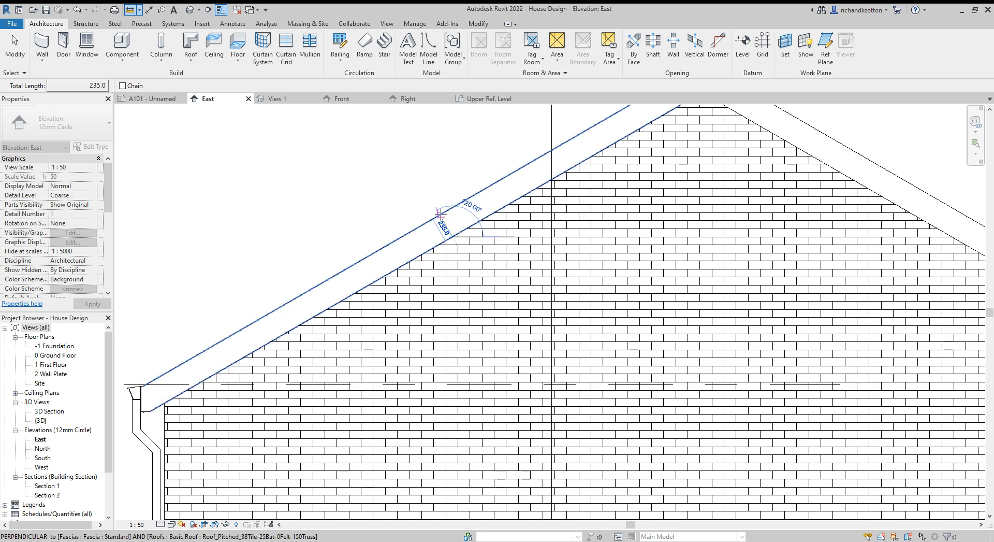
Select the solar panel on the roof slope and reopen its family for editing.
click(409, 212)
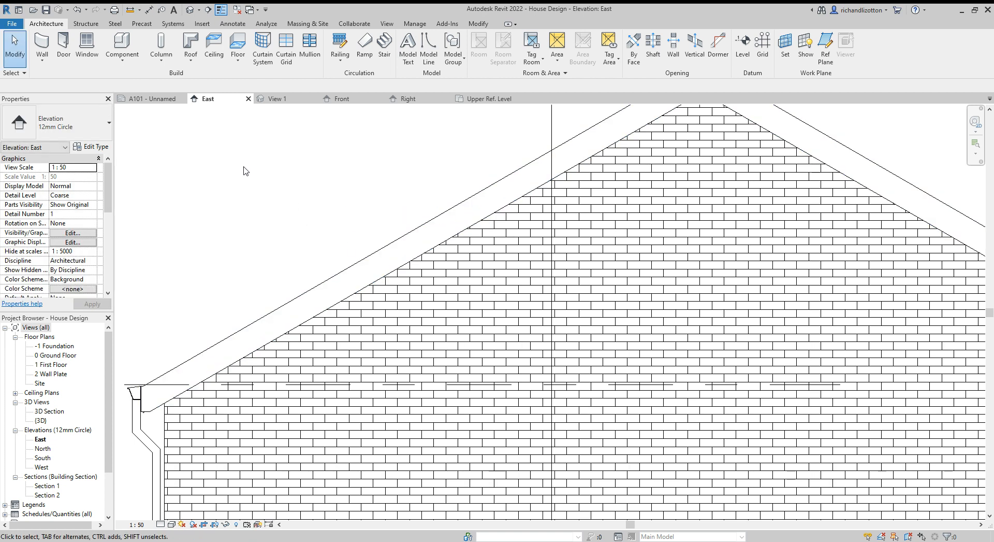
drag(246, 171, 535, 317)
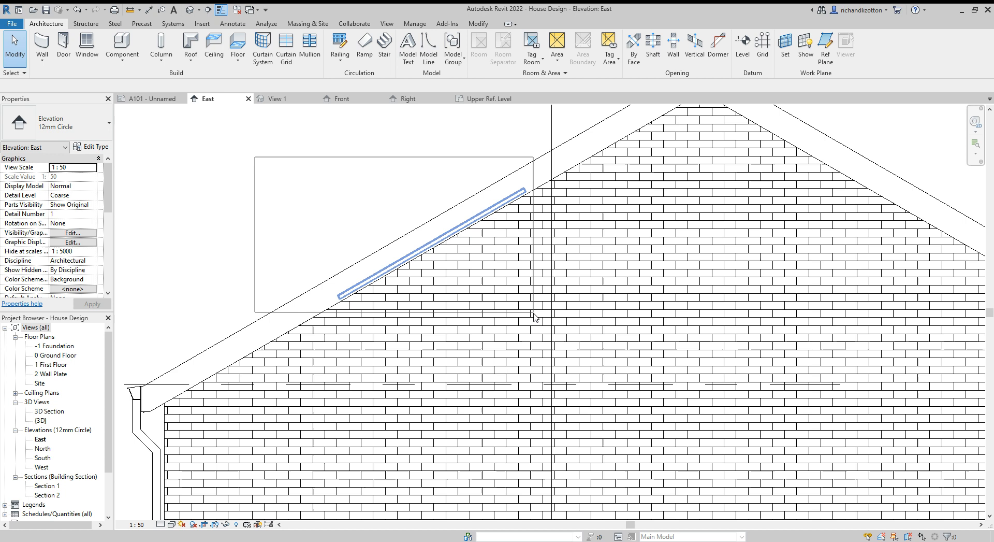
click(431, 241)
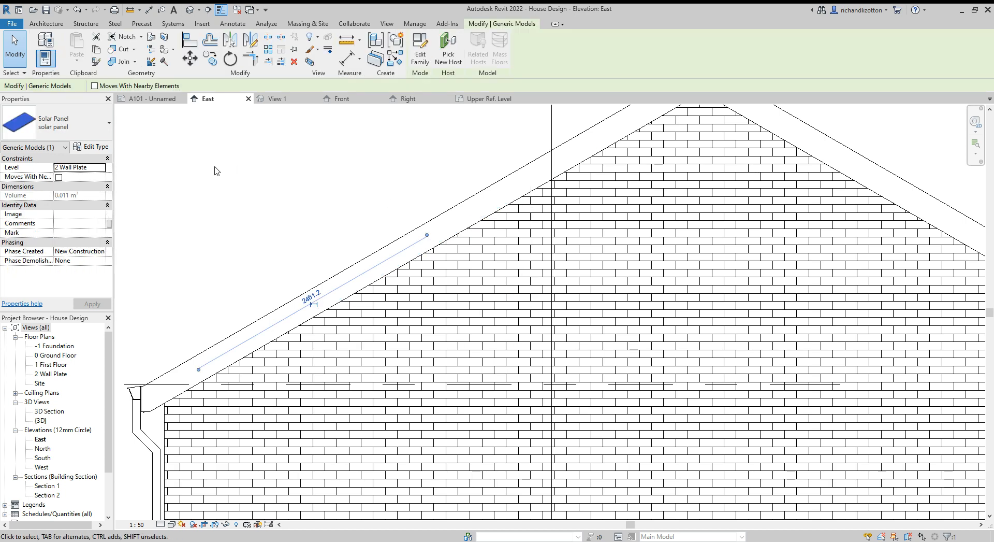
mouse_move(436, 113)
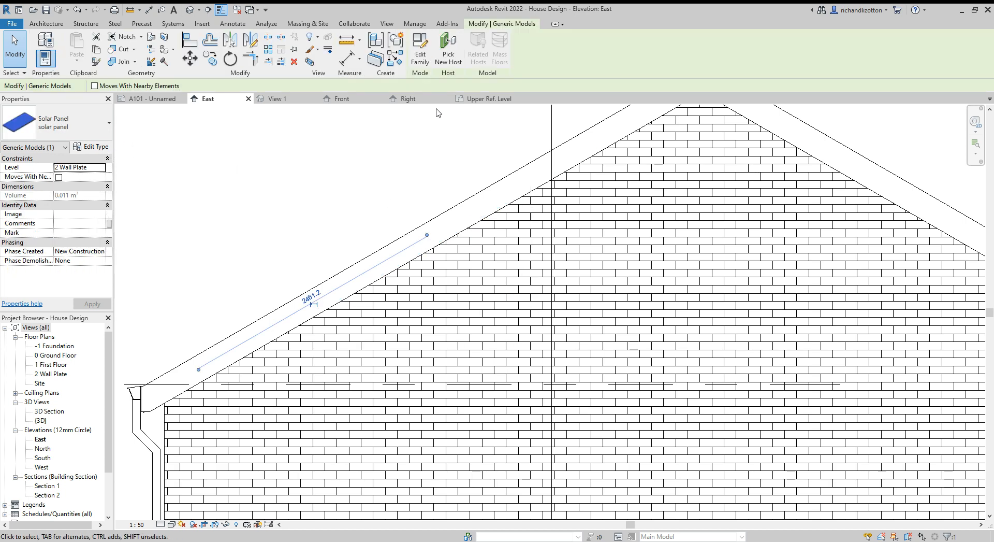
click(420, 50)
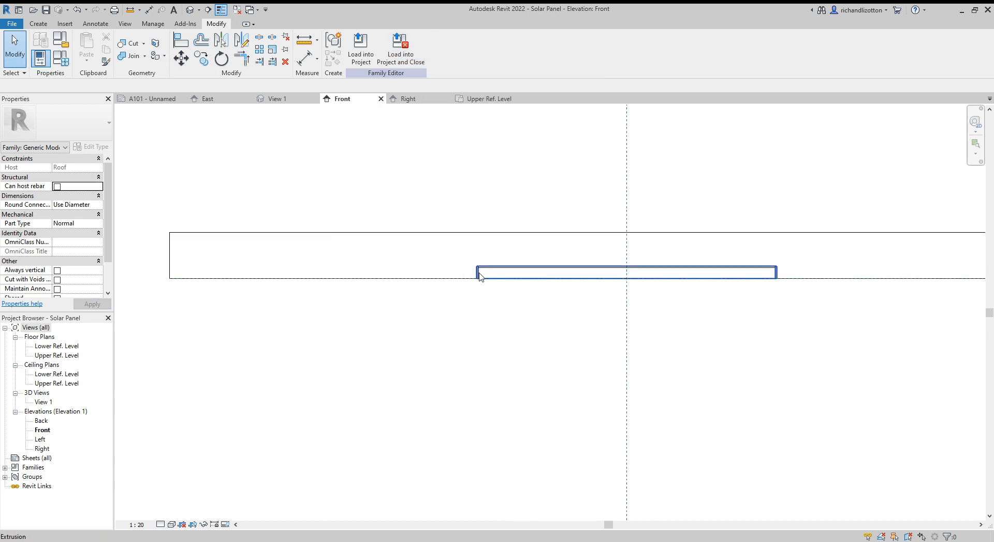
Set the panel extrusion's end height to 275 so it spans 235 to 275.
click(624, 271)
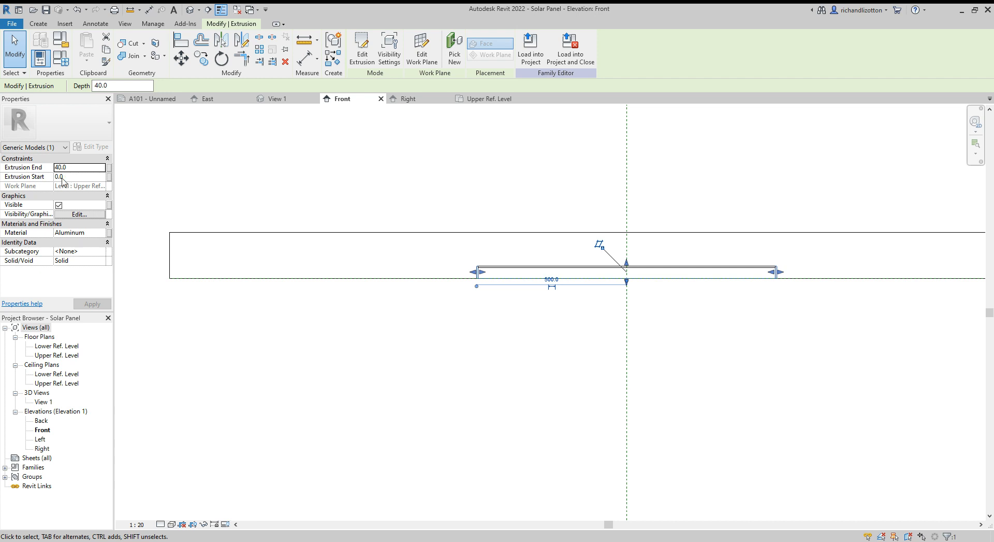
click(78, 177)
text(235)
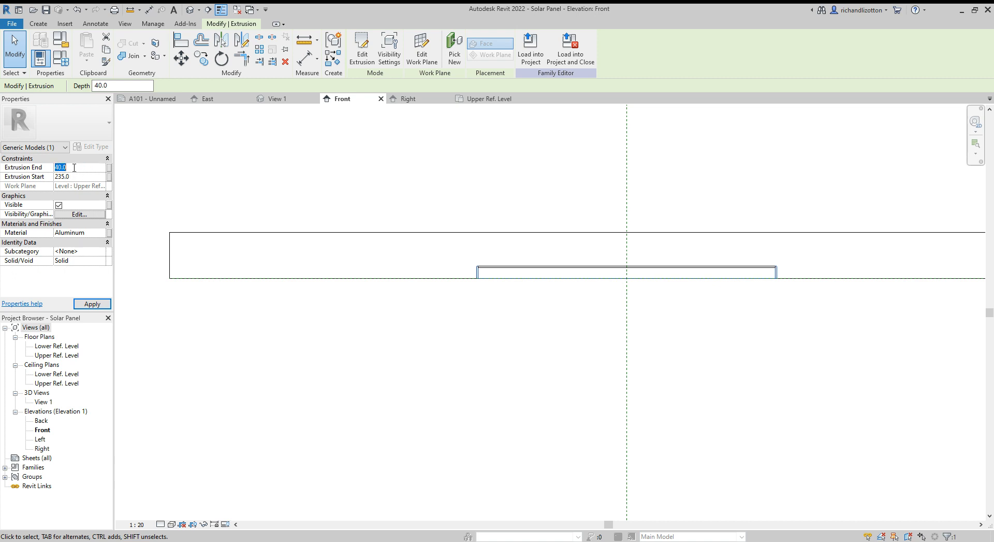
text(275)
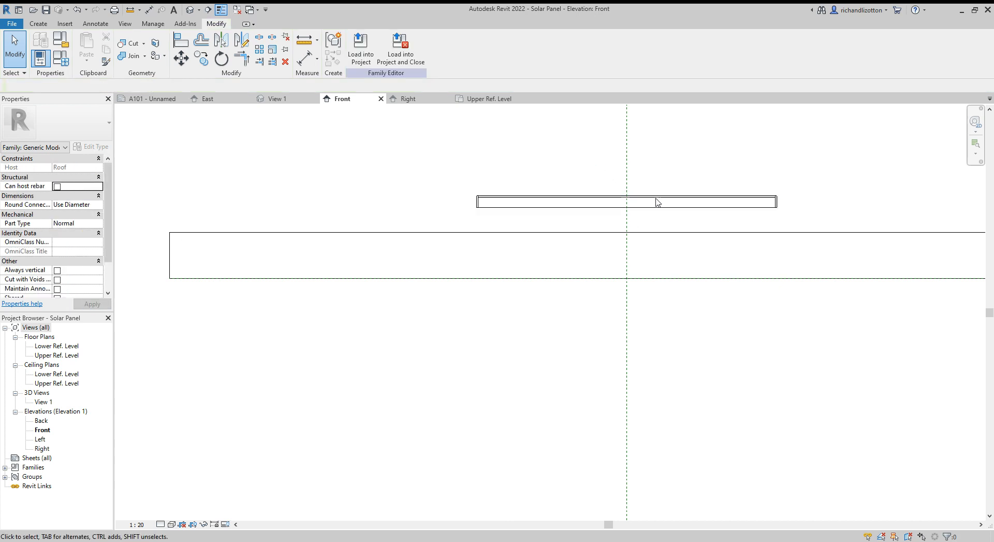
mouse_move(592, 218)
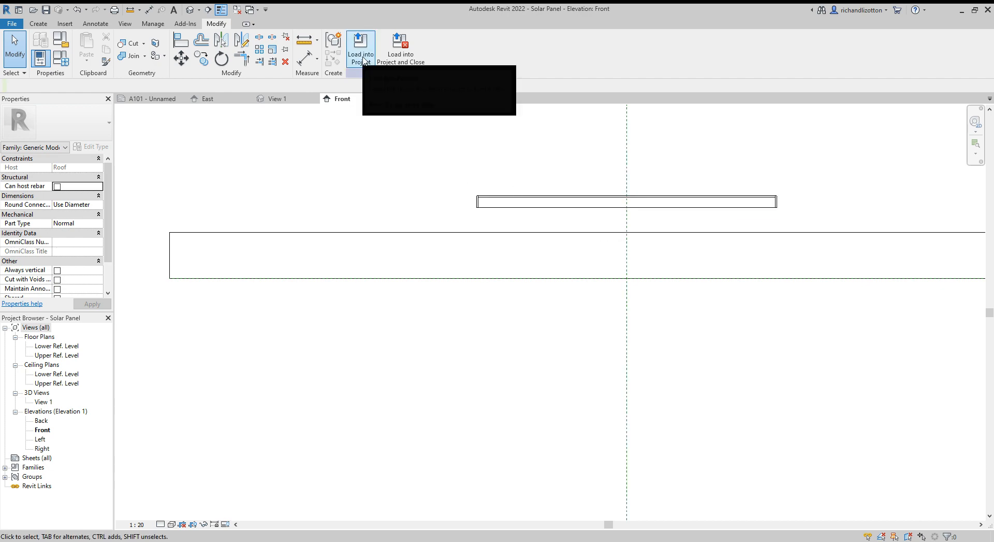
Load the edited Solar Panel into House Design, overwriting the existing version, and view it in 3D.
click(360, 47)
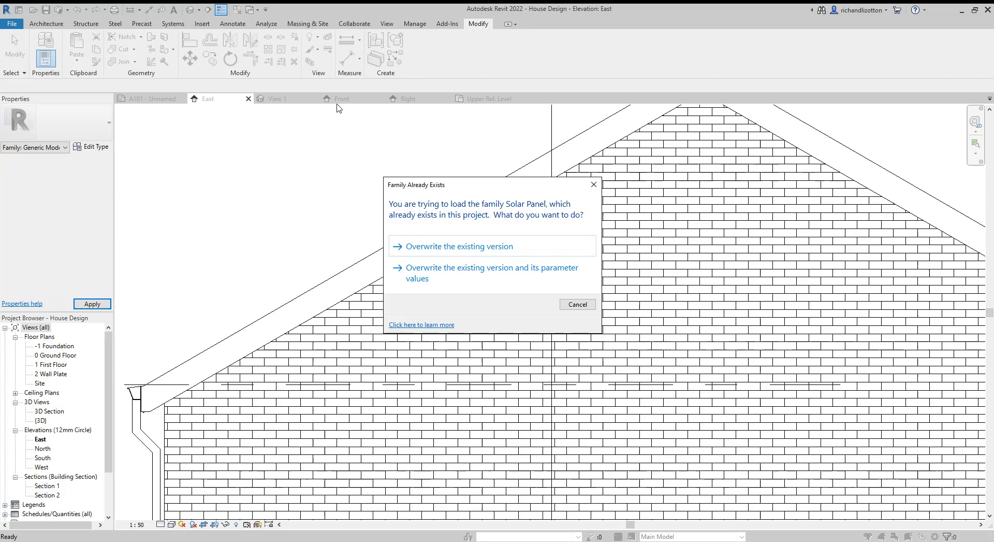
click(460, 247)
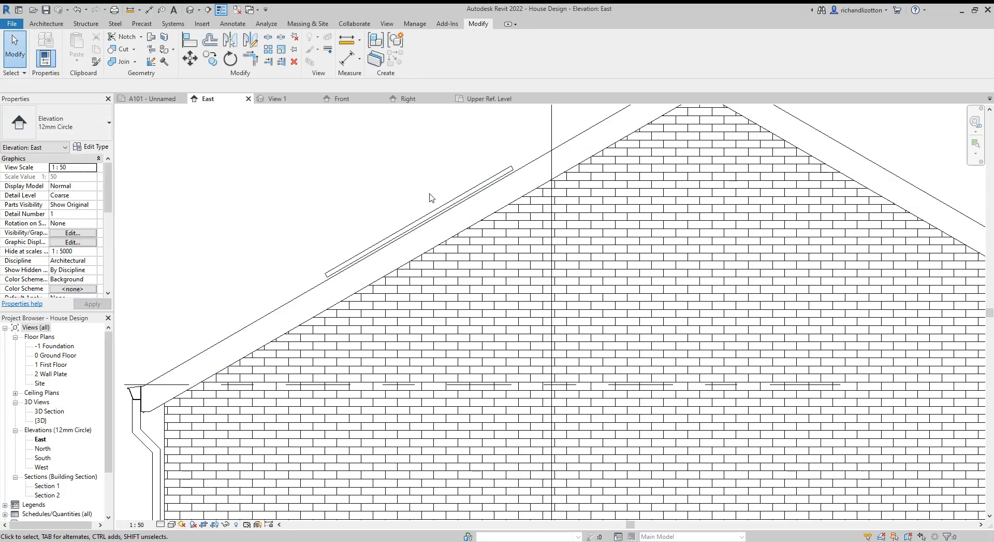
click(419, 225)
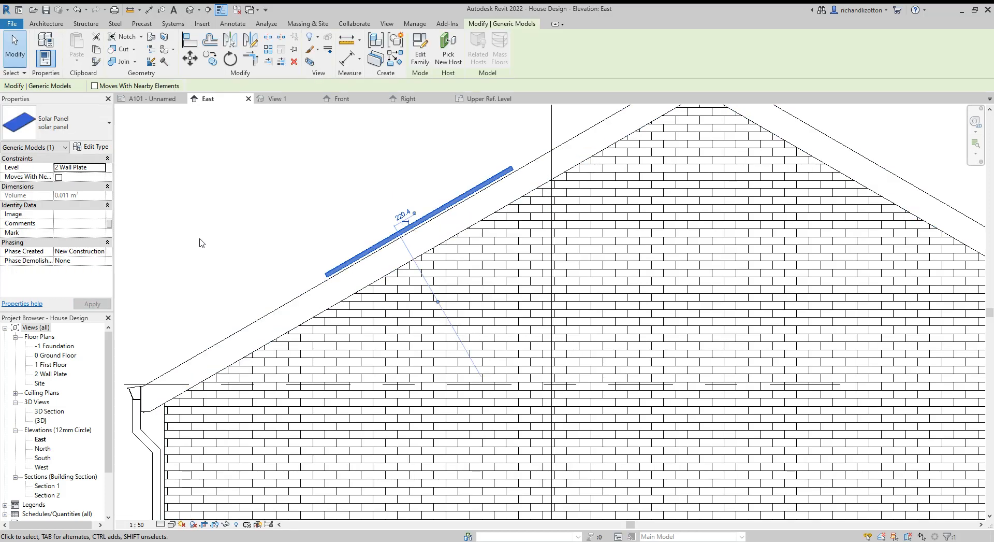
mouse_move(102, 388)
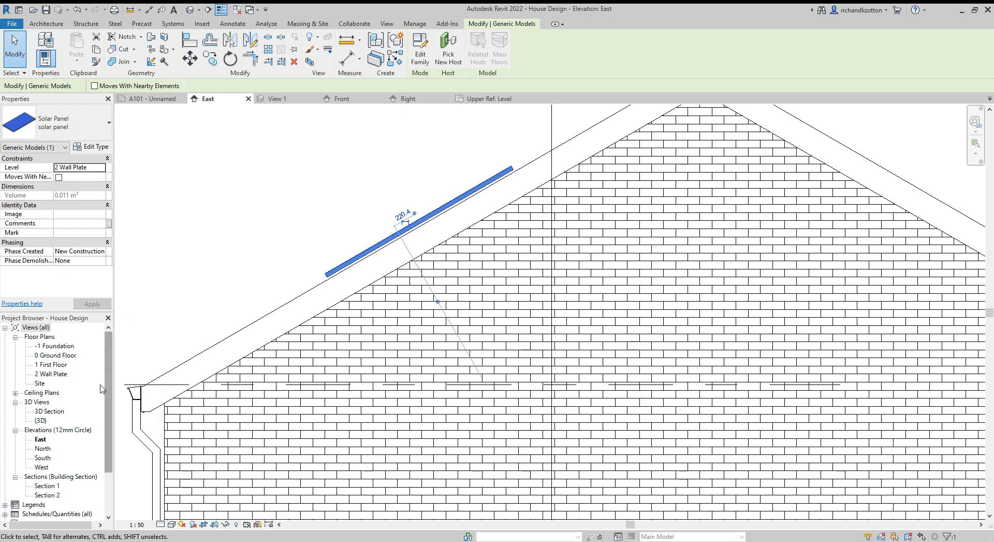
double_click(41, 420)
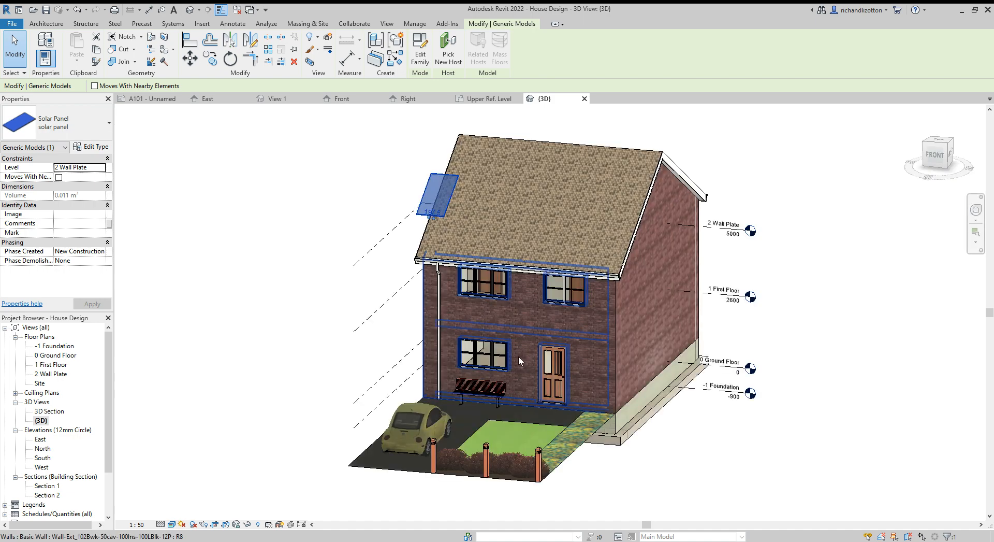
click(454, 213)
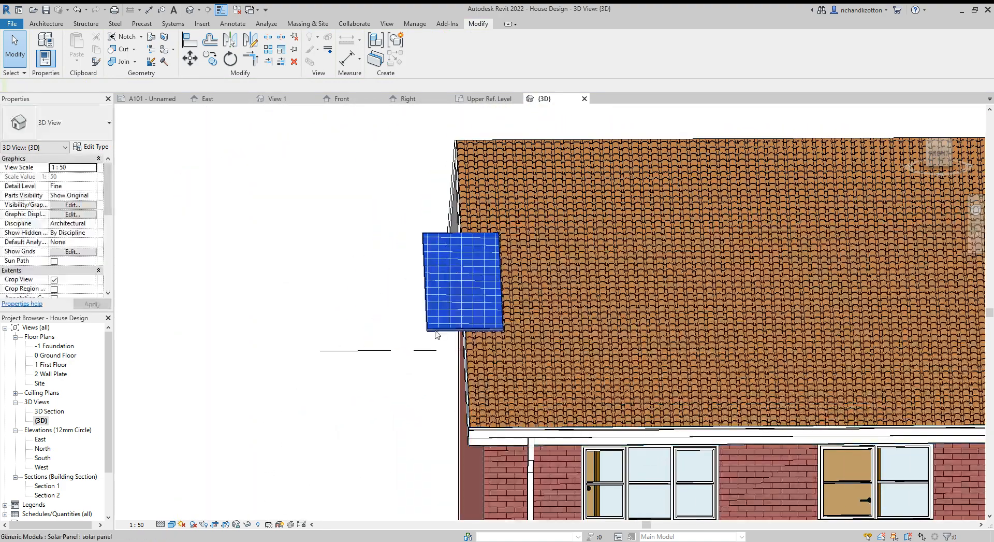
mouse_move(434, 335)
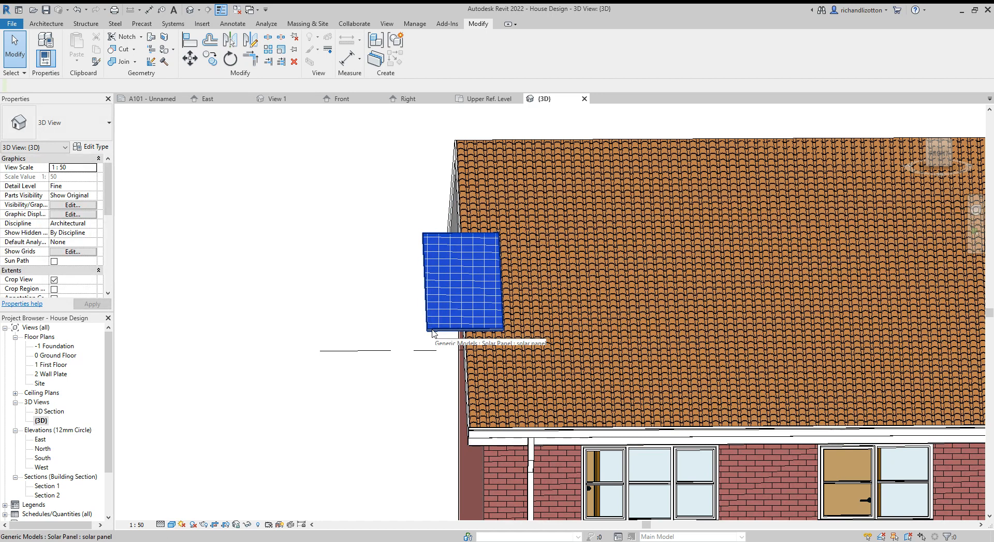
click(460, 282)
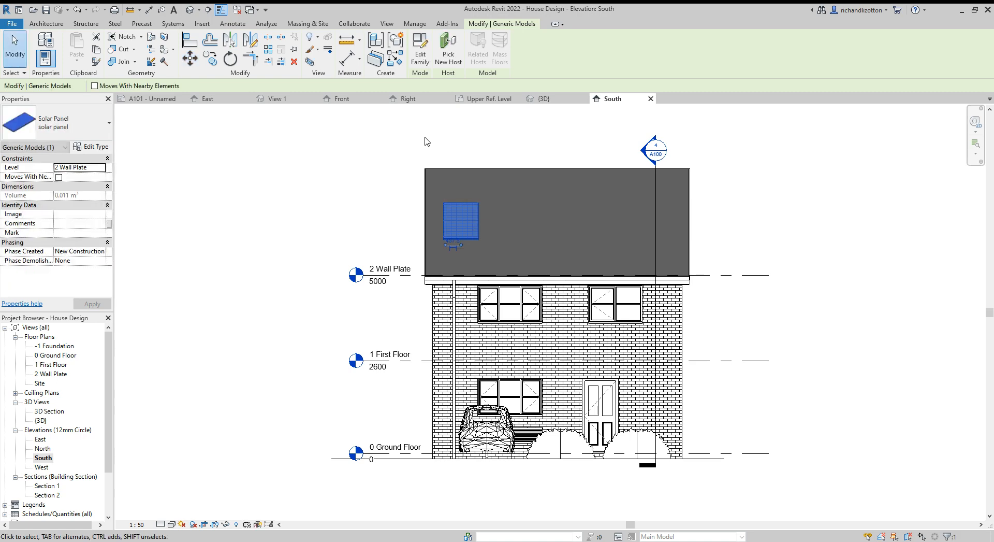
mouse_move(535, 146)
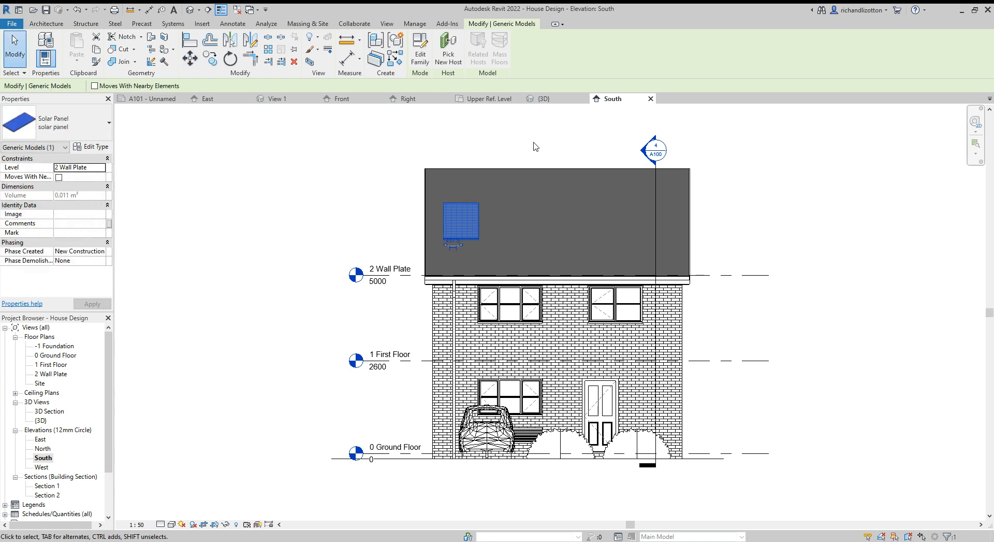
Clear the selection and select the single solar panel in the South elevation for arraying.
click(535, 146)
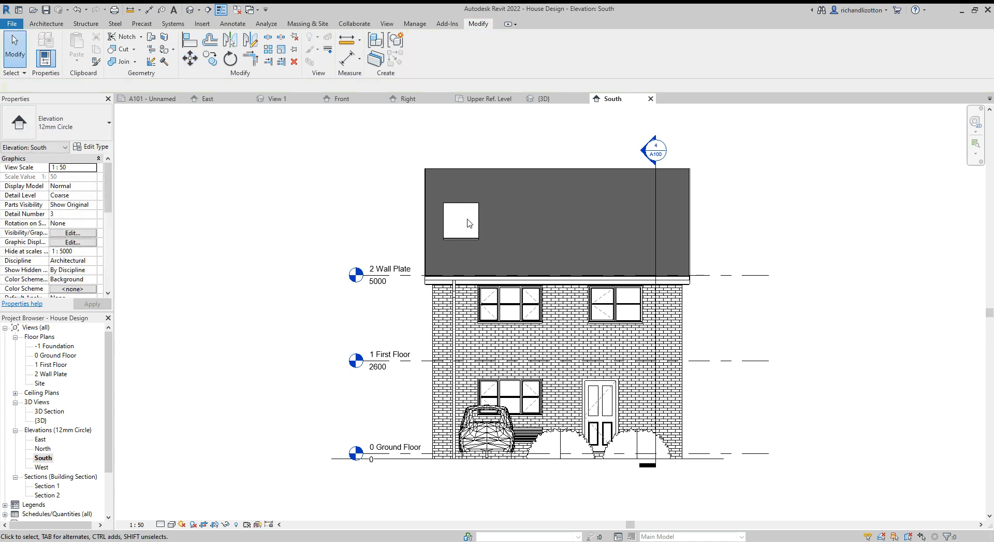
click(459, 221)
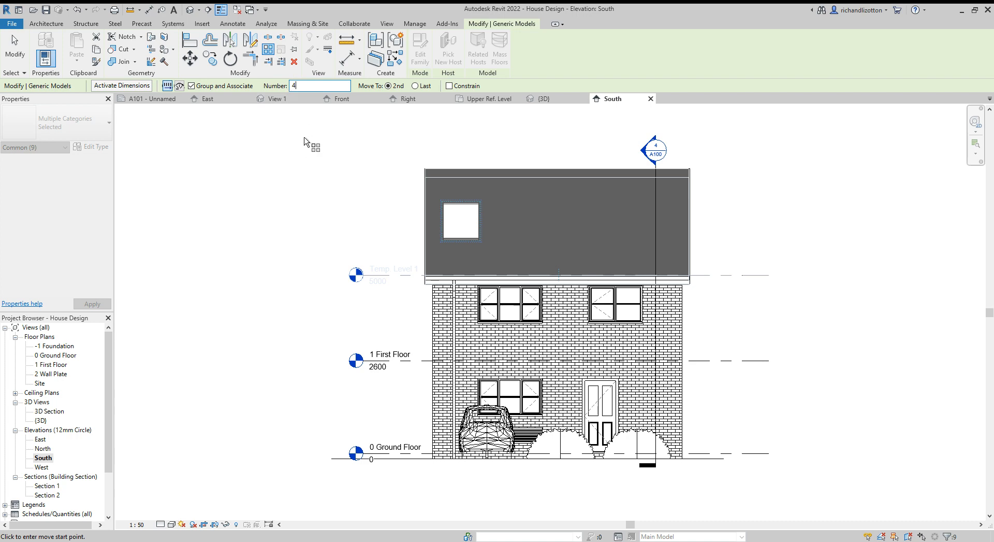
mouse_move(203, 125)
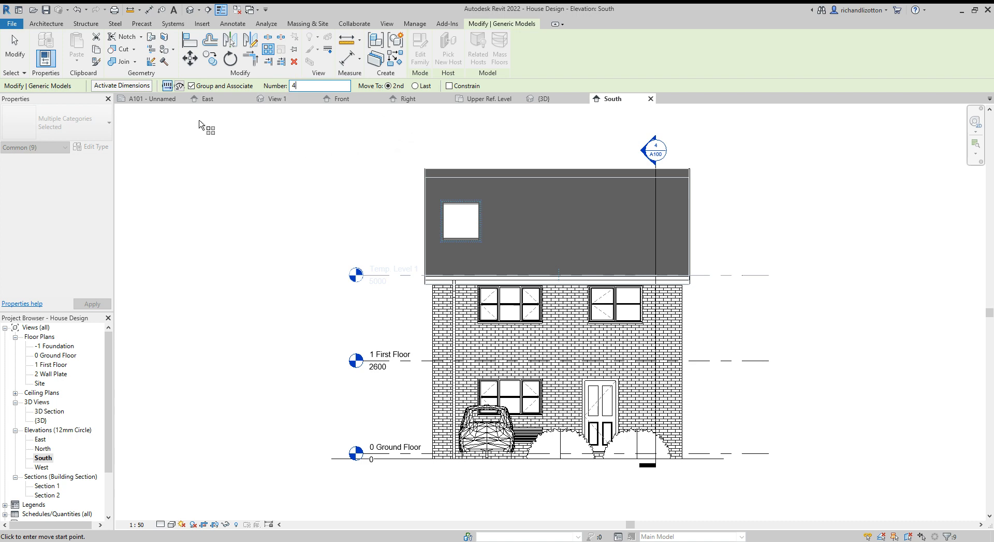
mouse_move(401, 157)
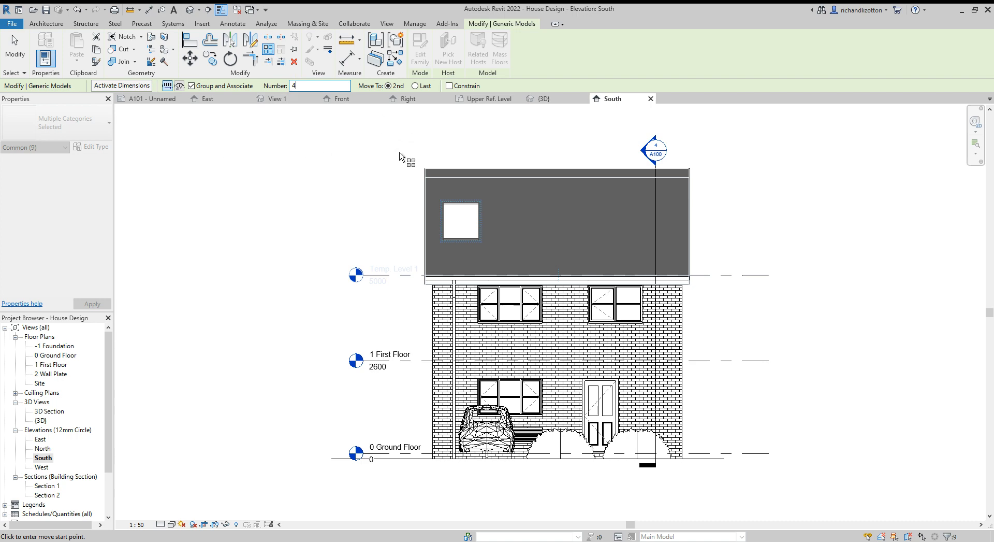
mouse_move(421, 154)
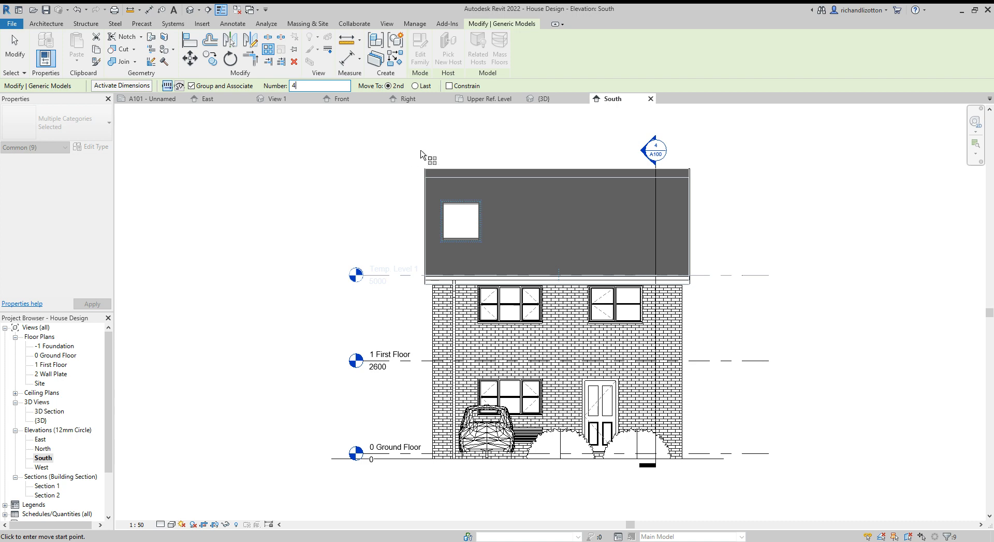
mouse_move(428, 132)
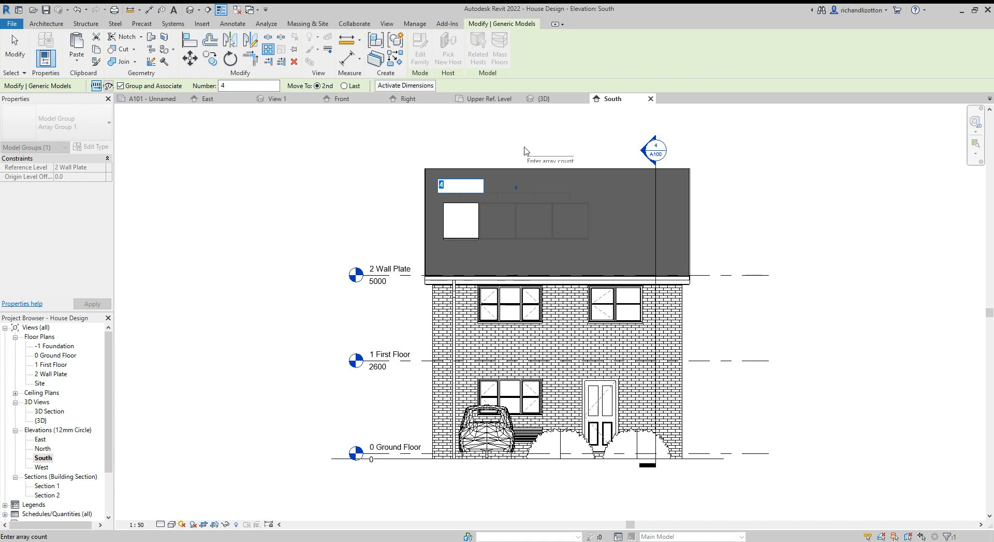
Array the panel into a row of 6 across the roof and return to the 3D view.
text(6)
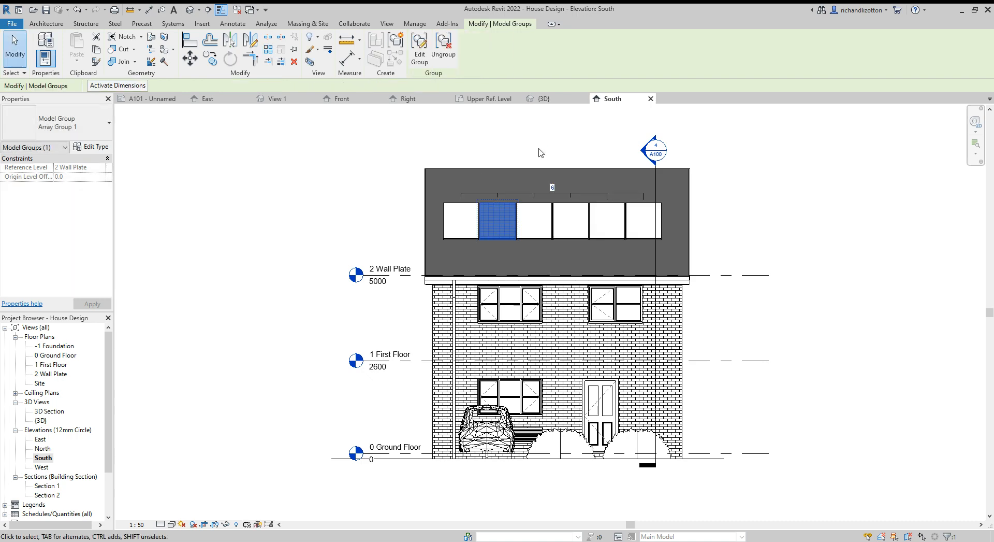
click(506, 130)
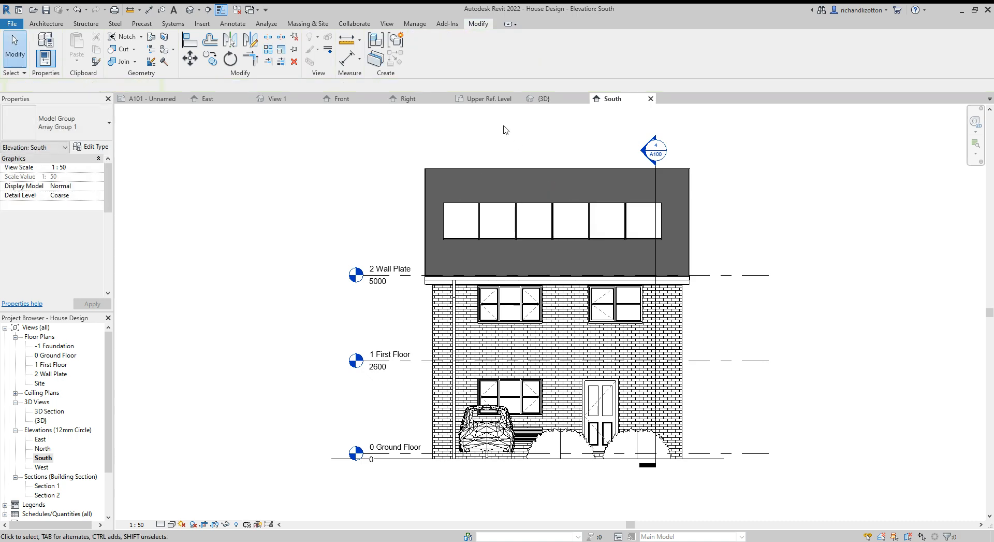
click(498, 219)
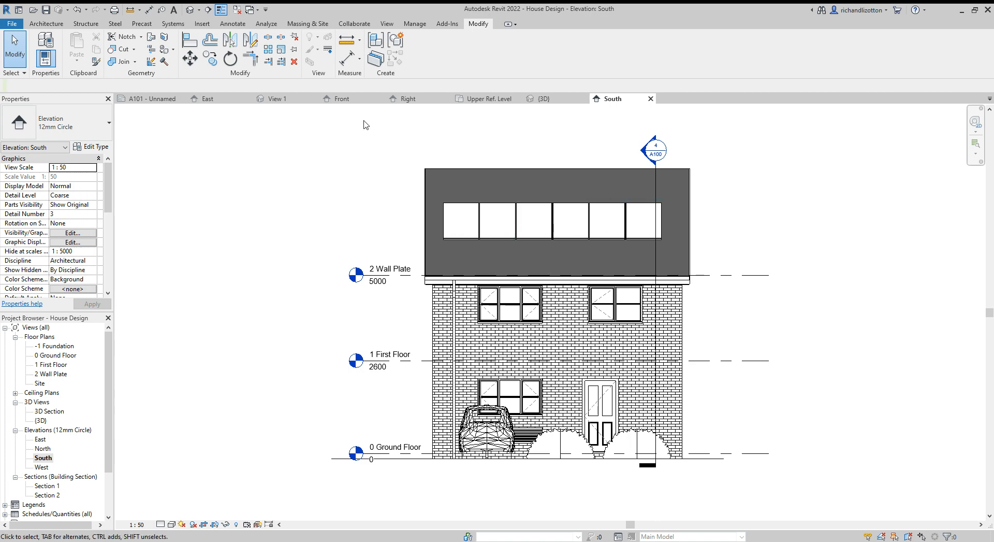
click(543, 99)
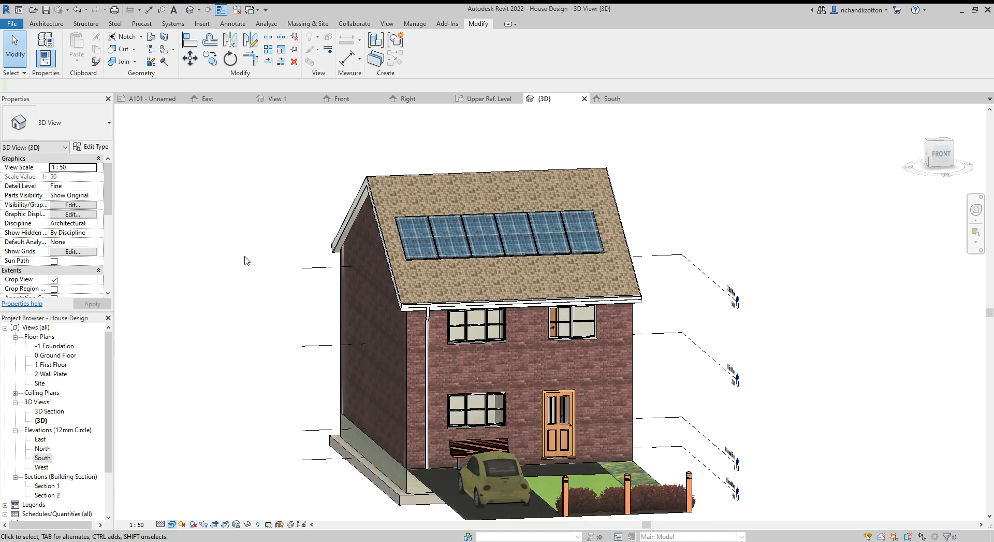
Zoom in on the roof to check the six arrayed solar panels.
scroll(up, 3)
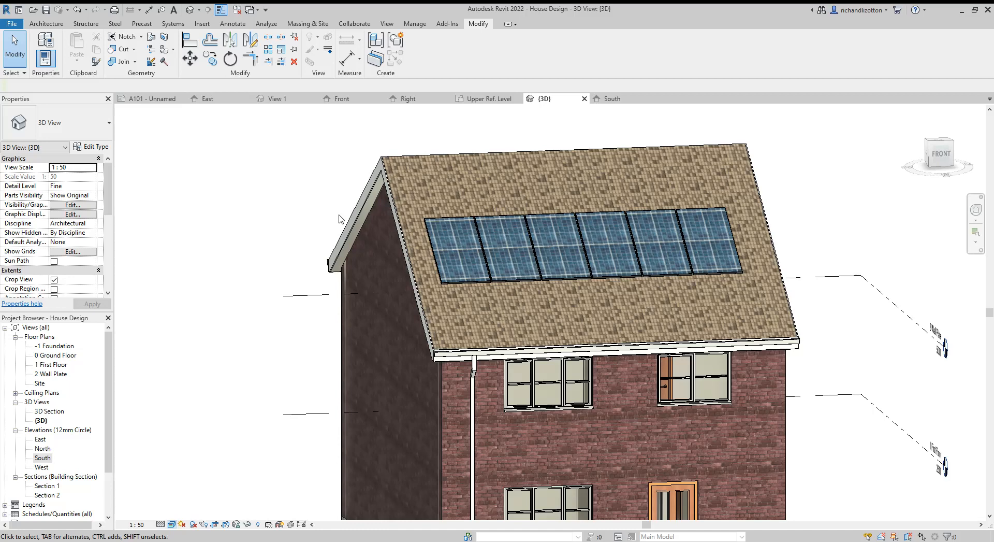